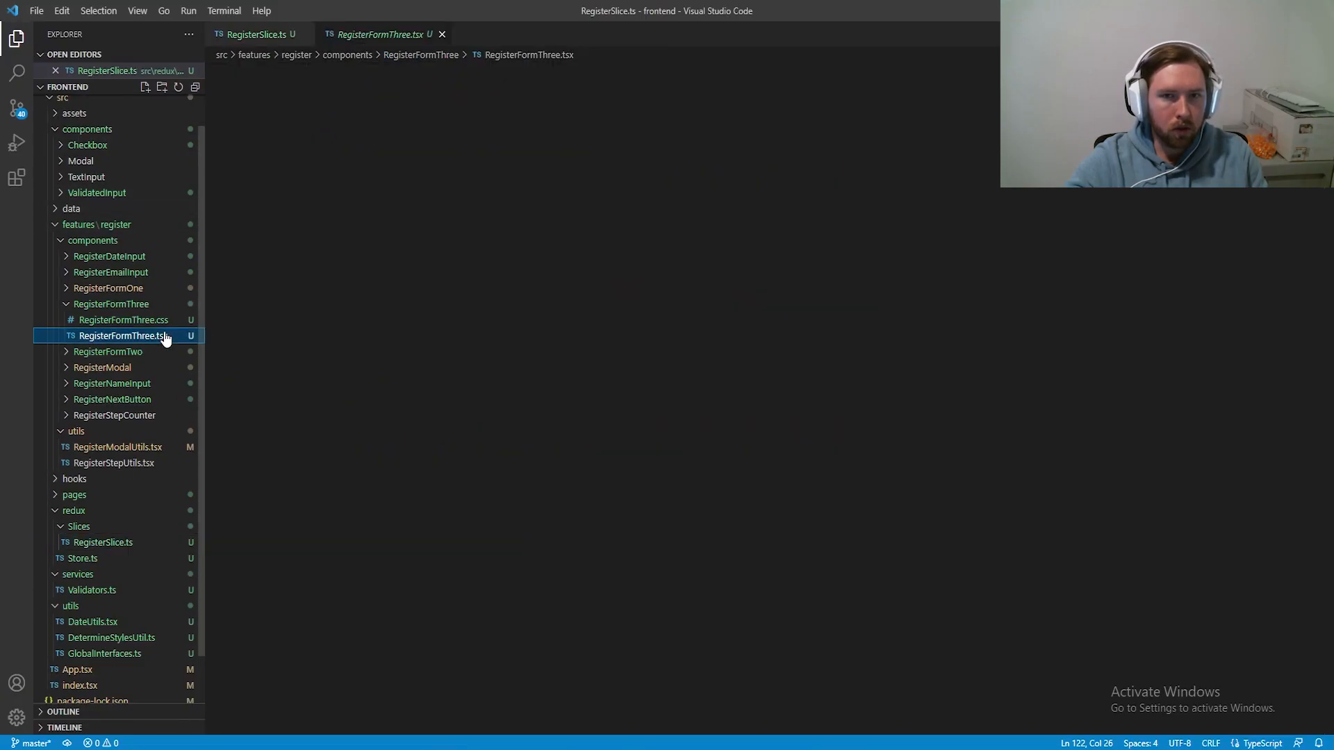
# Step: In RegisterFormThree.tsx, import useDispatch, registerUser from RegisterSlice and AppDispatch from Store
pyautogui.click(127, 335)
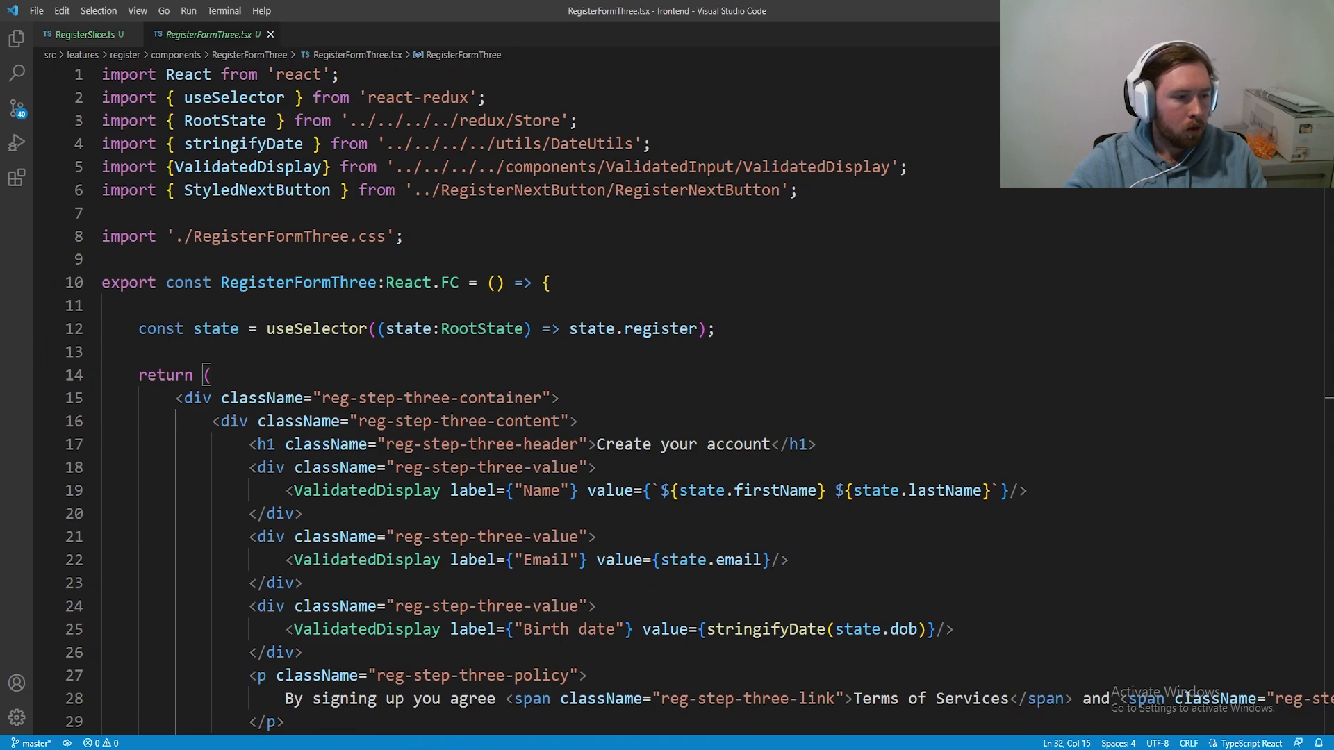
pyautogui.moveTo(55, 217)
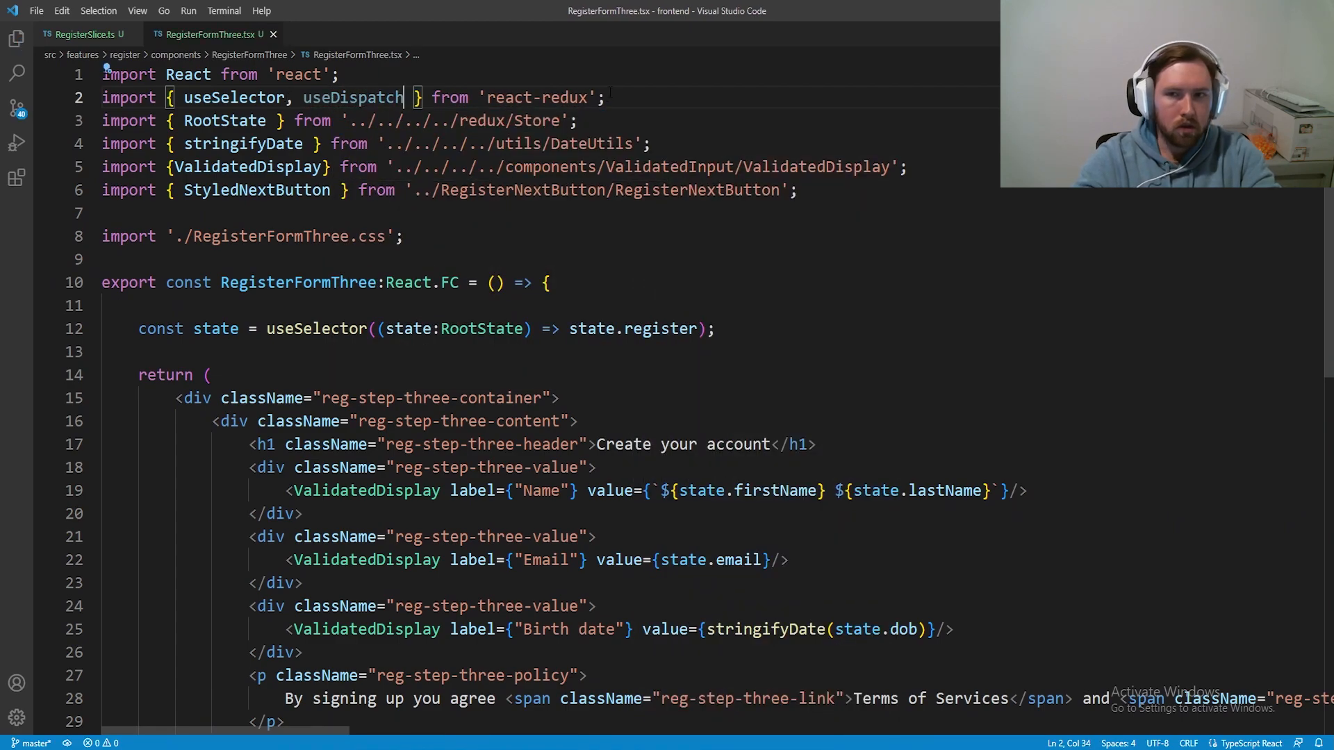
pyautogui.write('iom')
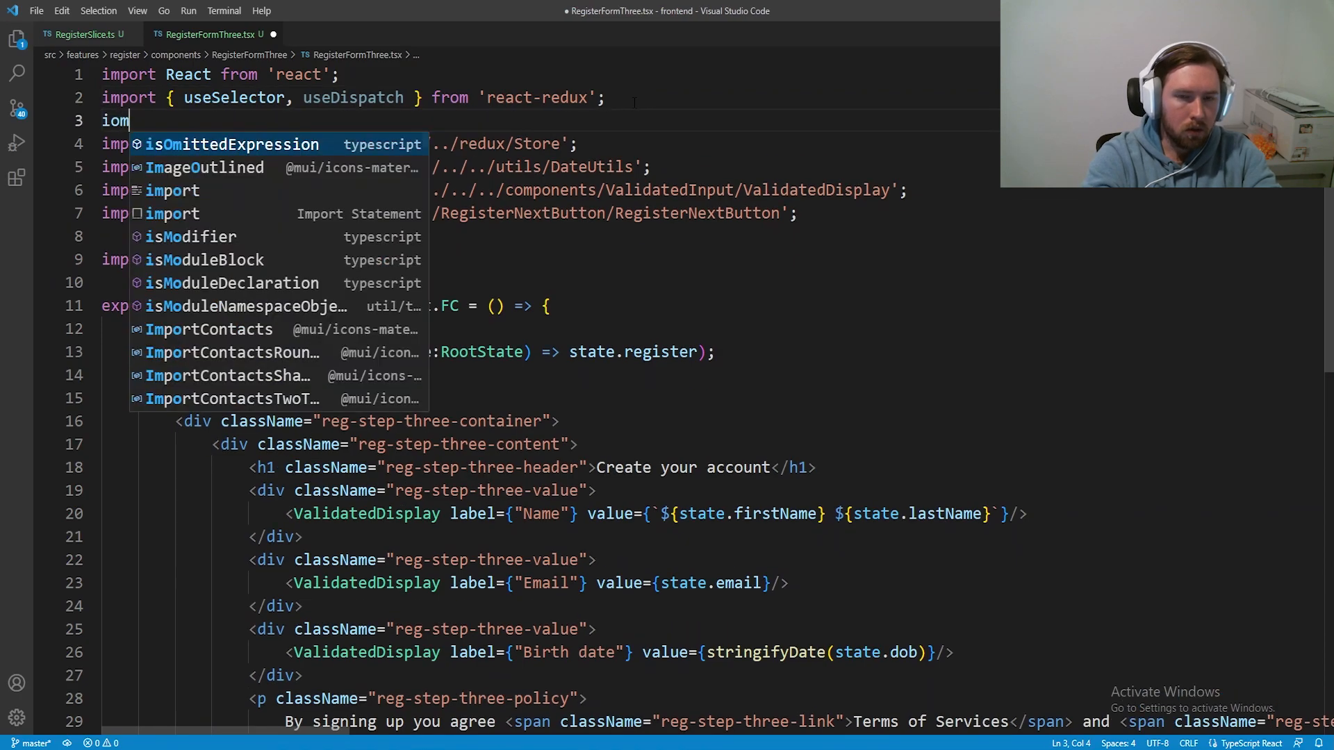
pyautogui.press('Backspace')
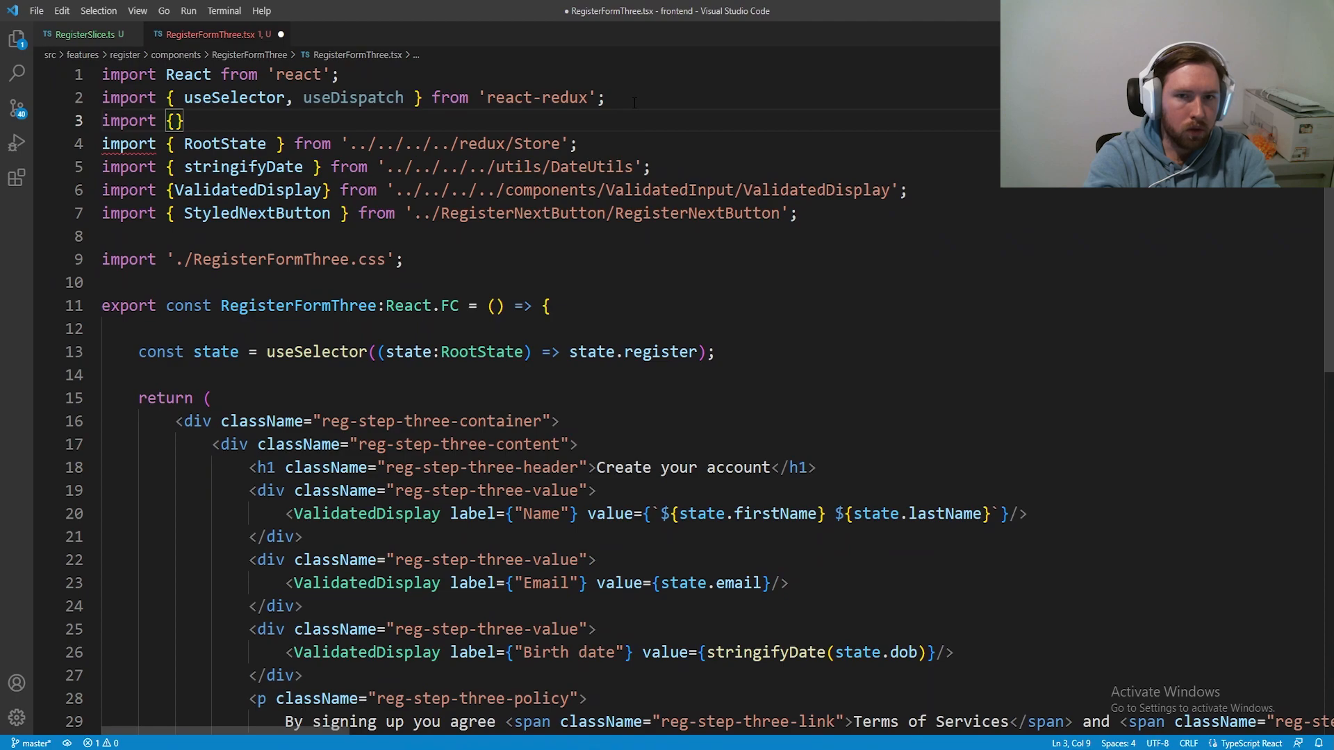
pyautogui.write('registerUser')
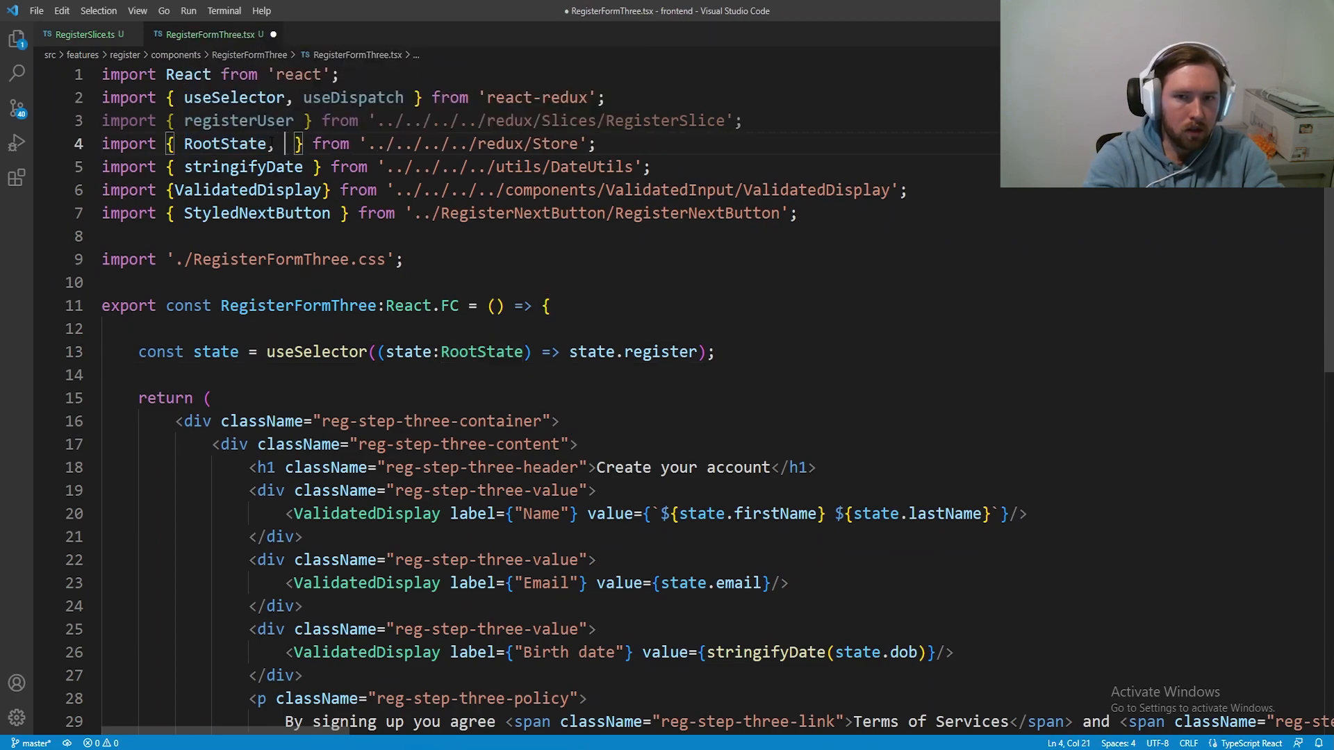
pyautogui.write('AppDispatch')
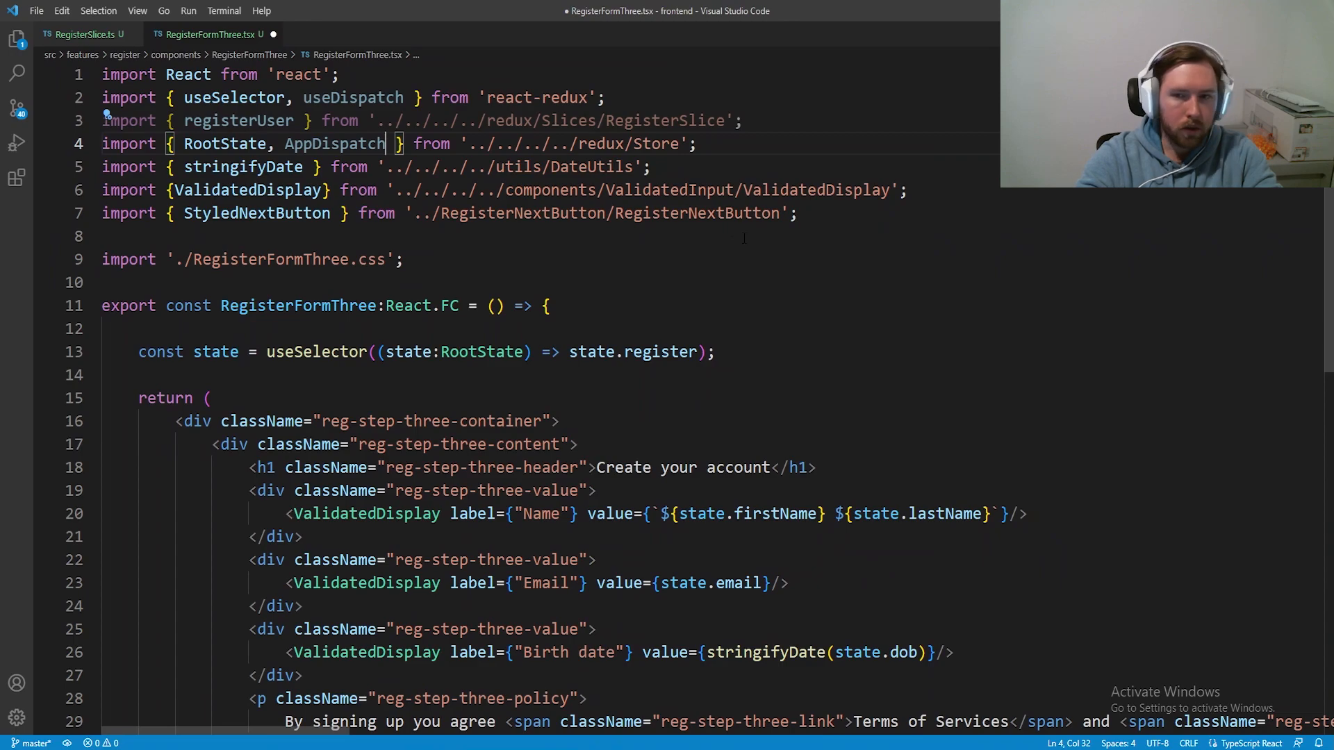
# Step: Declare const dispatch:AppDispatch = useDispatch() and start a const submitUser below it
pyautogui.write('const')
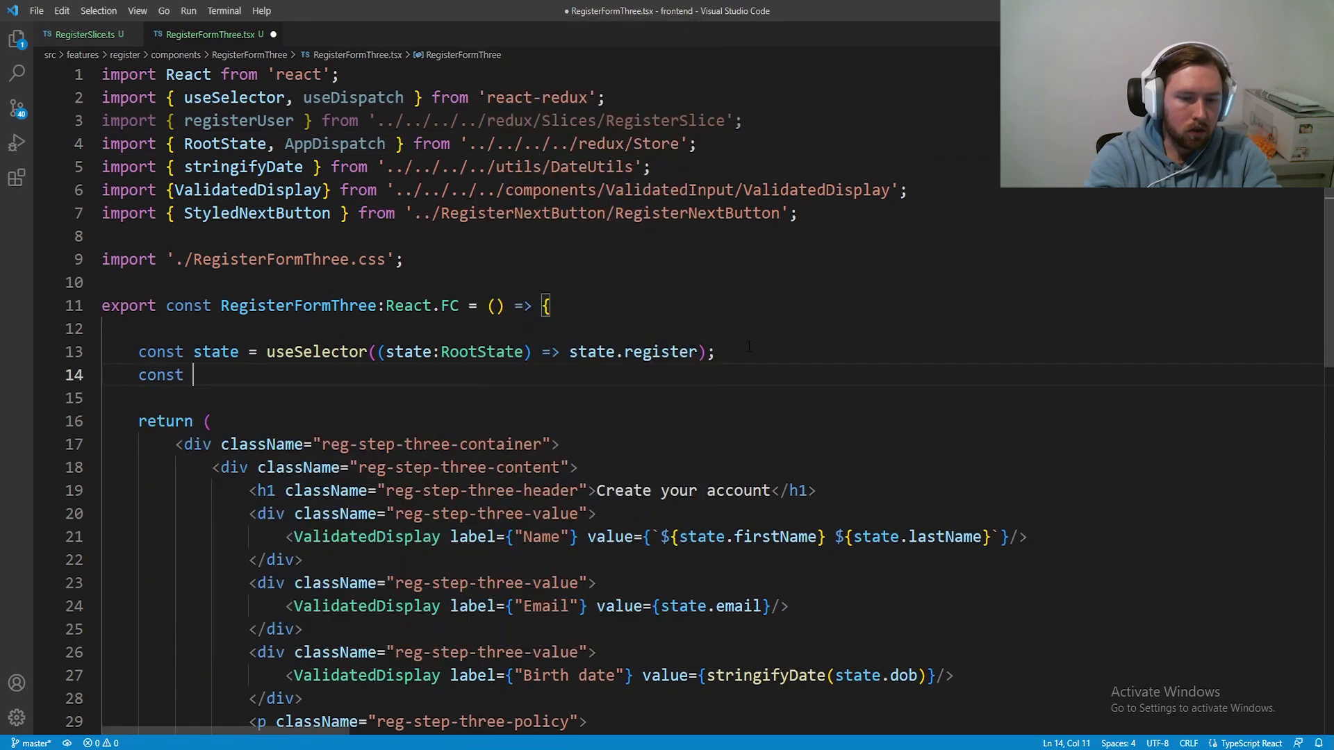
pyautogui.write('dispatch =')
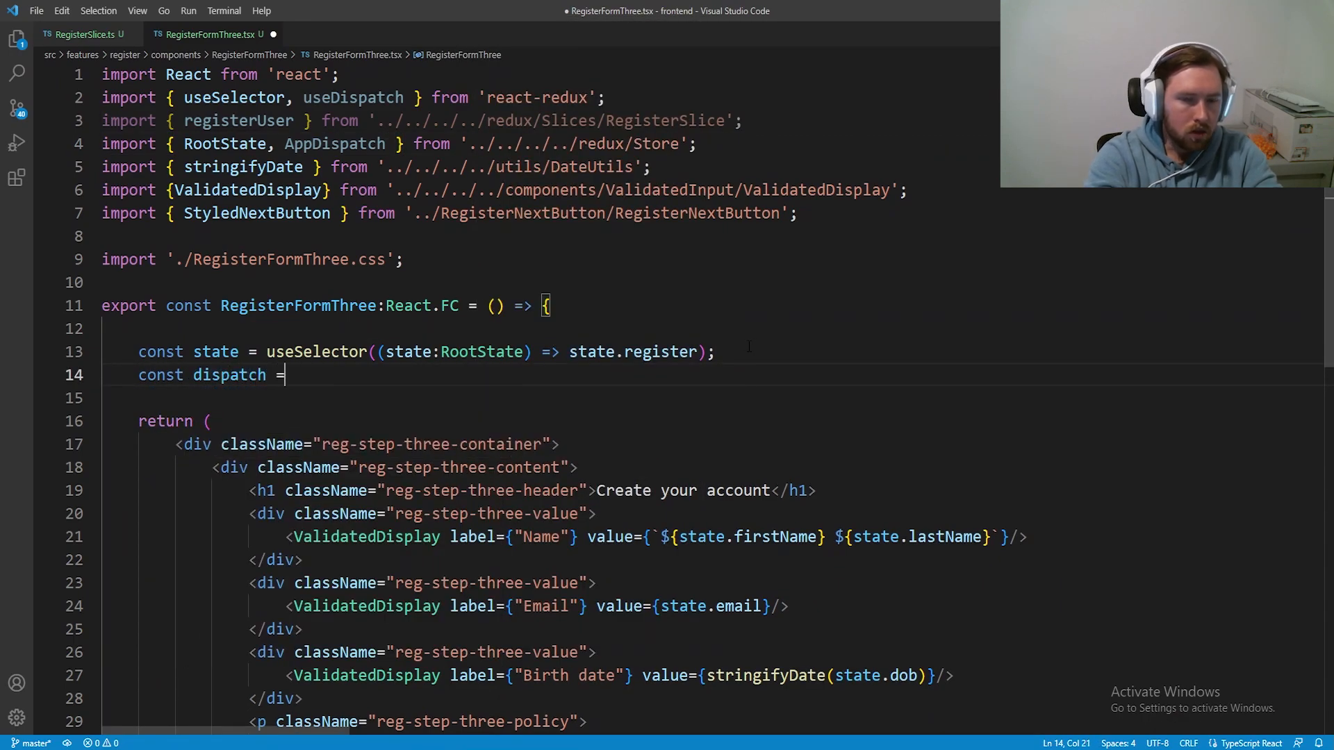
pyautogui.write('a')
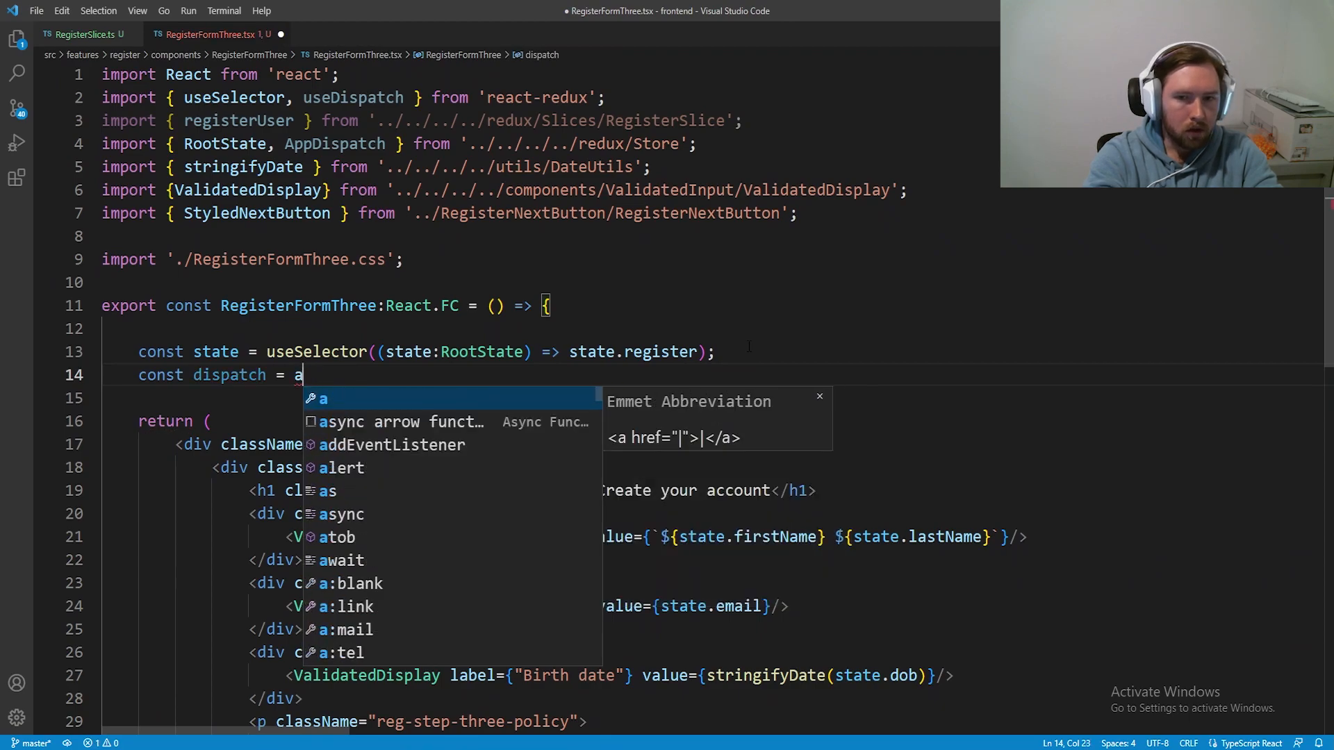
pyautogui.write(':AppDispatch')
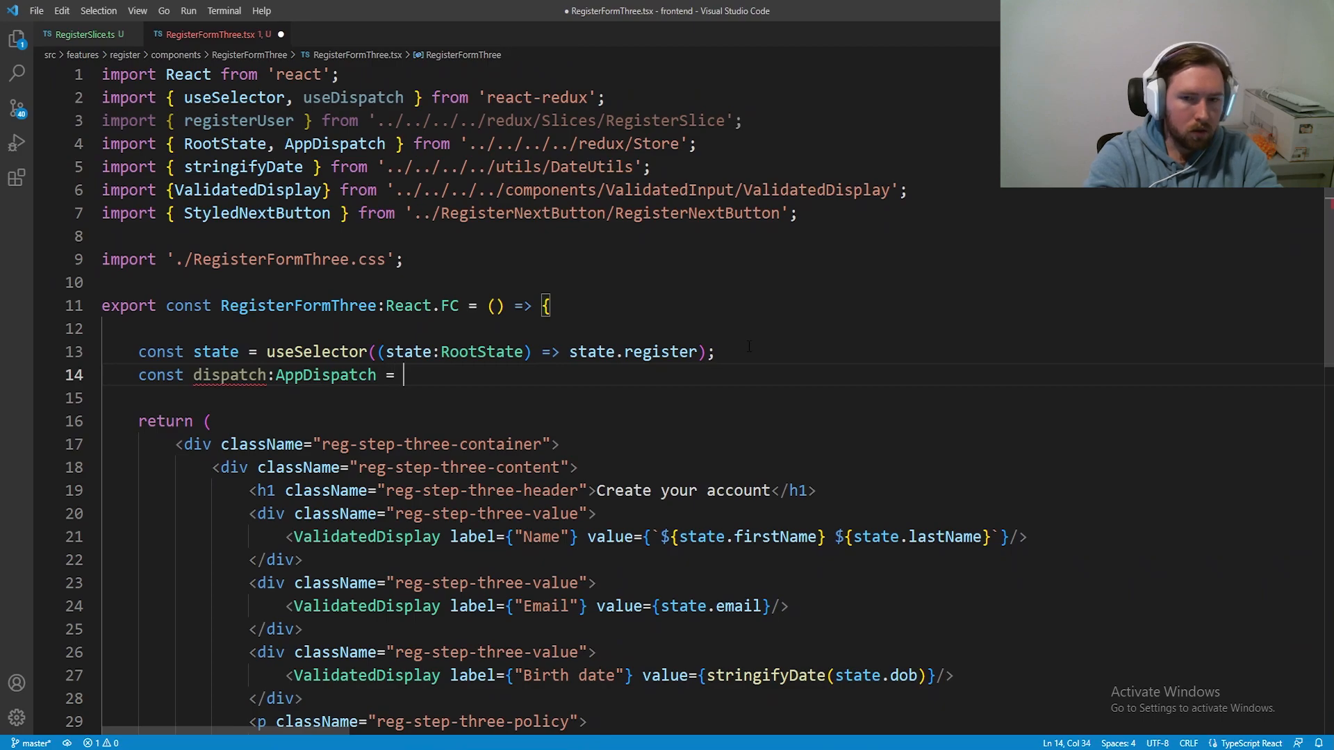
pyautogui.write('useDispatch()')
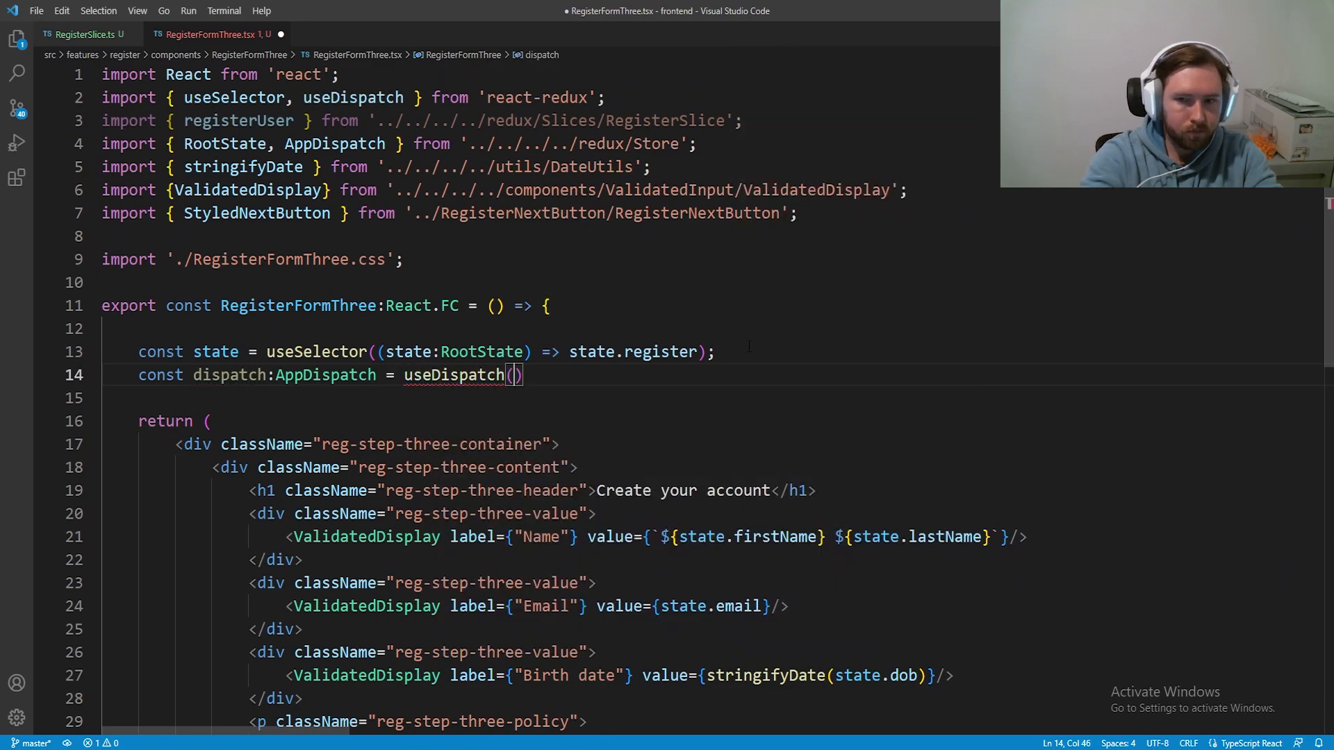
pyautogui.press('Enter')
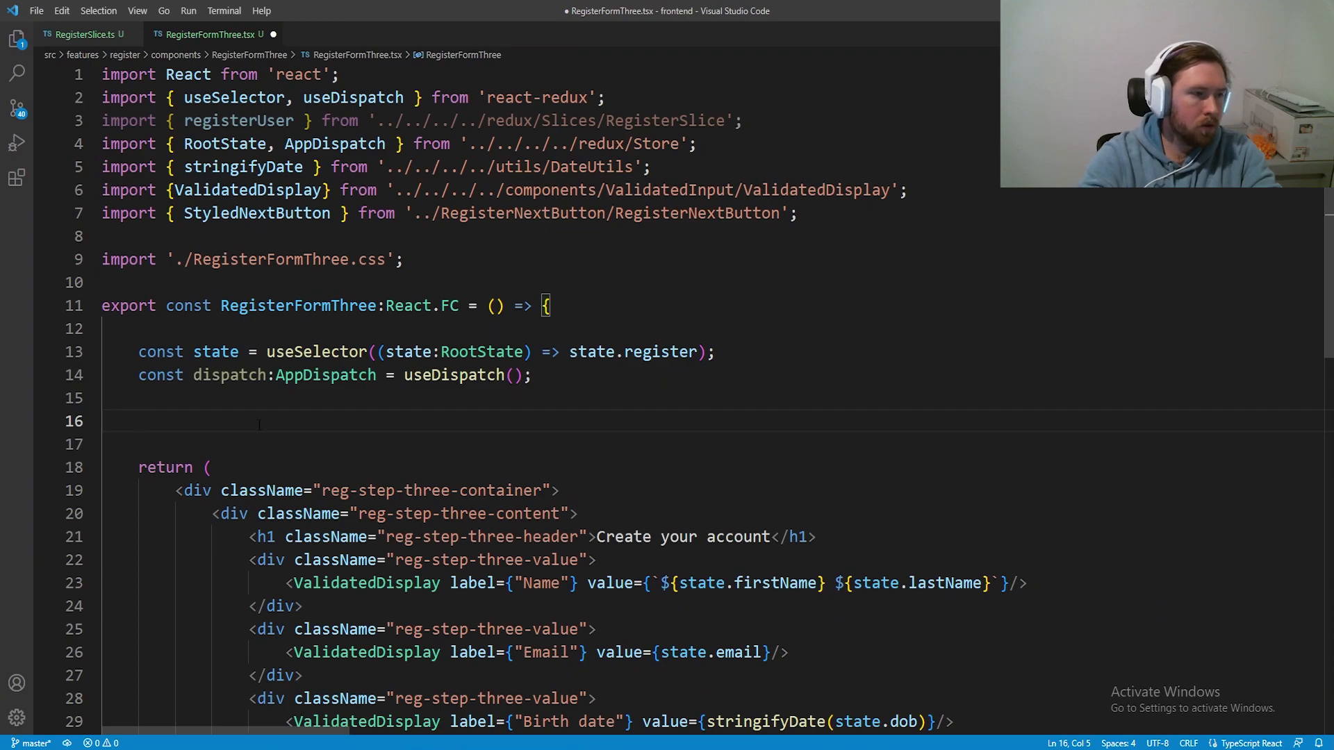
pyautogui.write('const suni')
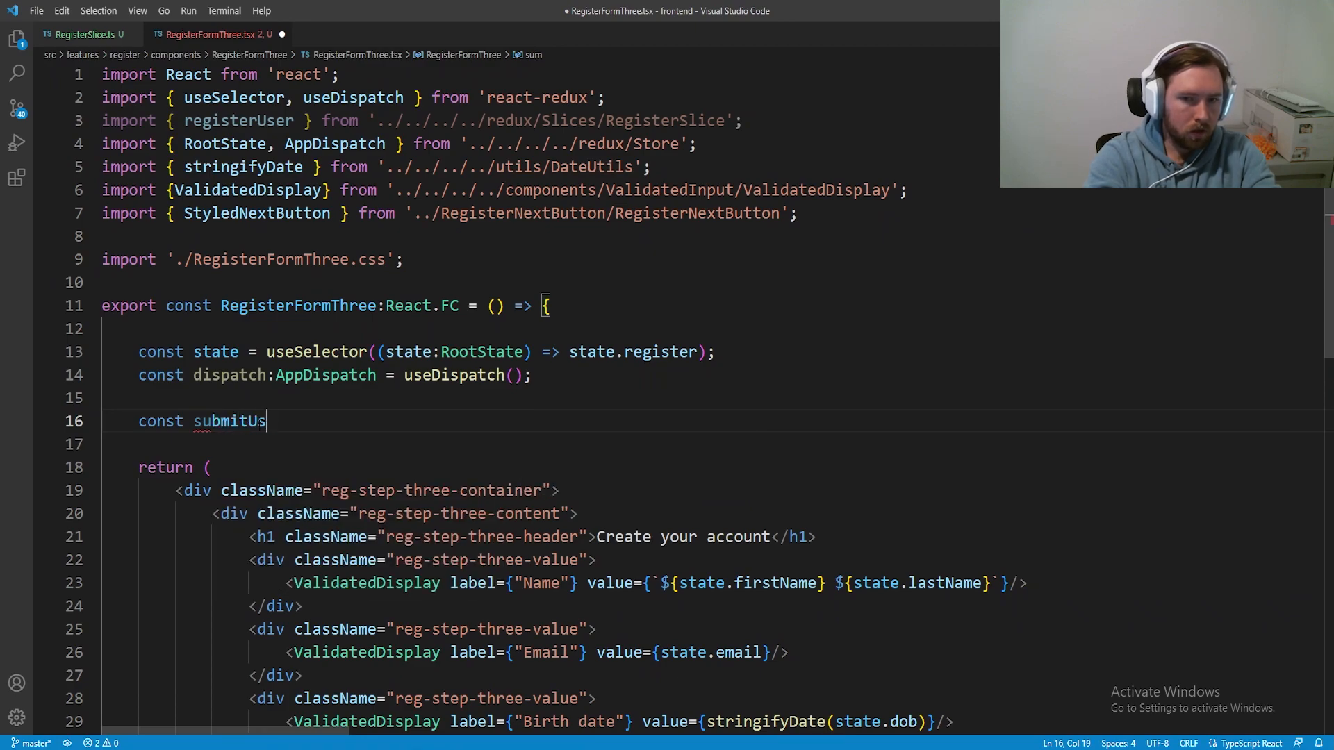
# Step: Write submitUser as an arrow function building a user object with firstName, lastName and email from state
pyautogui.write('er = () => {')
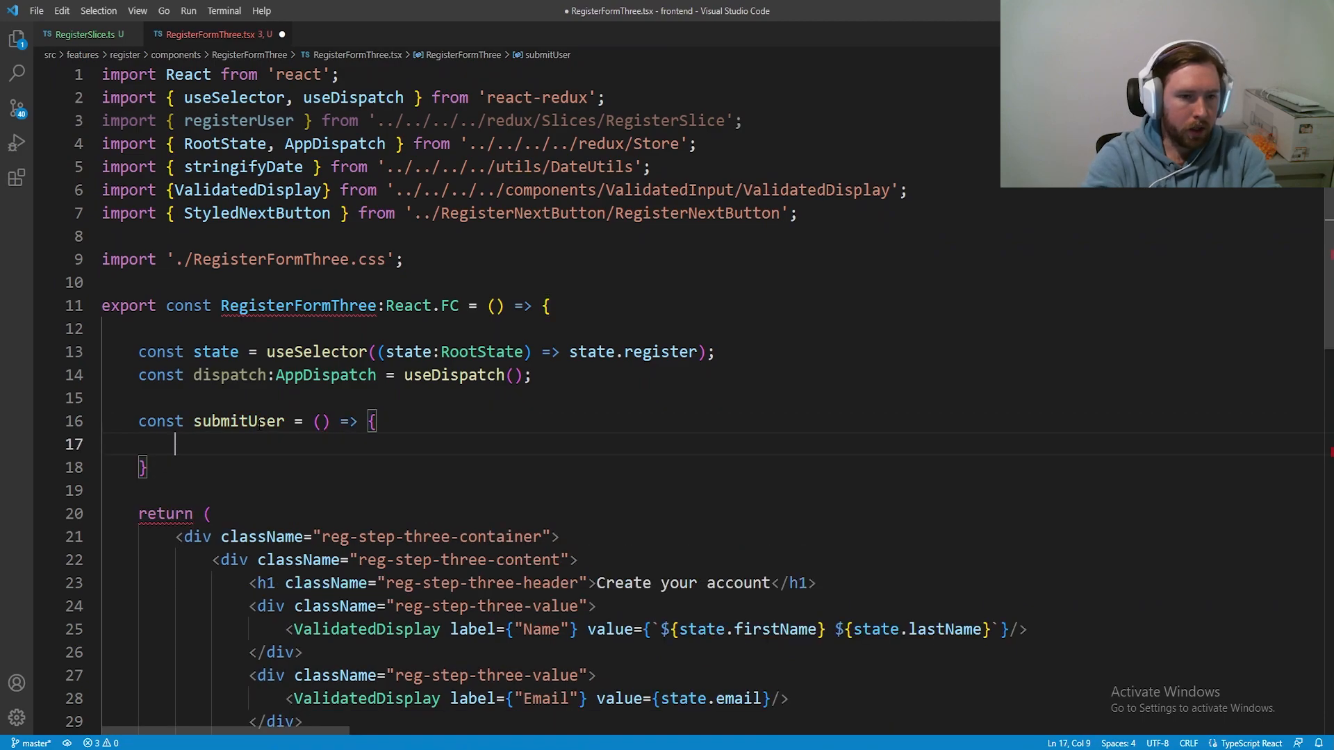
pyautogui.write('const u')
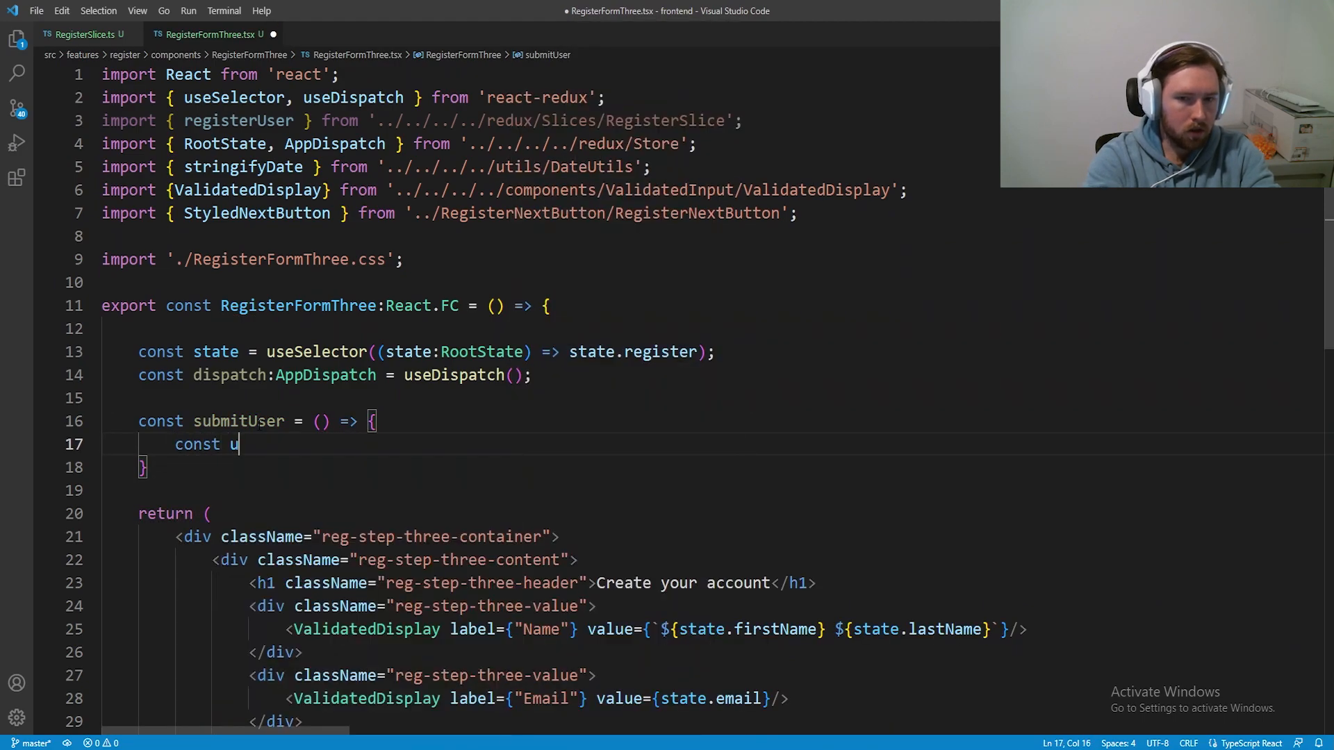
pyautogui.write('ser = {}')
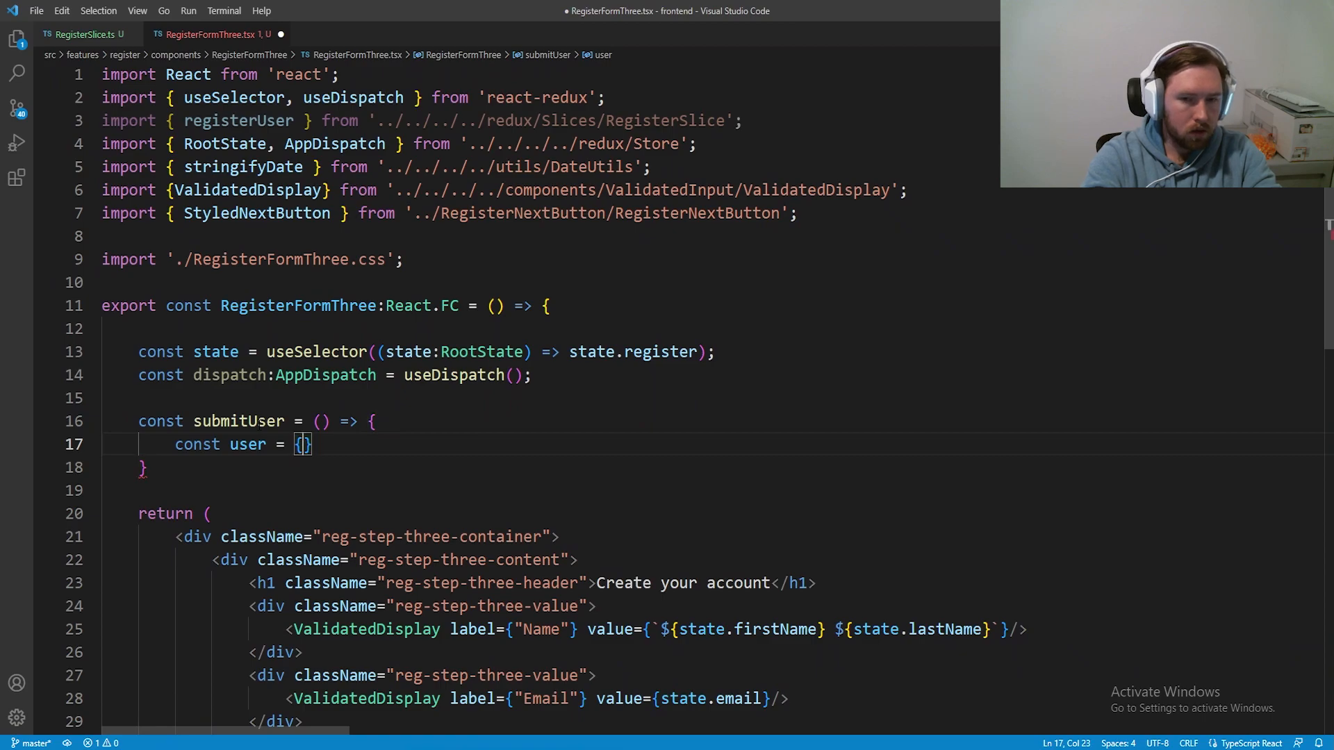
pyautogui.write('firstNaz')
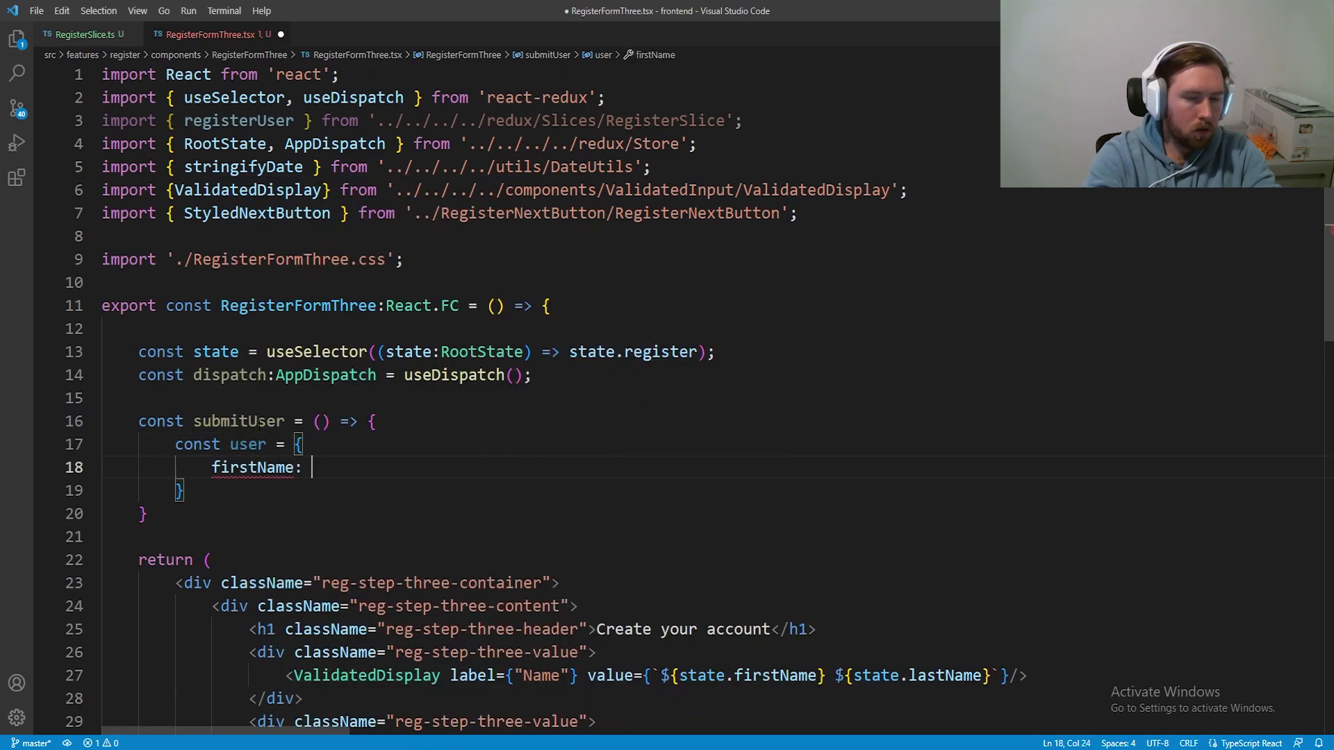
pyautogui.write('state.firstName,')
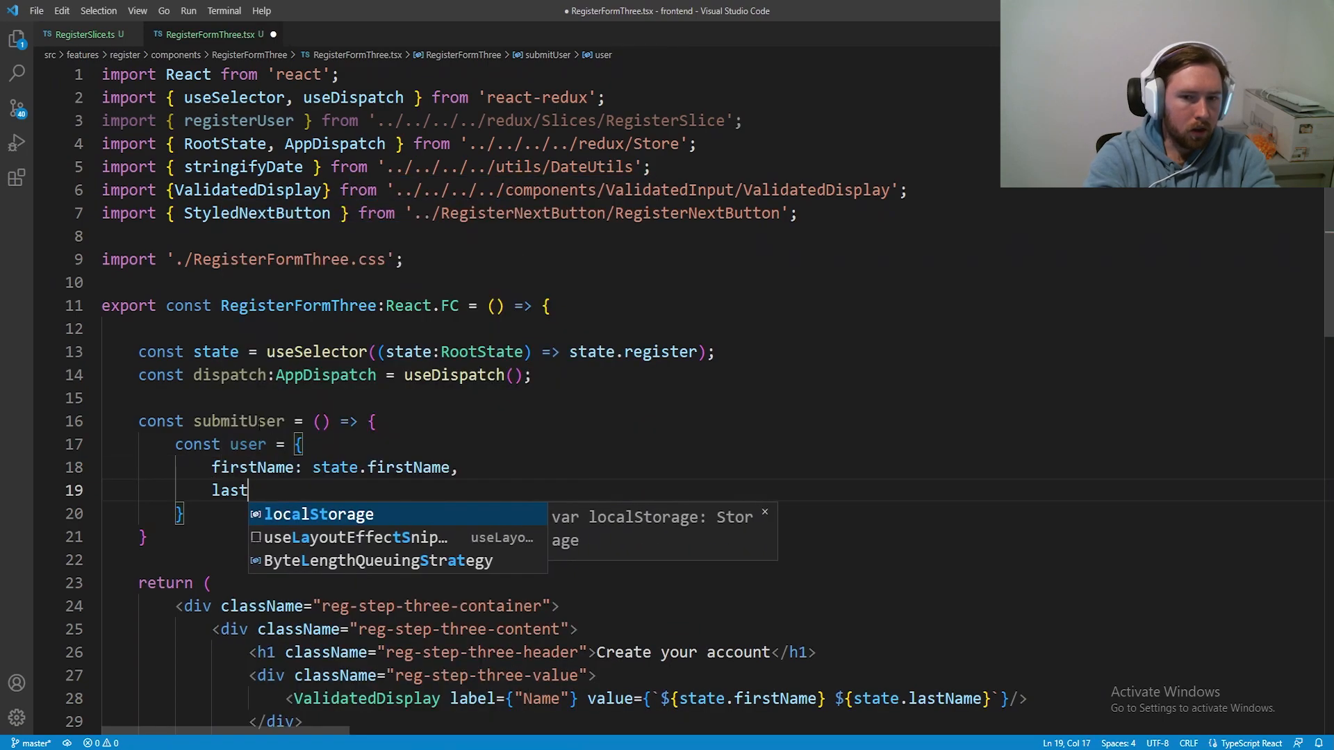
pyautogui.write('Name: state.lastName,')
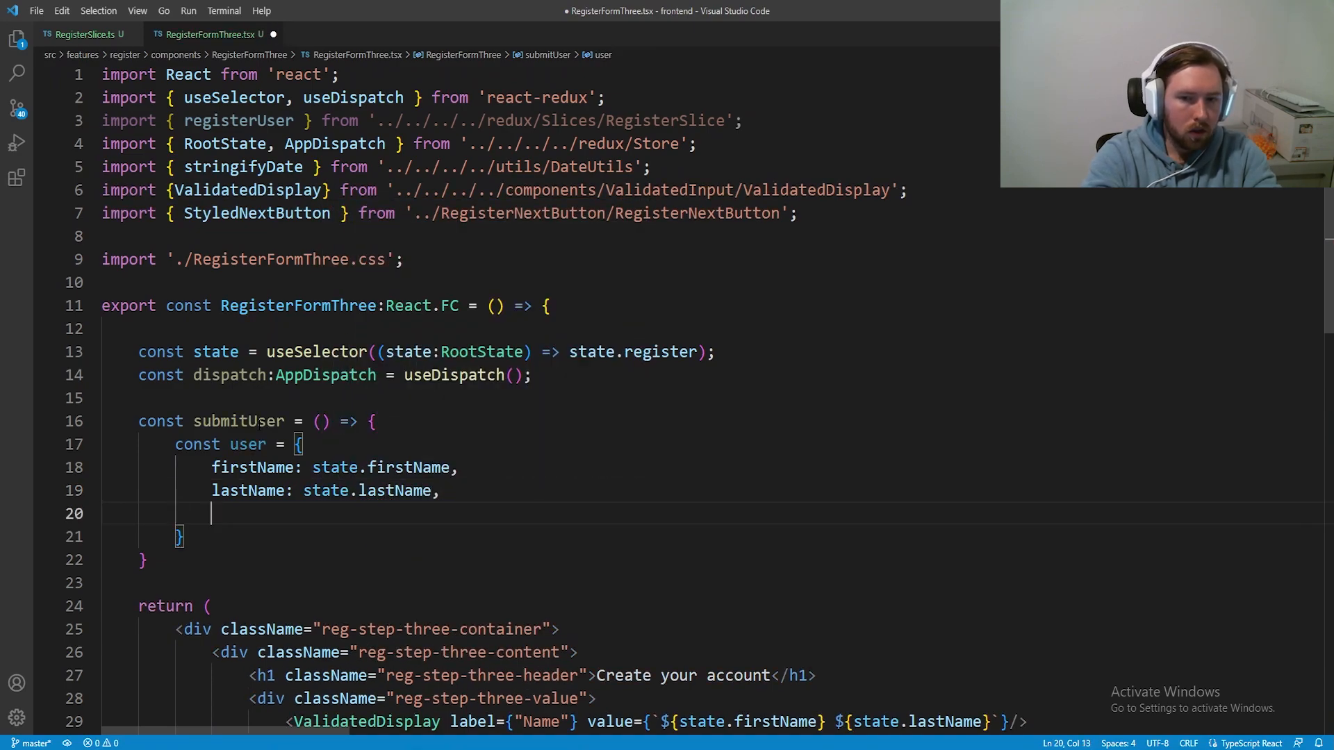
pyautogui.write('email')
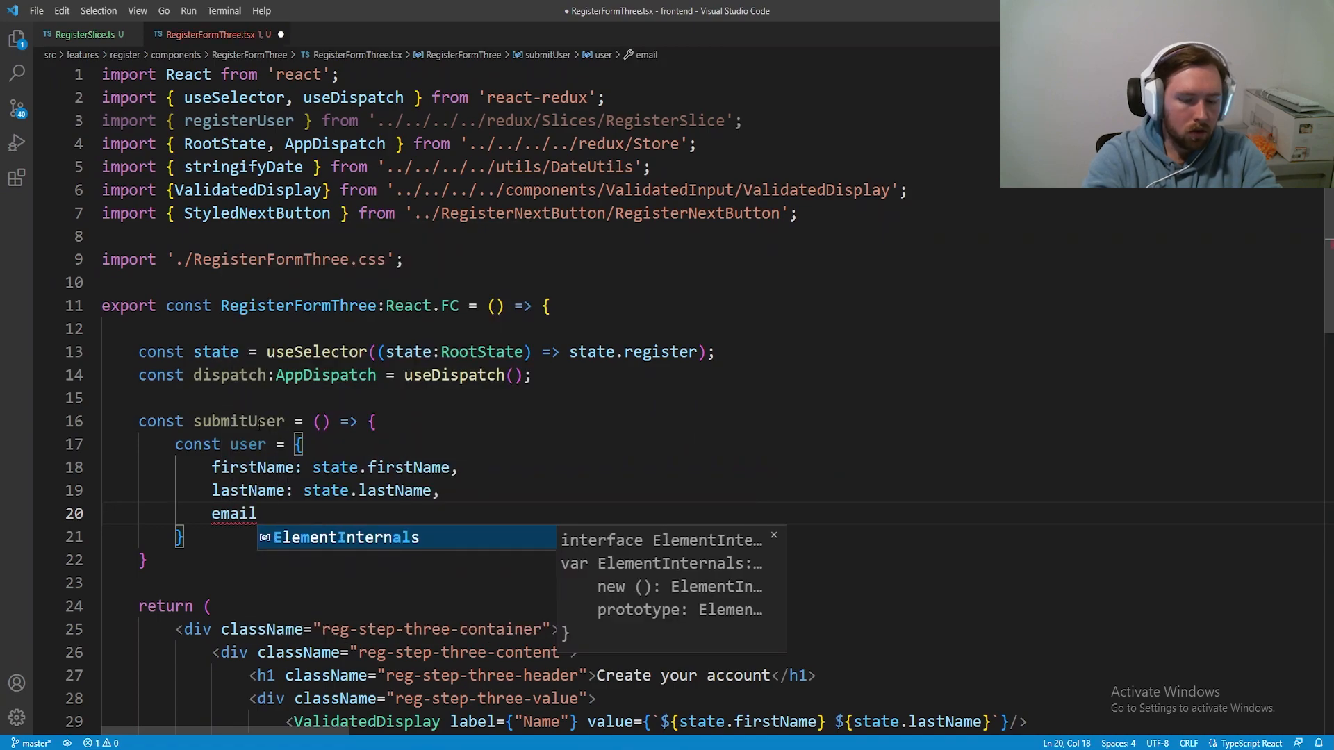
pyautogui.write(': state.email,')
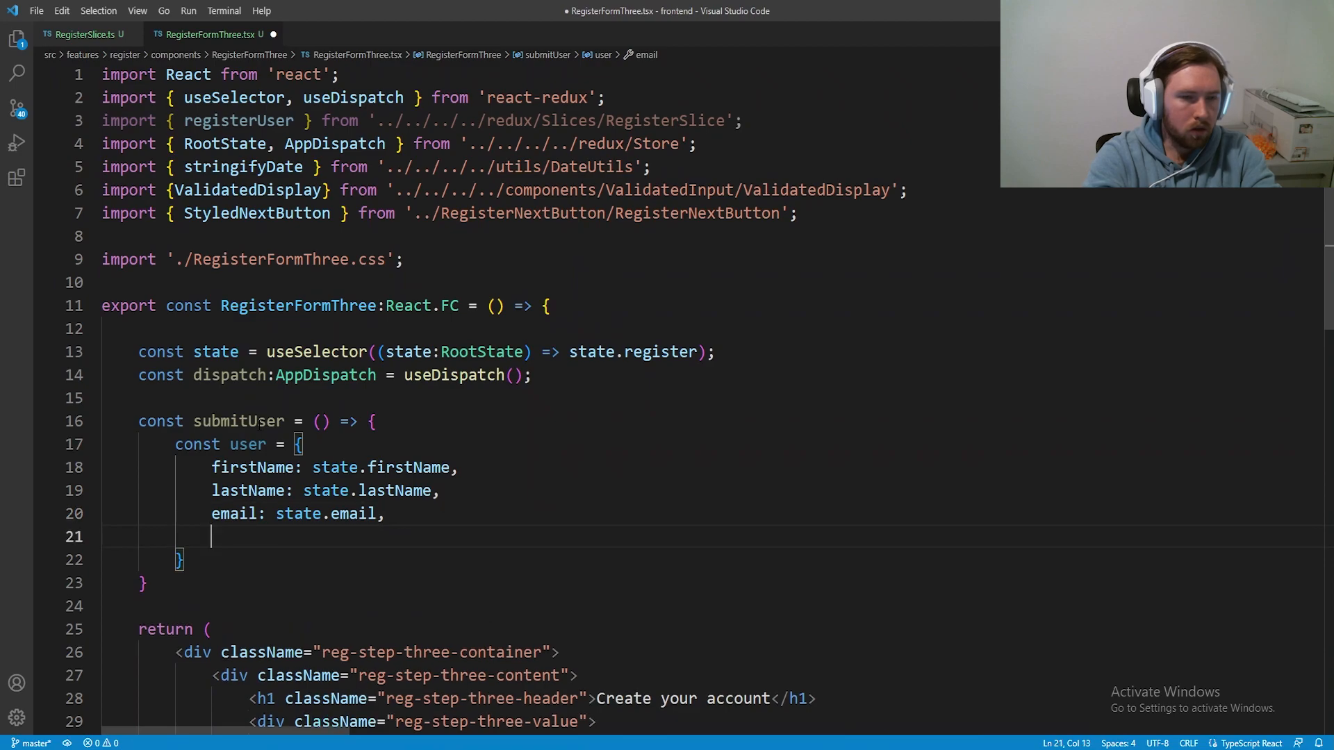
# Step: Add a dob property as a year-month-day template string from state.dob
pyautogui.write('dob: `${state.dob.year')
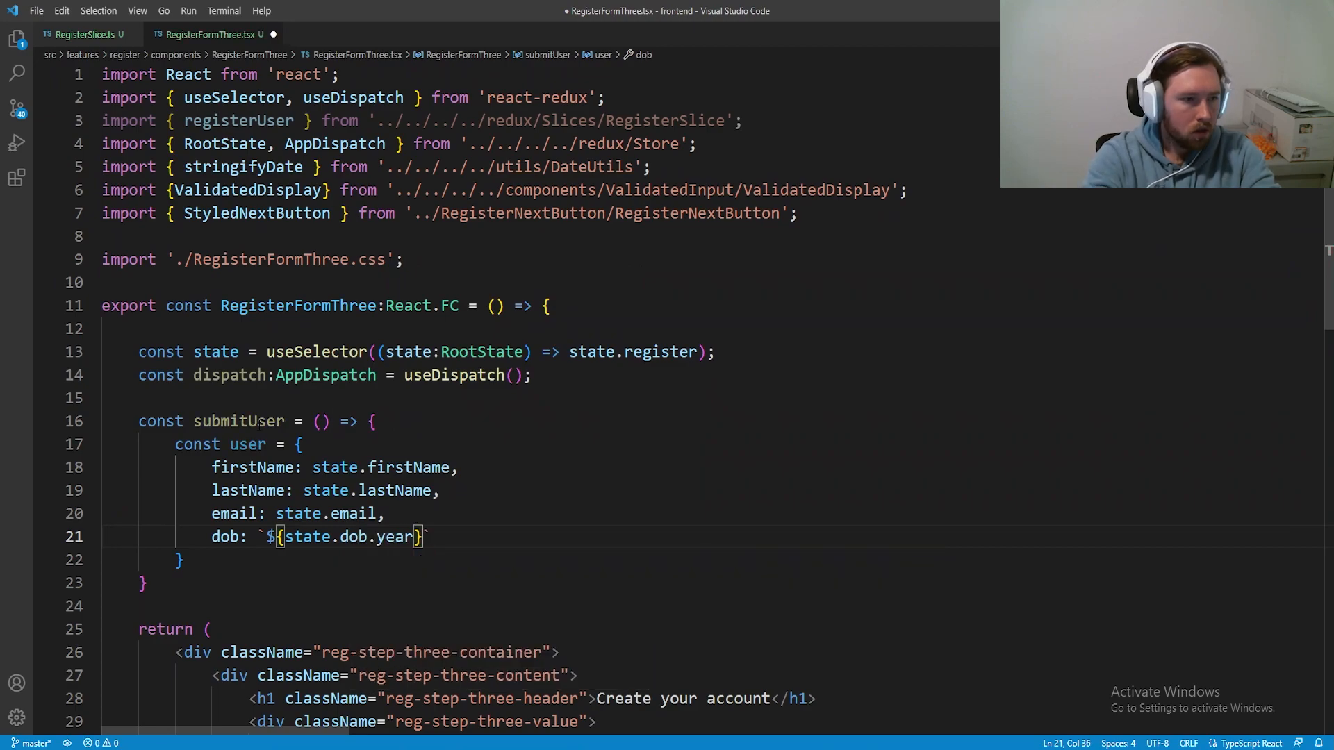
pyautogui.write('$')
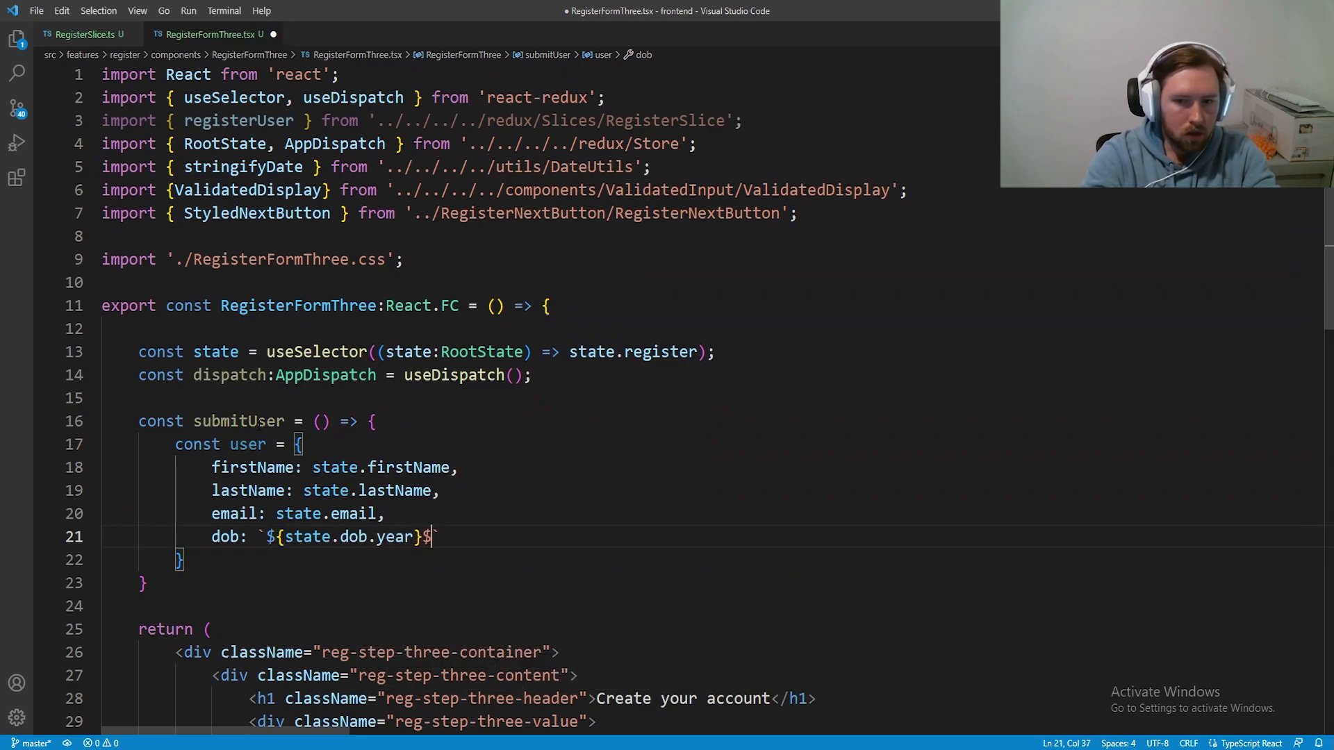
pyautogui.write('-')
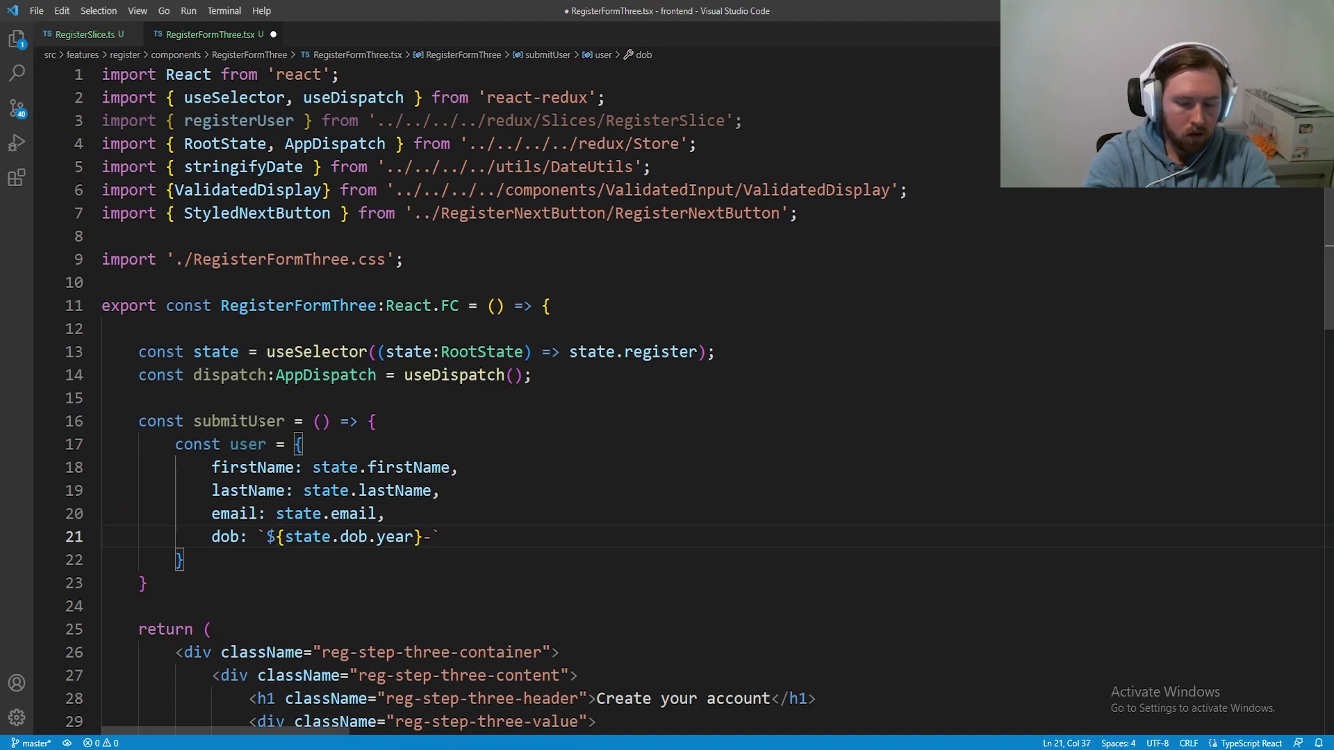
pyautogui.write('${state.')
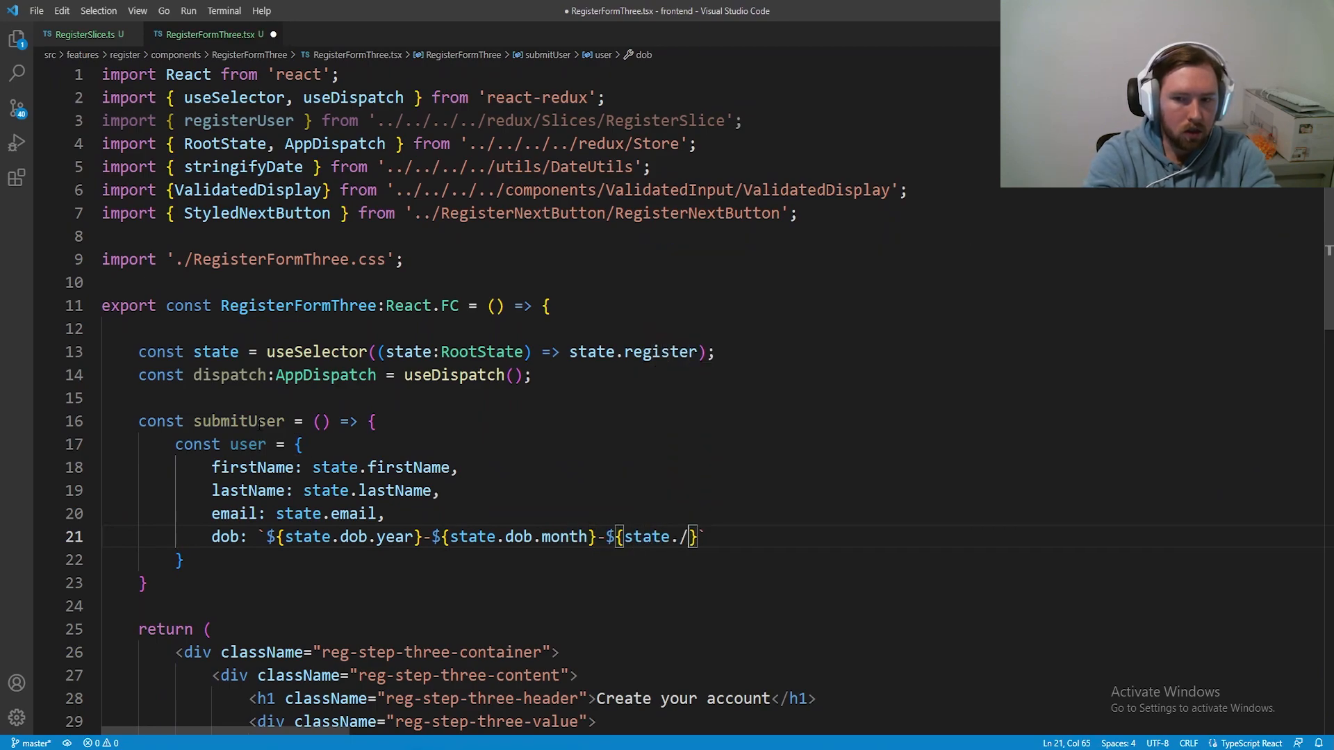
pyautogui.write('dob.day')
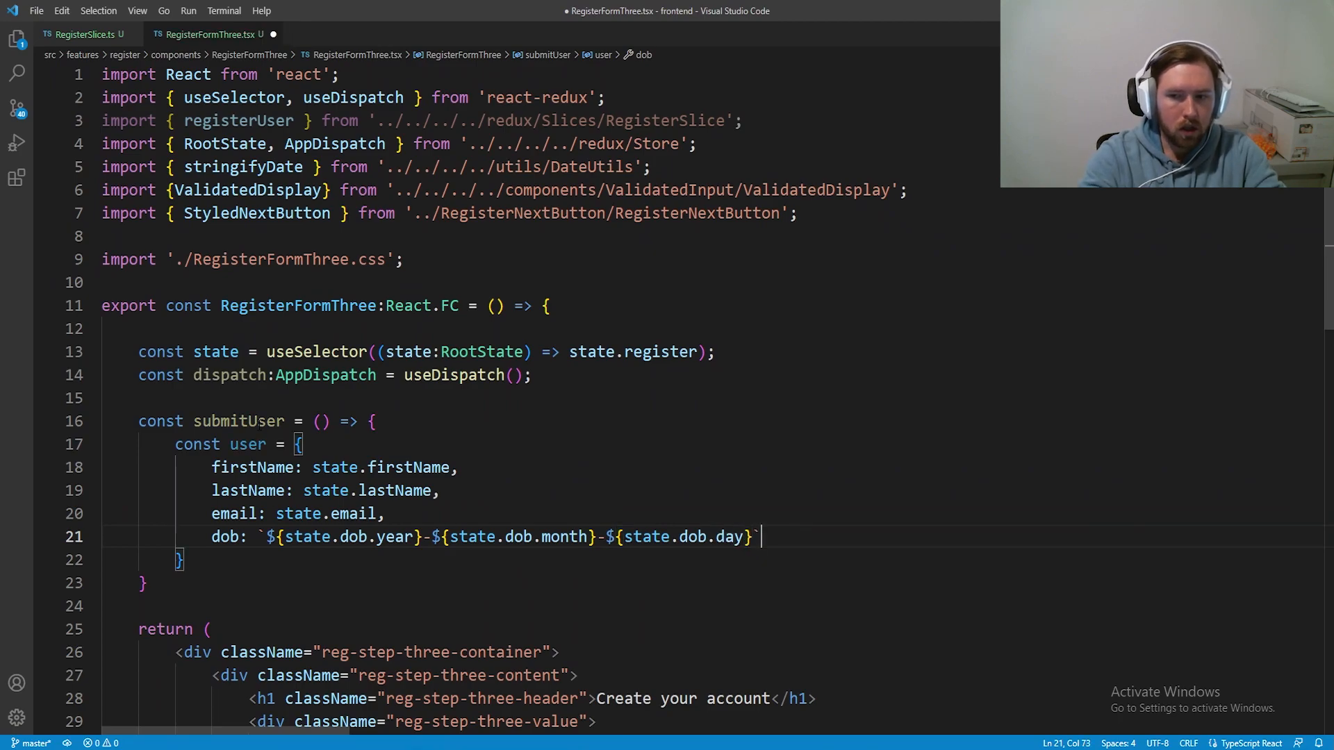
pyautogui.scroll(-3)
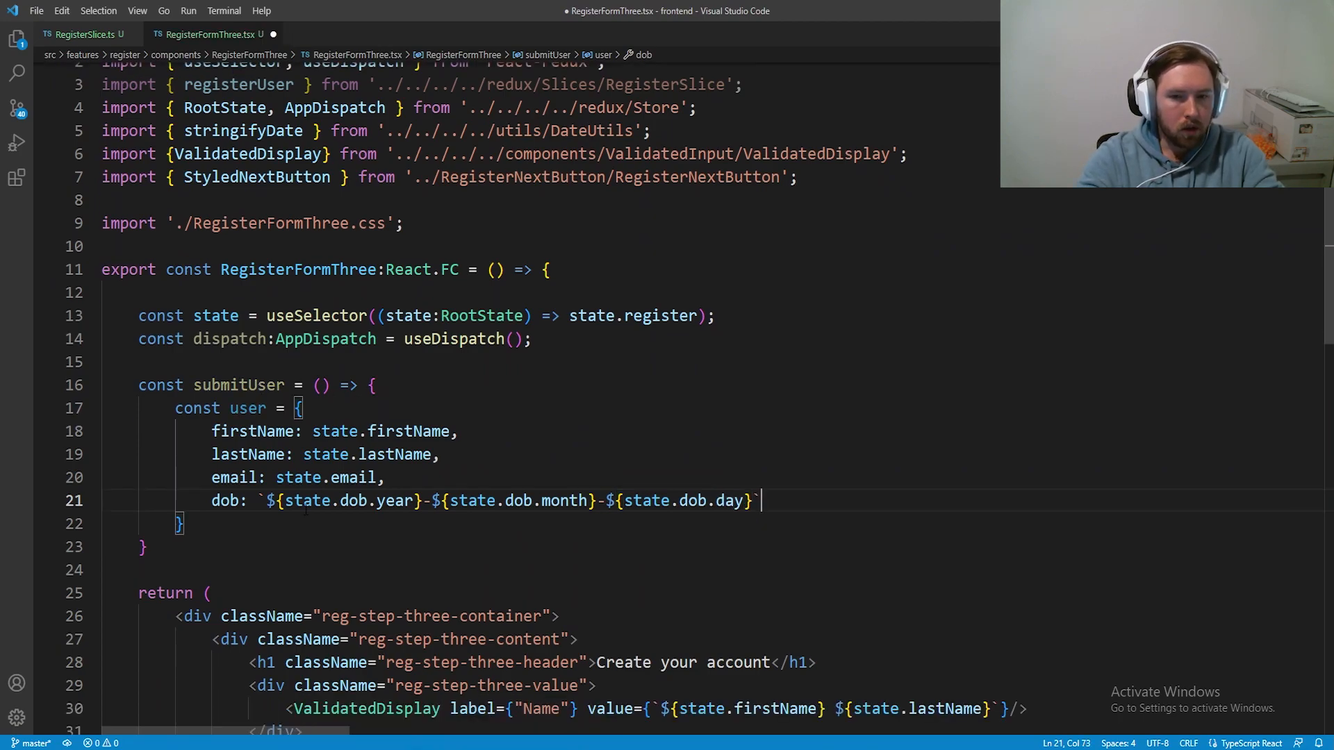
# Step: Log an attempting-to-register message and dispatch registerUser(user) inside submitUser
pyautogui.write('console.log("We are attempting to')
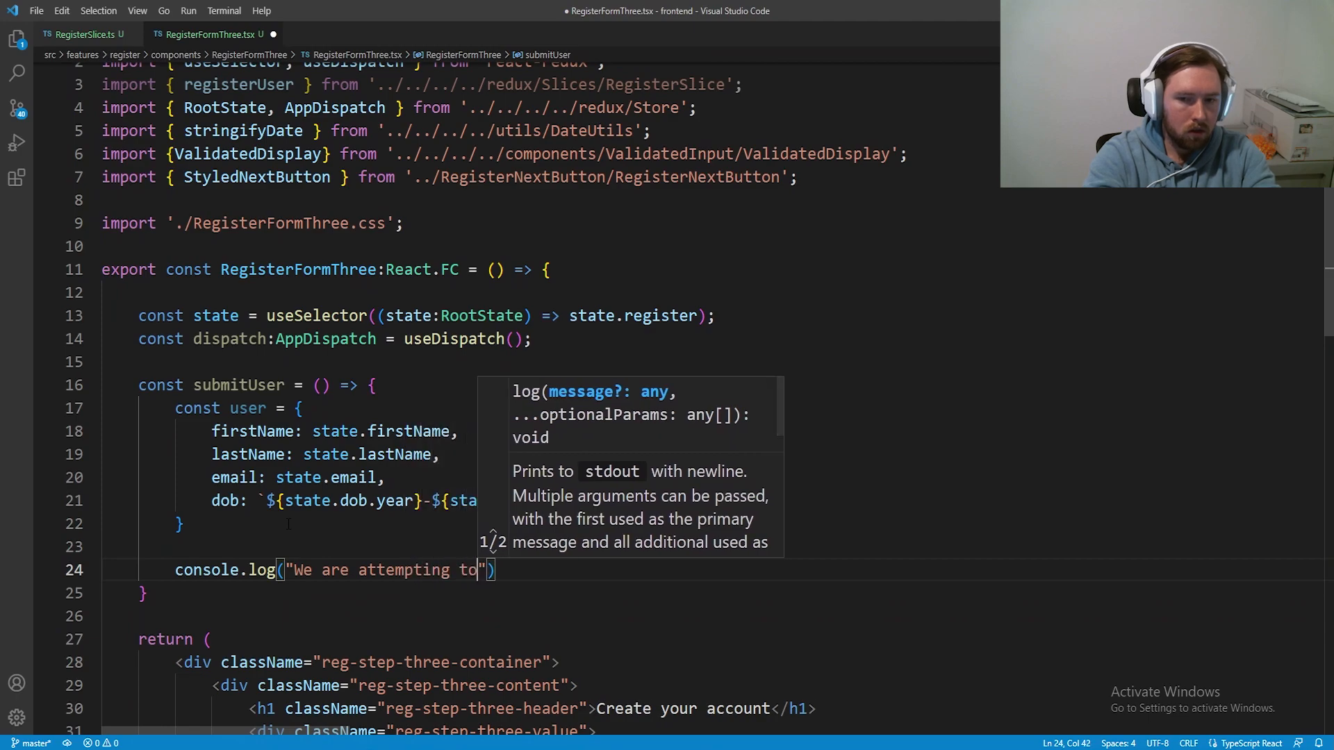
pyautogui.write('register the user')
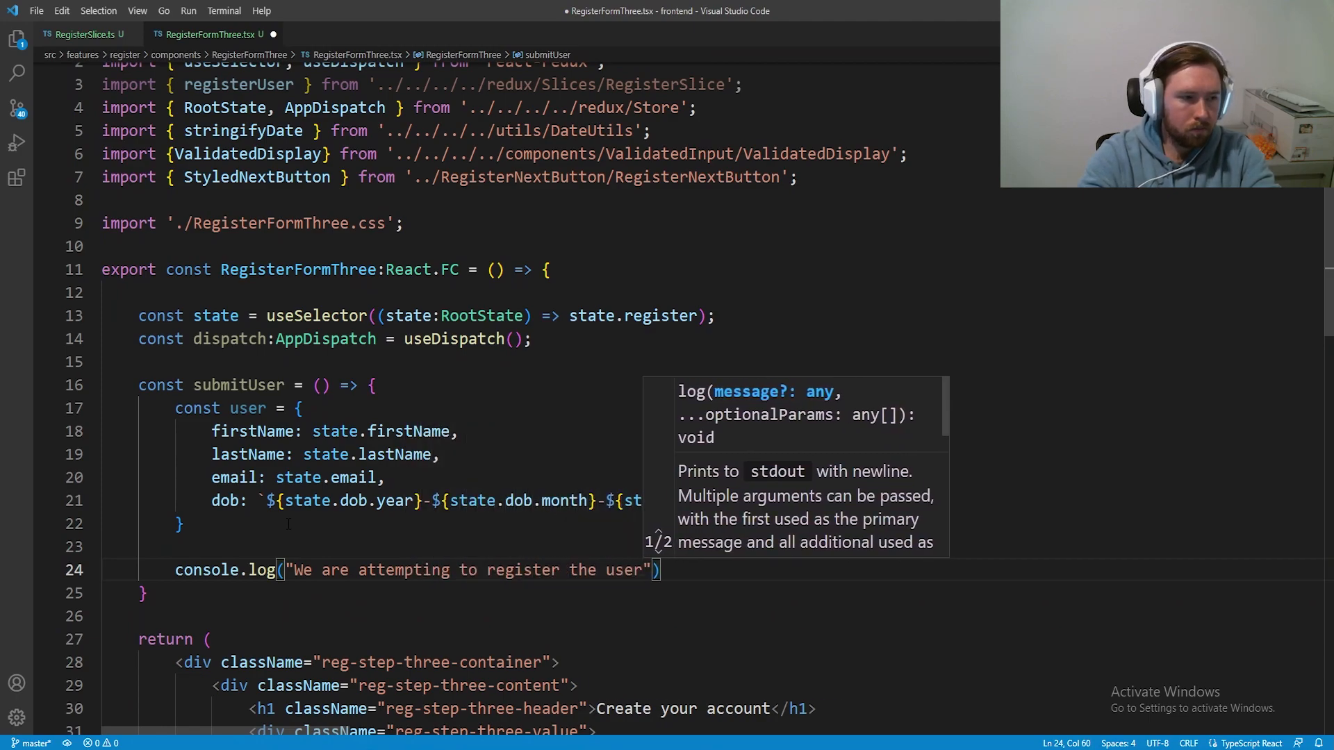
pyautogui.press('Enter')
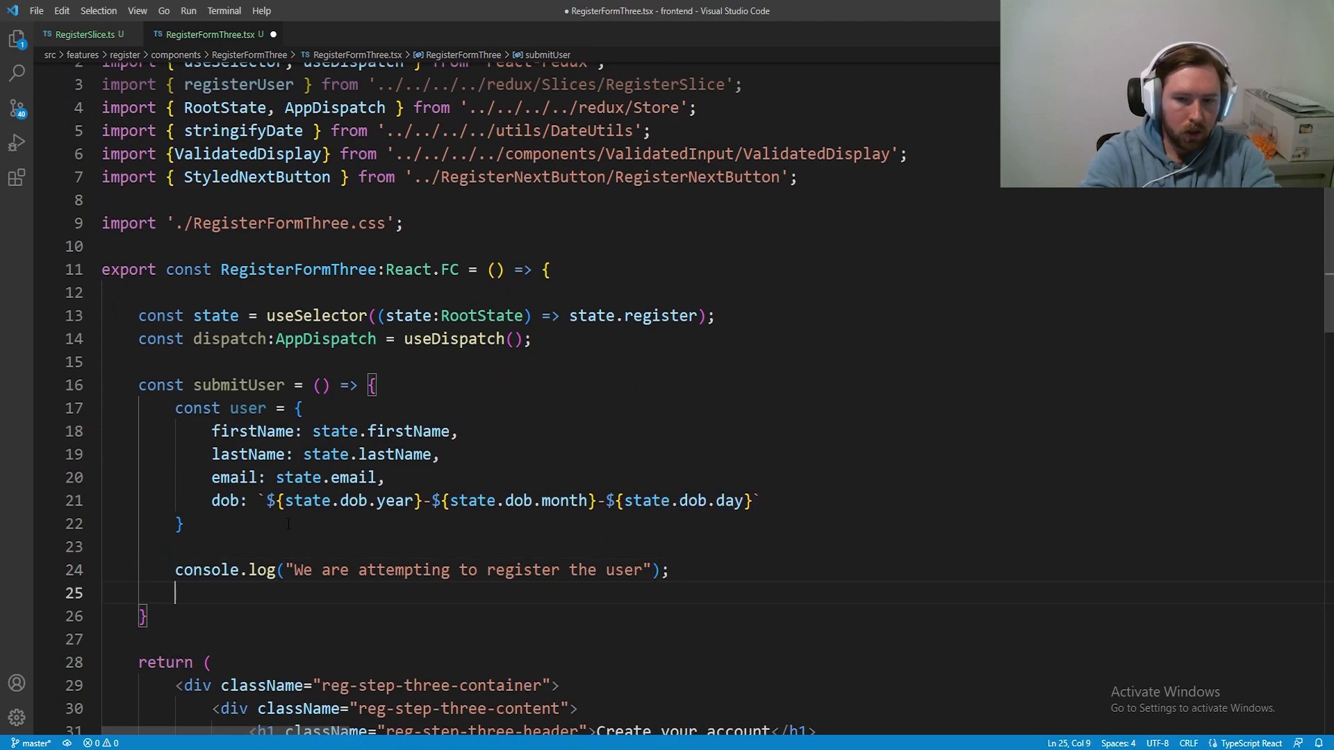
pyautogui.write('dispatch(')
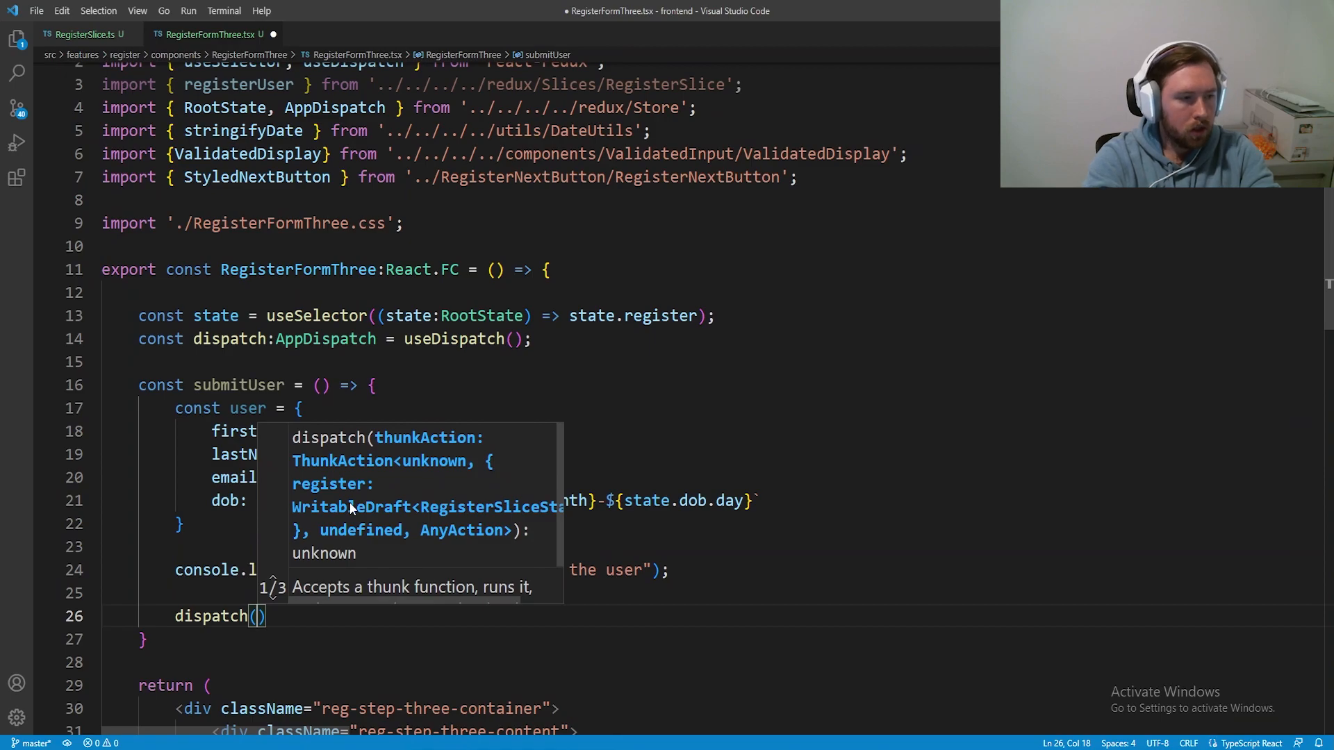
pyautogui.write('registerUser(user')
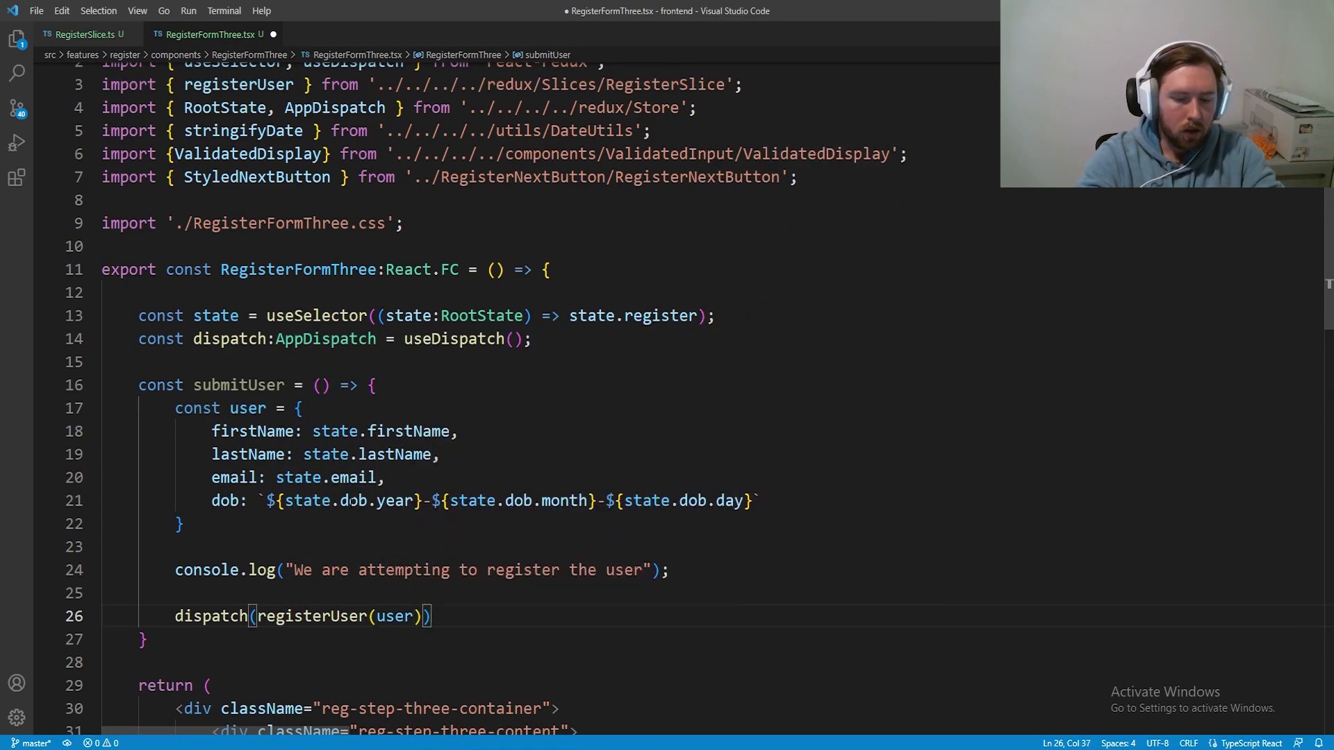
pyautogui.write(';')
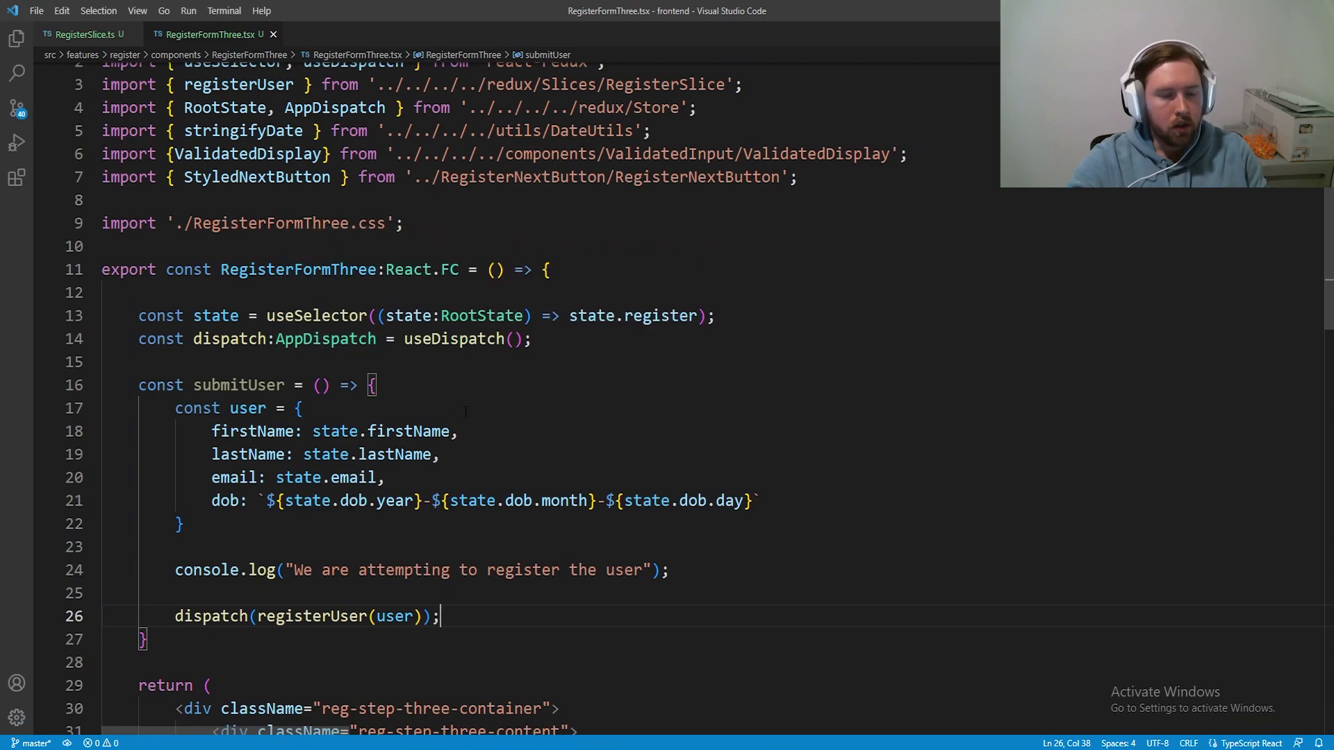
pyautogui.scroll(-3)
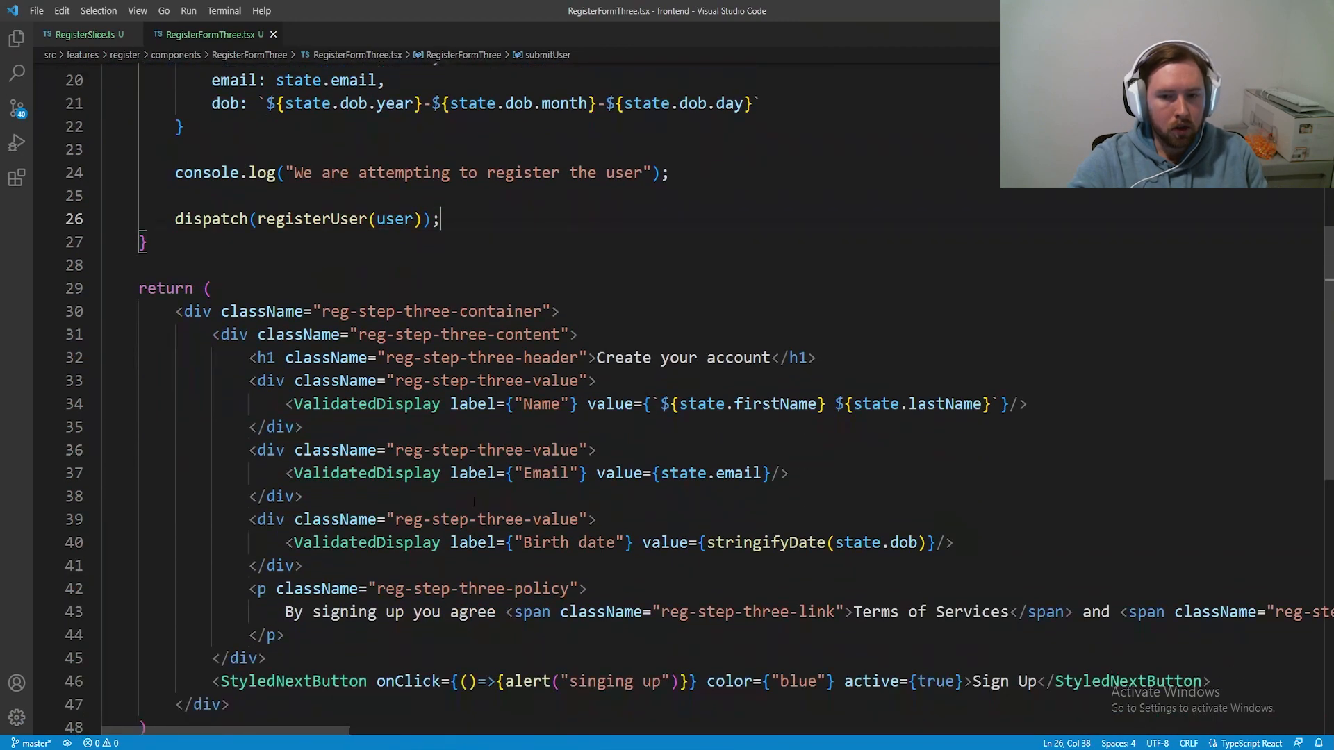
pyautogui.scroll(3)
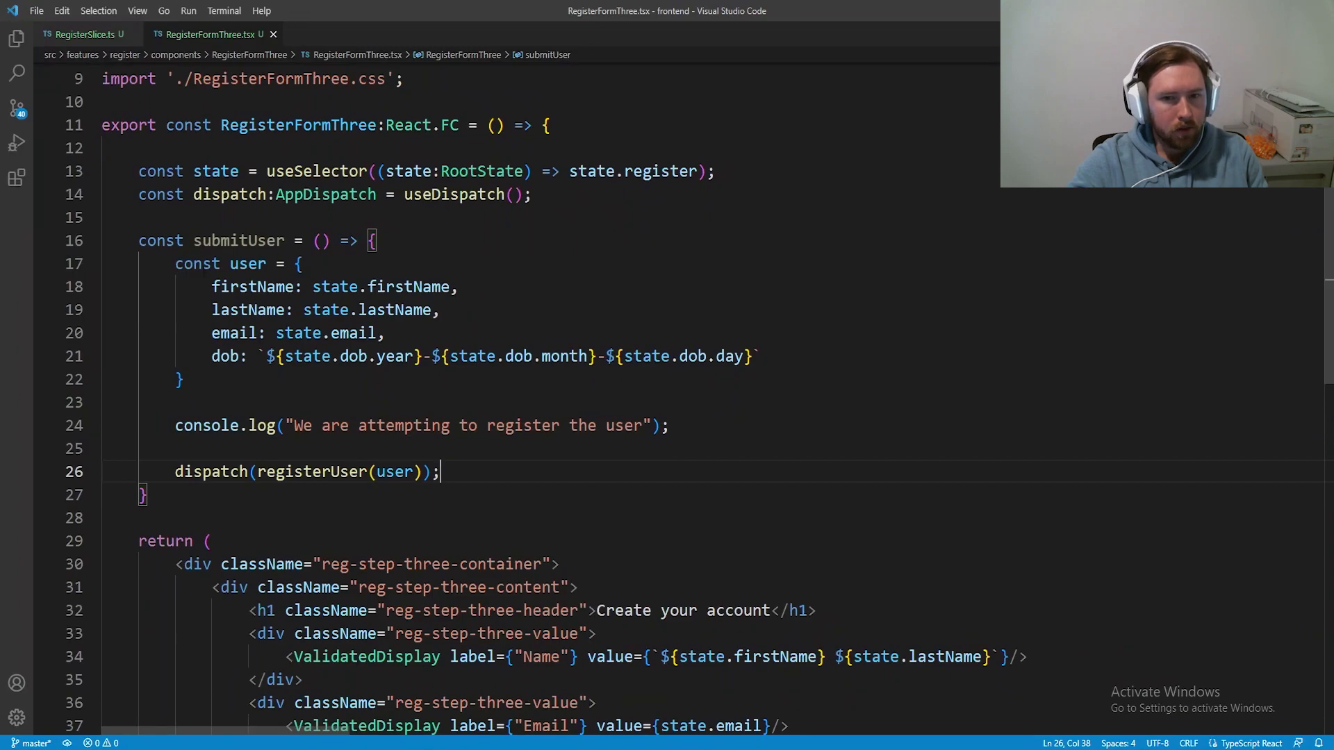
# Step: Replace the Sign Up button's alert onClick with submitUser
pyautogui.scroll(-3)
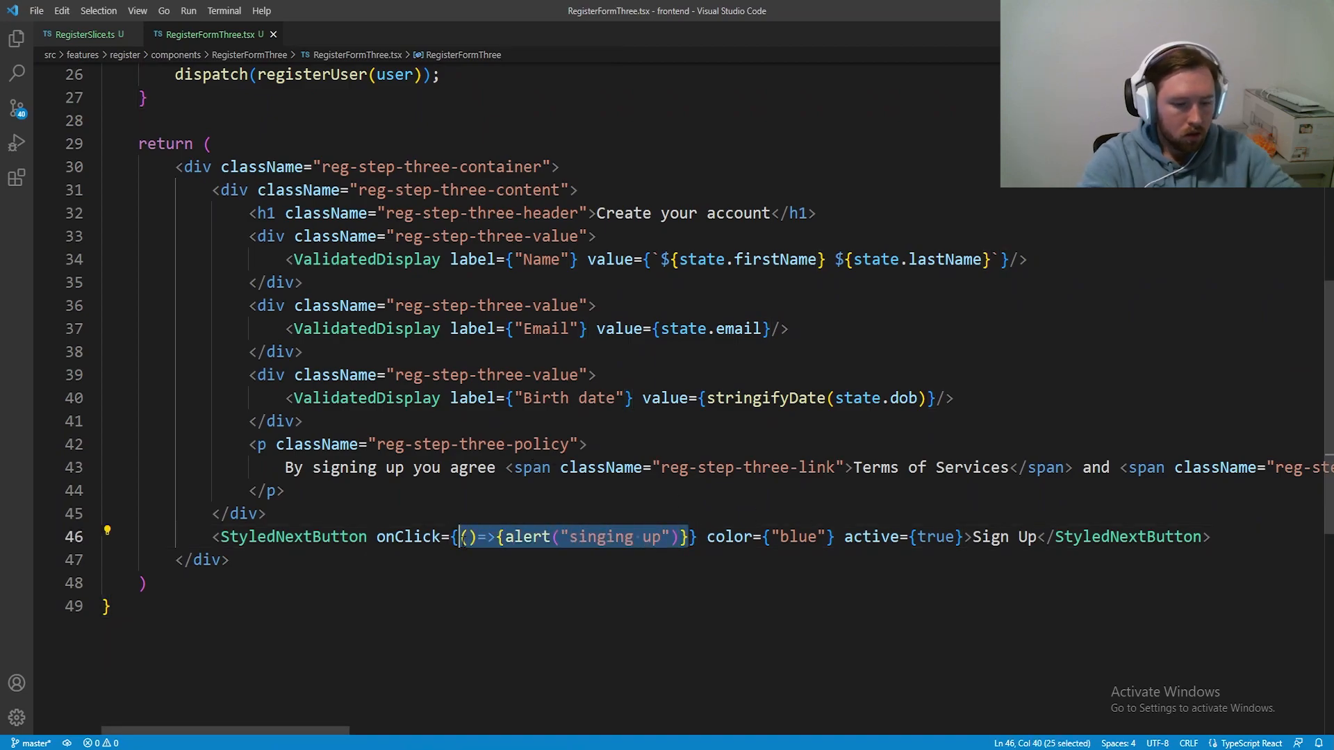
pyautogui.write('submitUser')
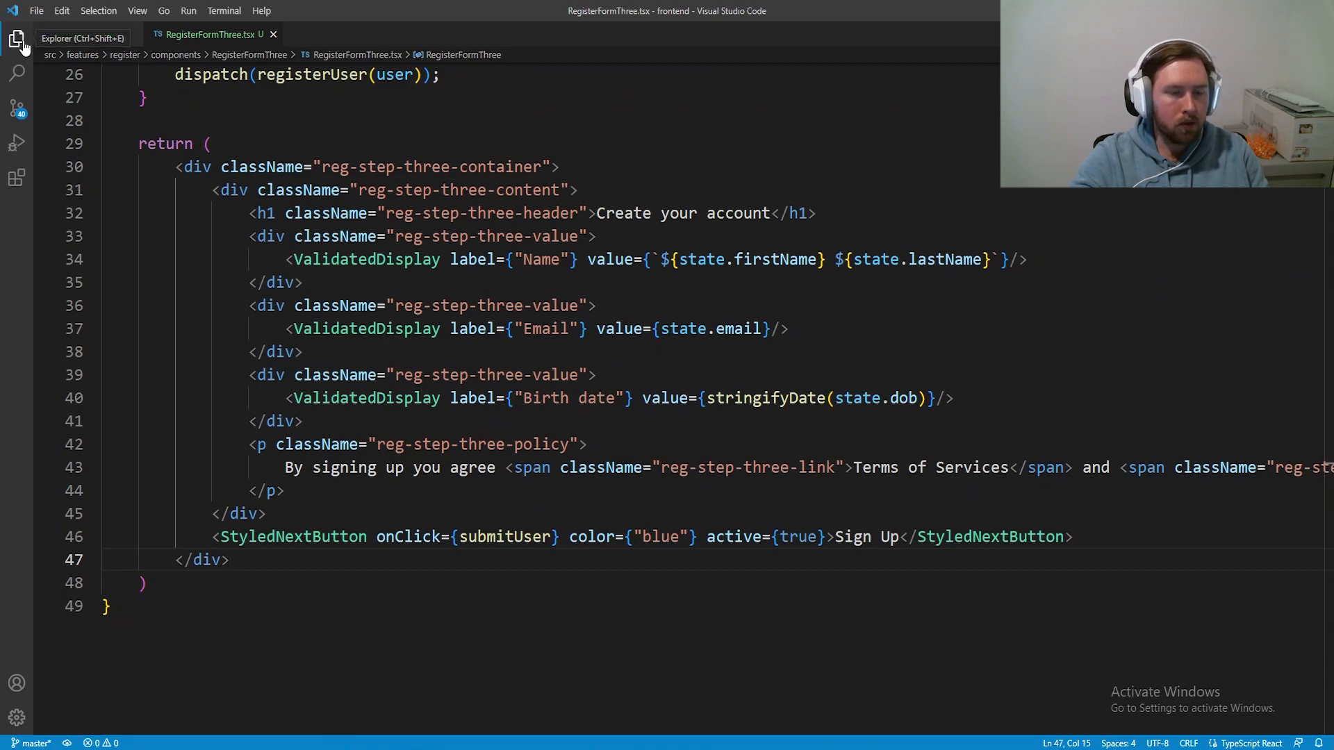
# Step: Locate ValidatedDisplay.tsx under components/ValidatedInput in the Explorer
pyautogui.click(17, 40)
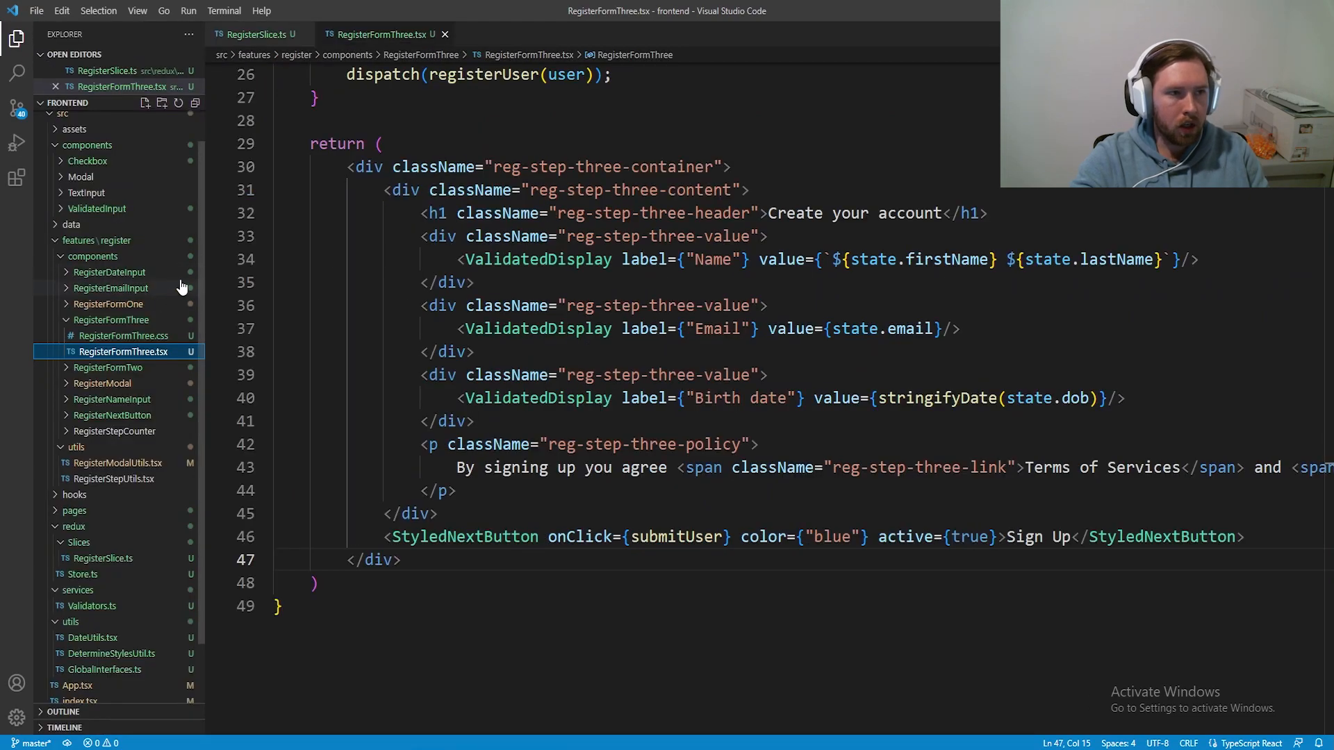
pyautogui.moveTo(175, 529)
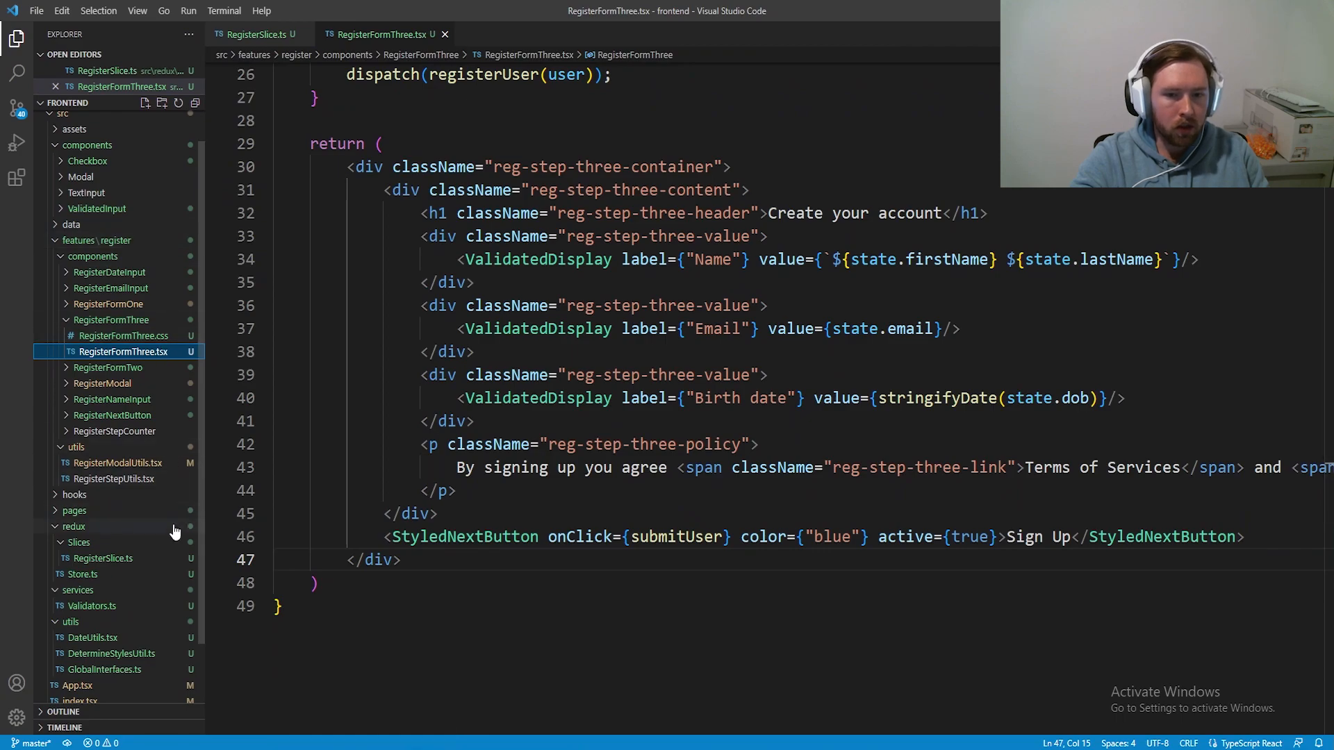
pyautogui.click(96, 209)
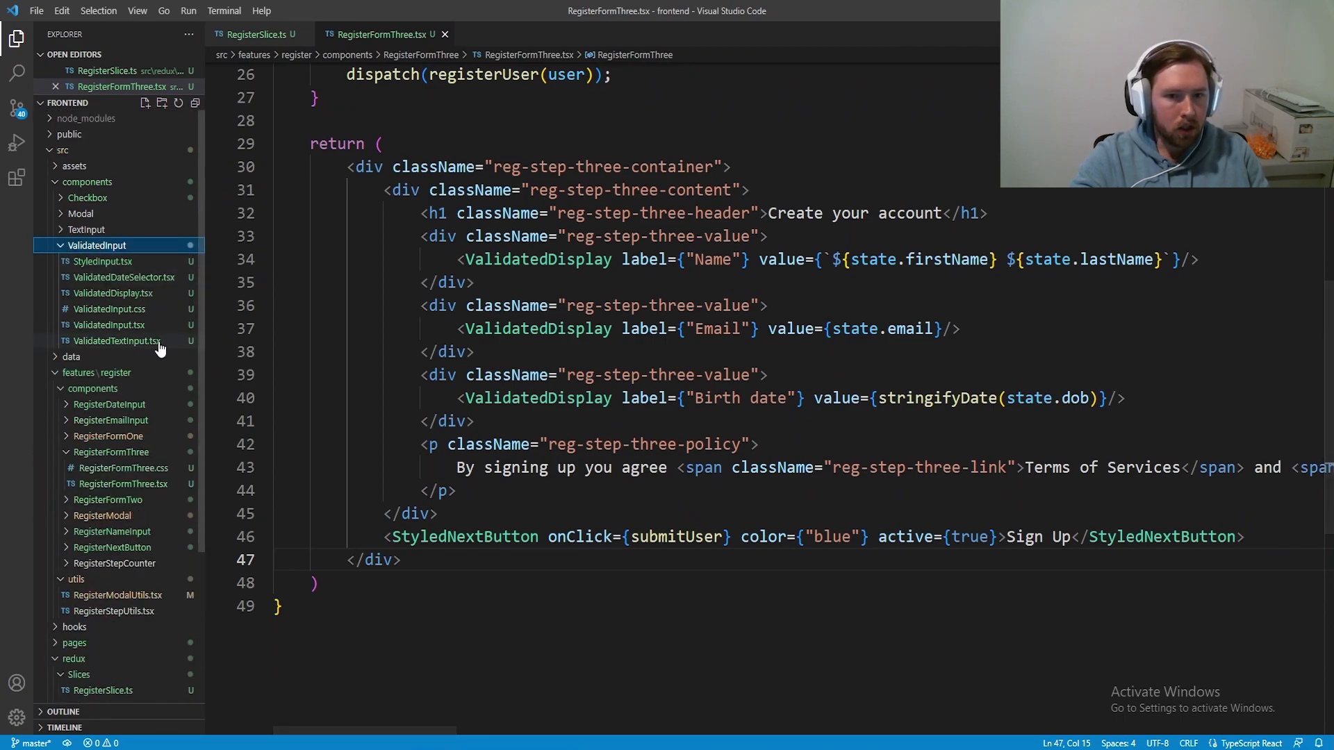
pyautogui.moveTo(122, 305)
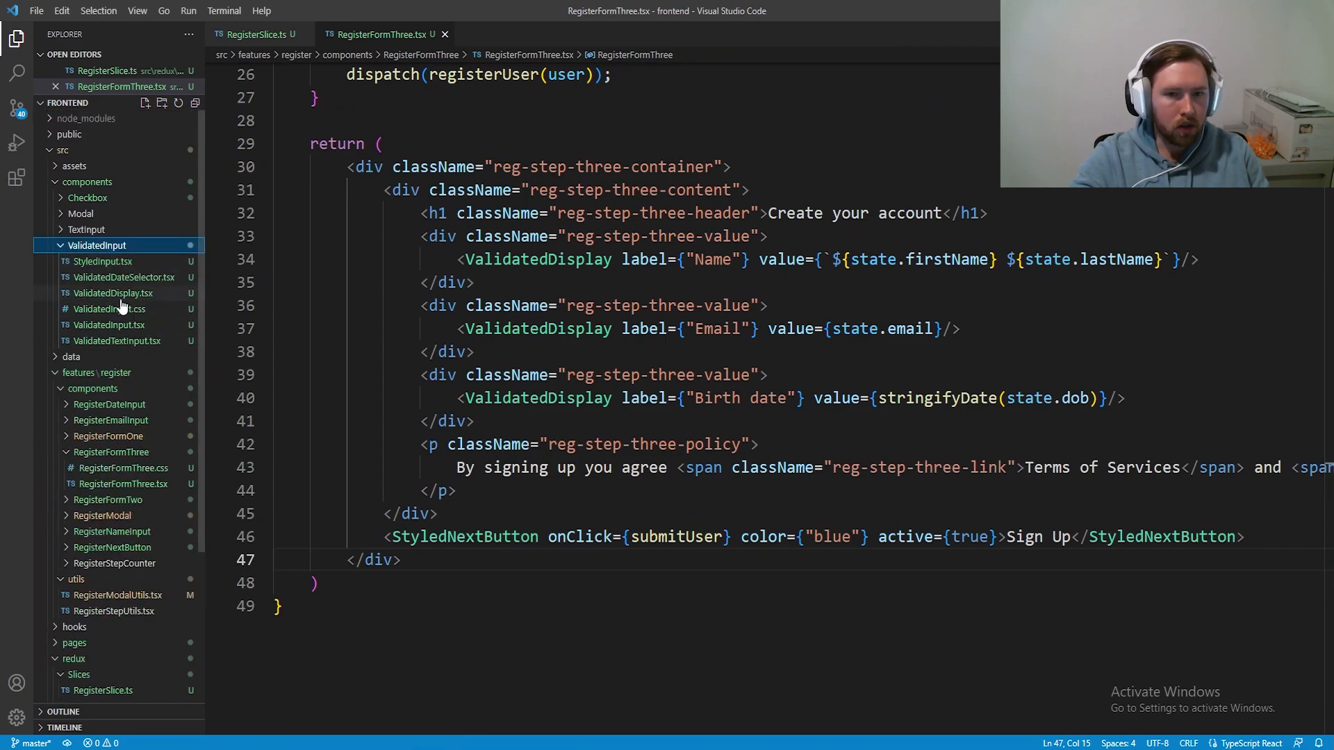
pyautogui.click(112, 293)
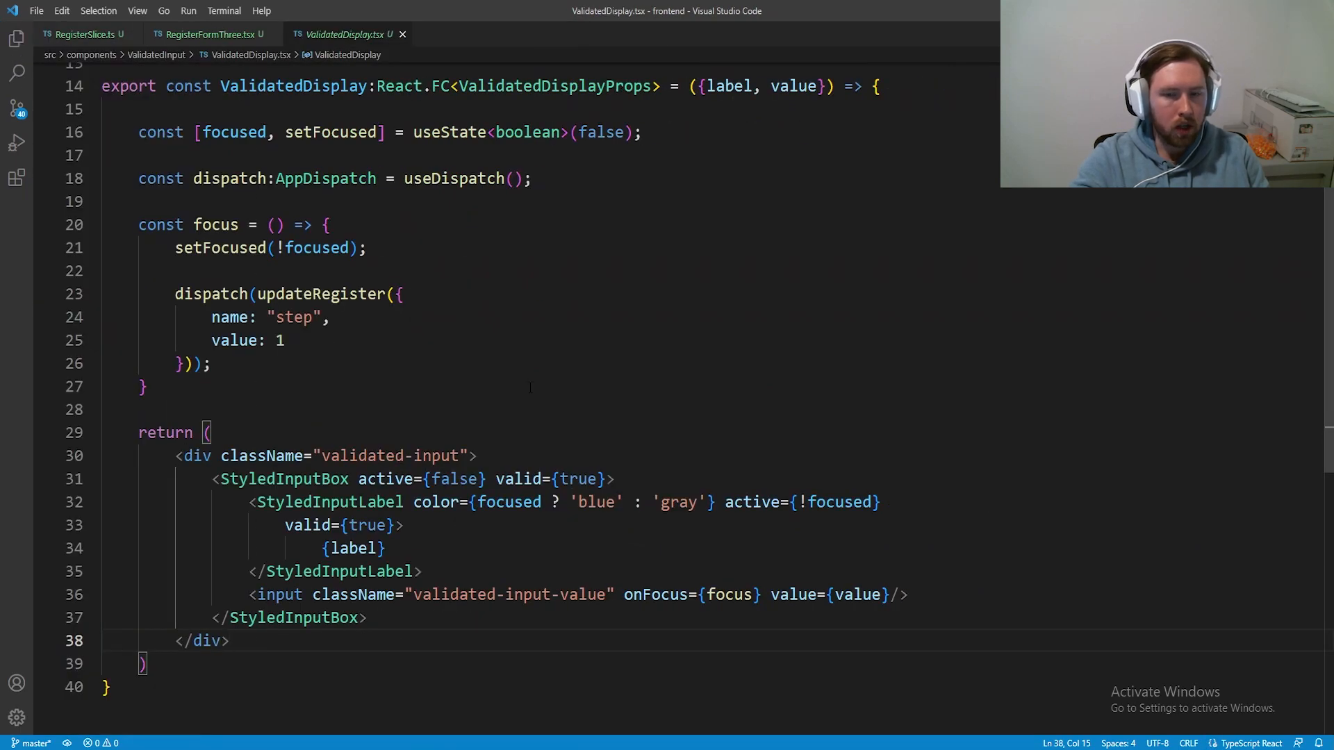
pyautogui.scroll(3)
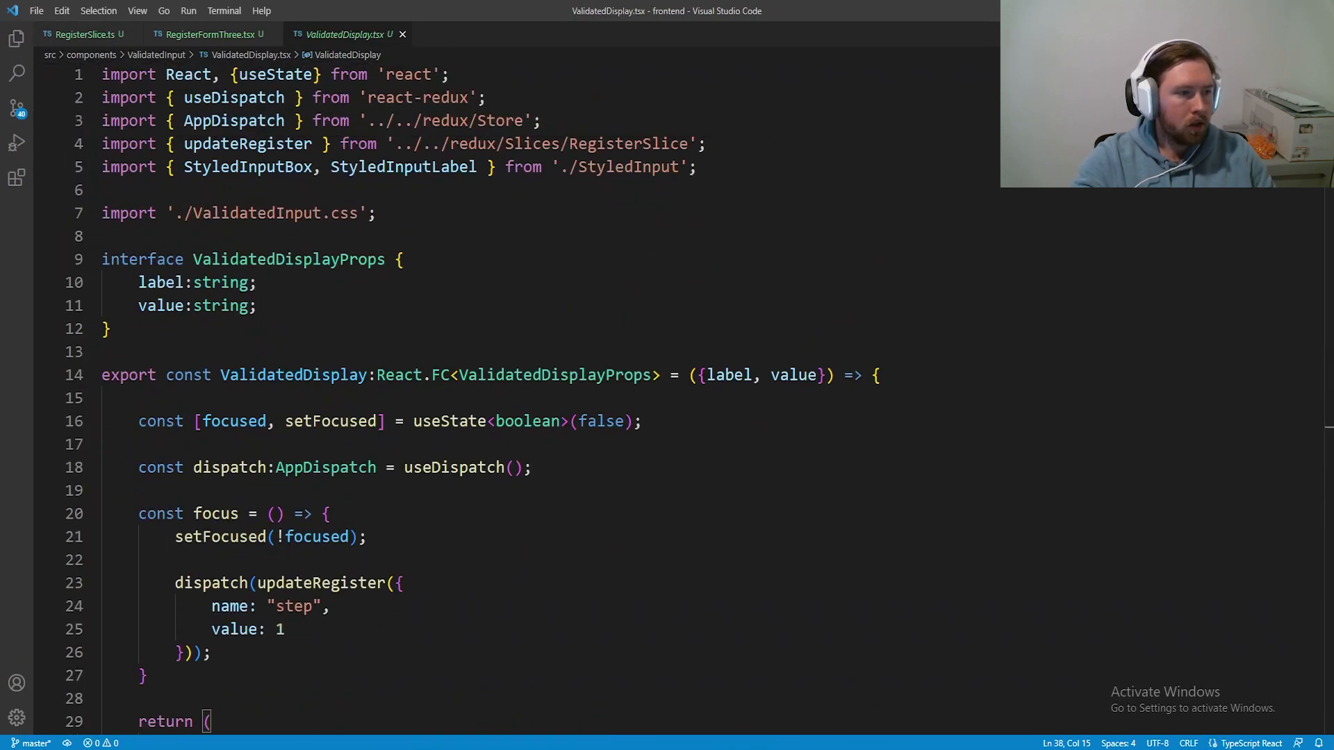
# Step: Add valid?:boolean to the props interface and destructure valid alongside label and value
pyautogui.write('vasl')
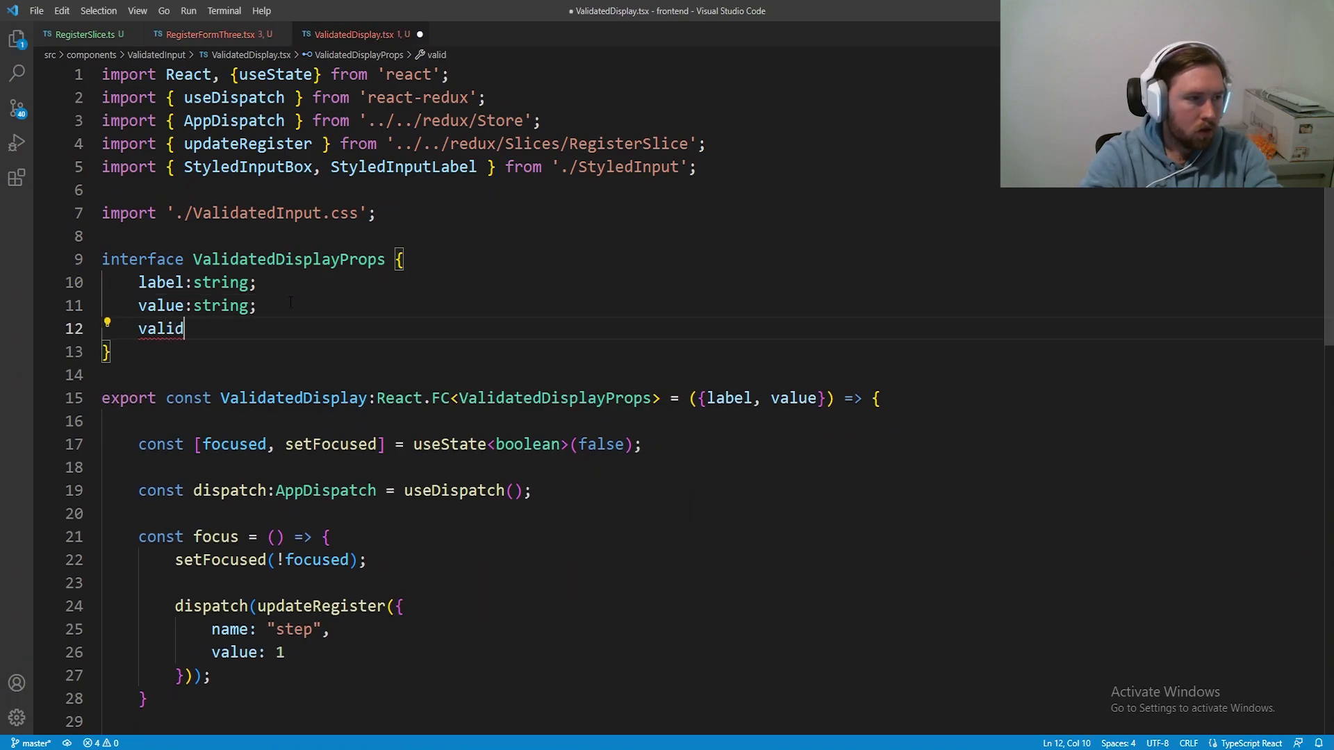
pyautogui.write('?:boolean;')
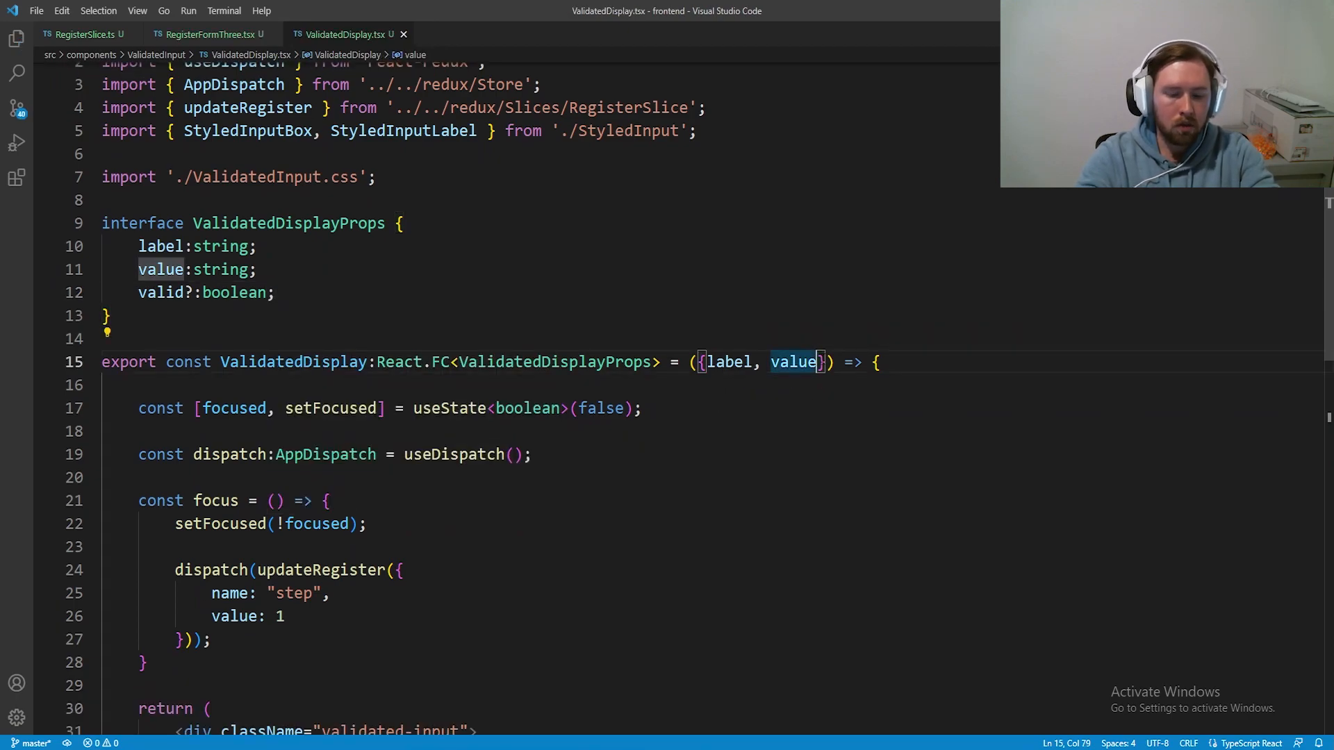
pyautogui.write(',')
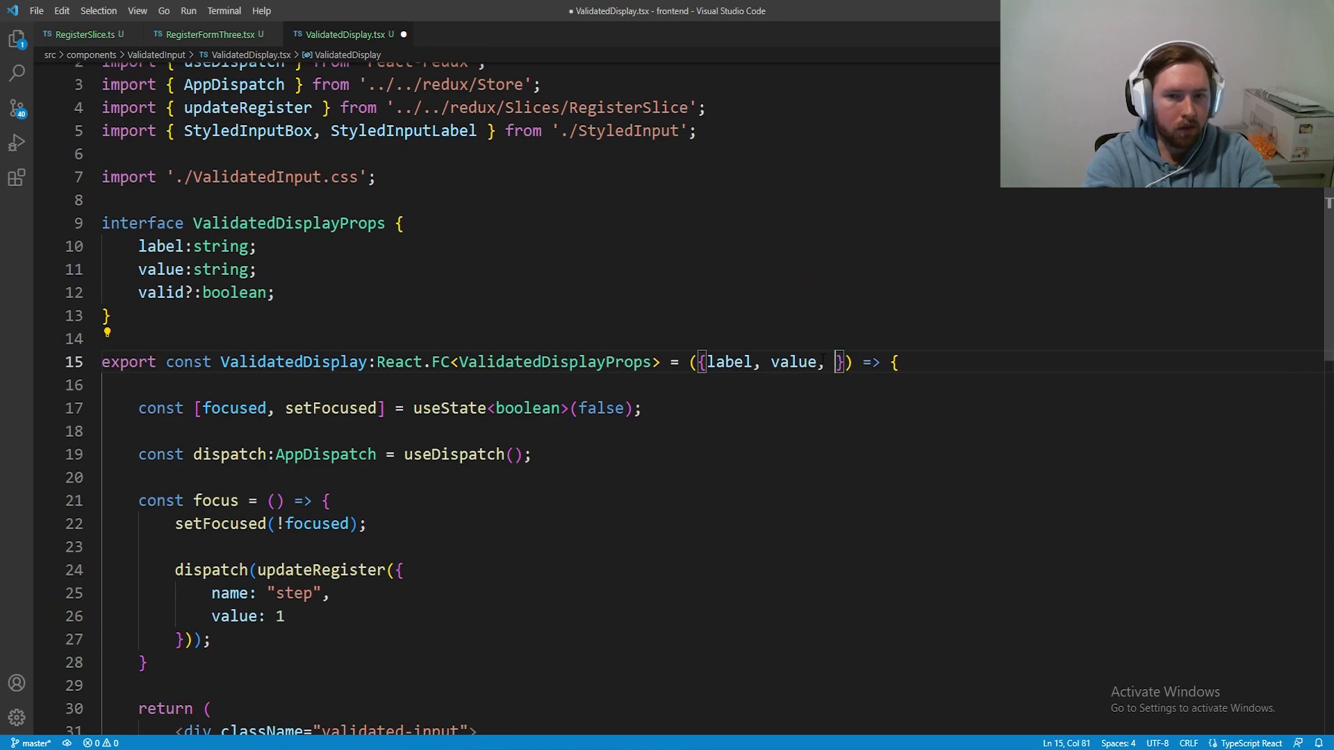
pyautogui.write('b')
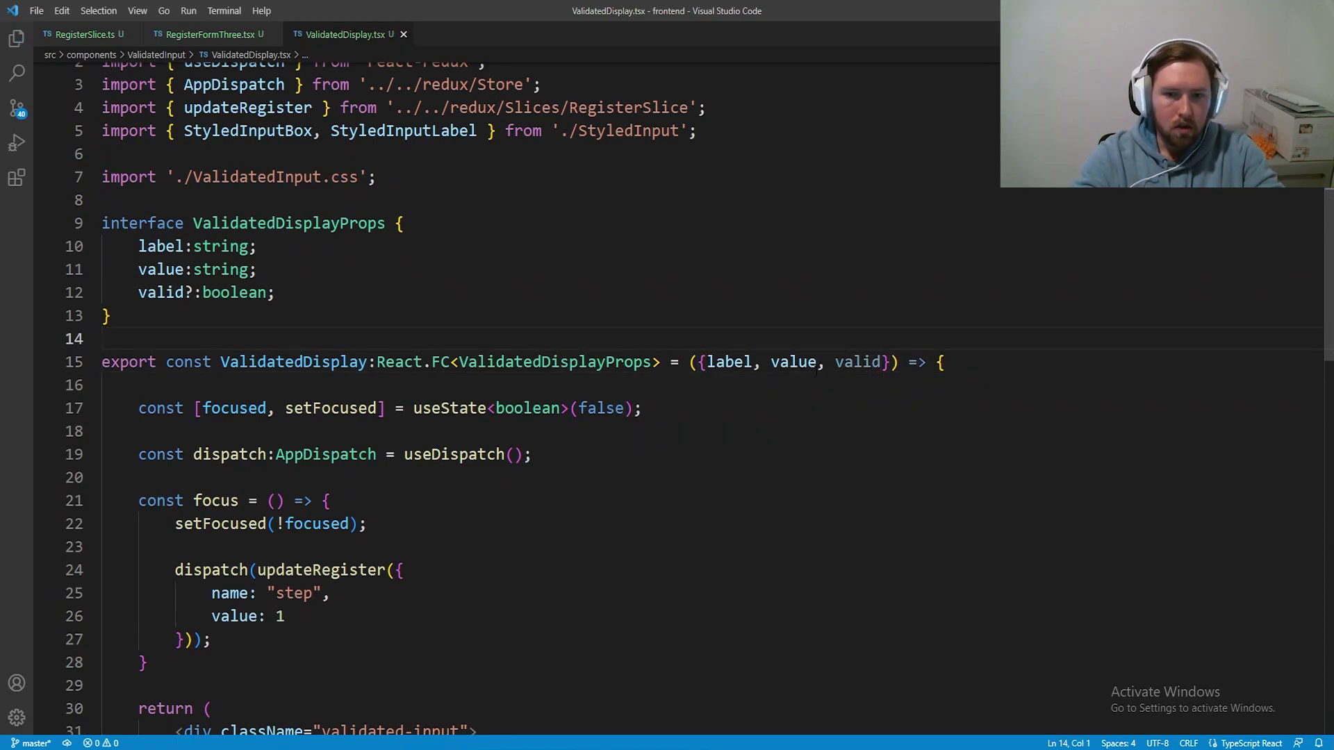
pyautogui.scroll(-3)
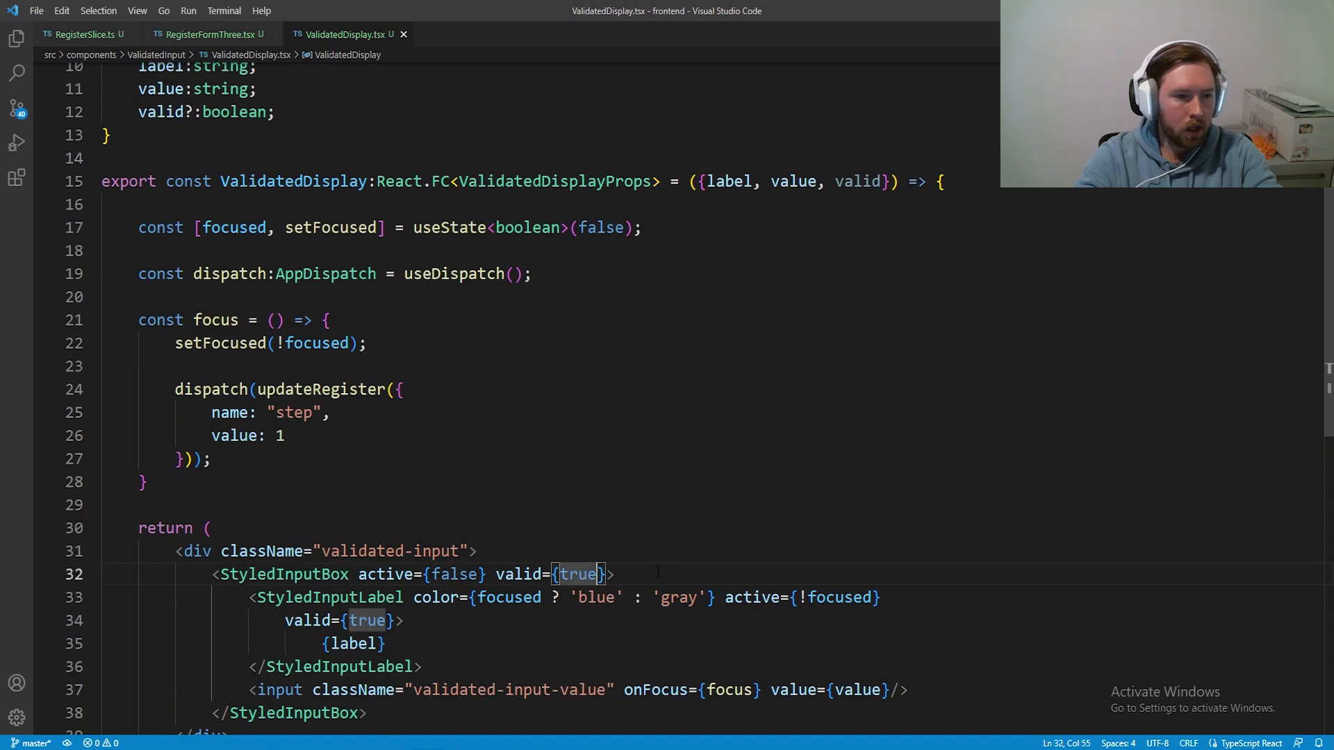
# Step: Replace StyledInputBox valid={true} with valid ? (!valid ? true : false) : true
pyautogui.doubleClick(578, 573)
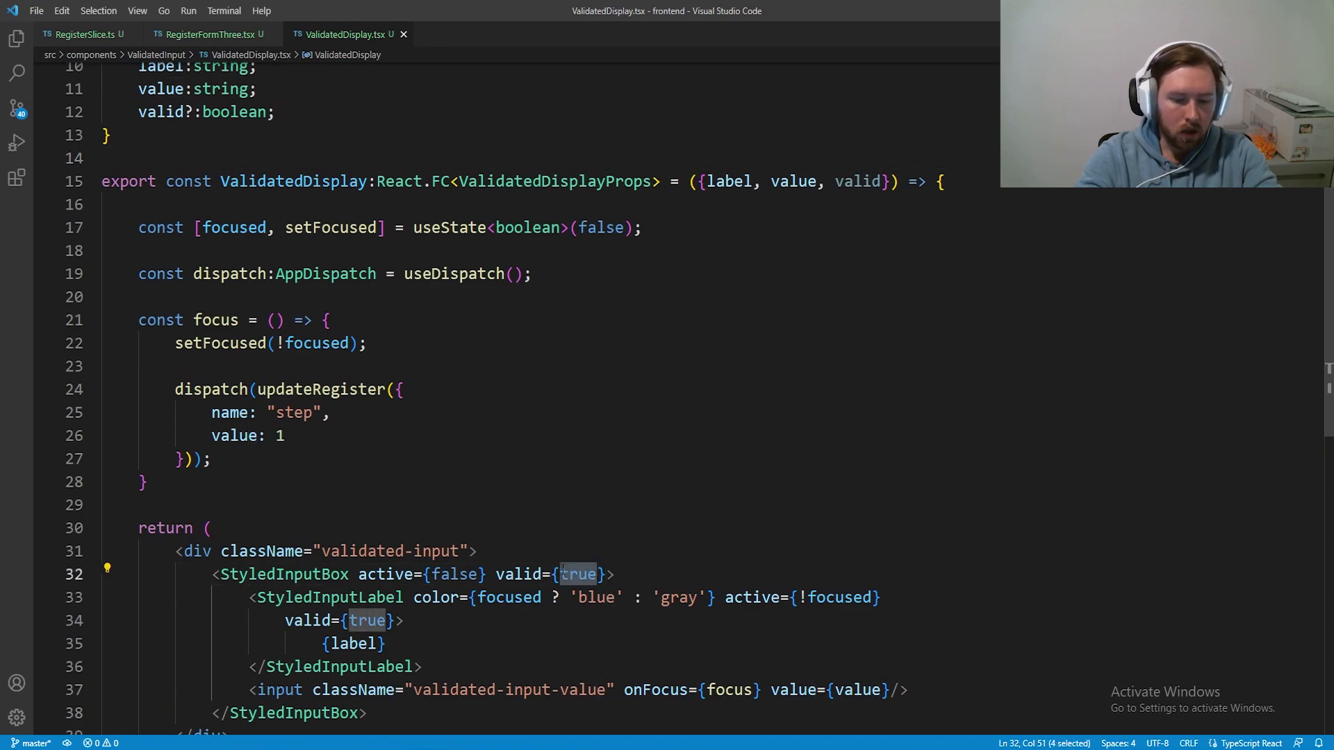
pyautogui.write('valid ?')
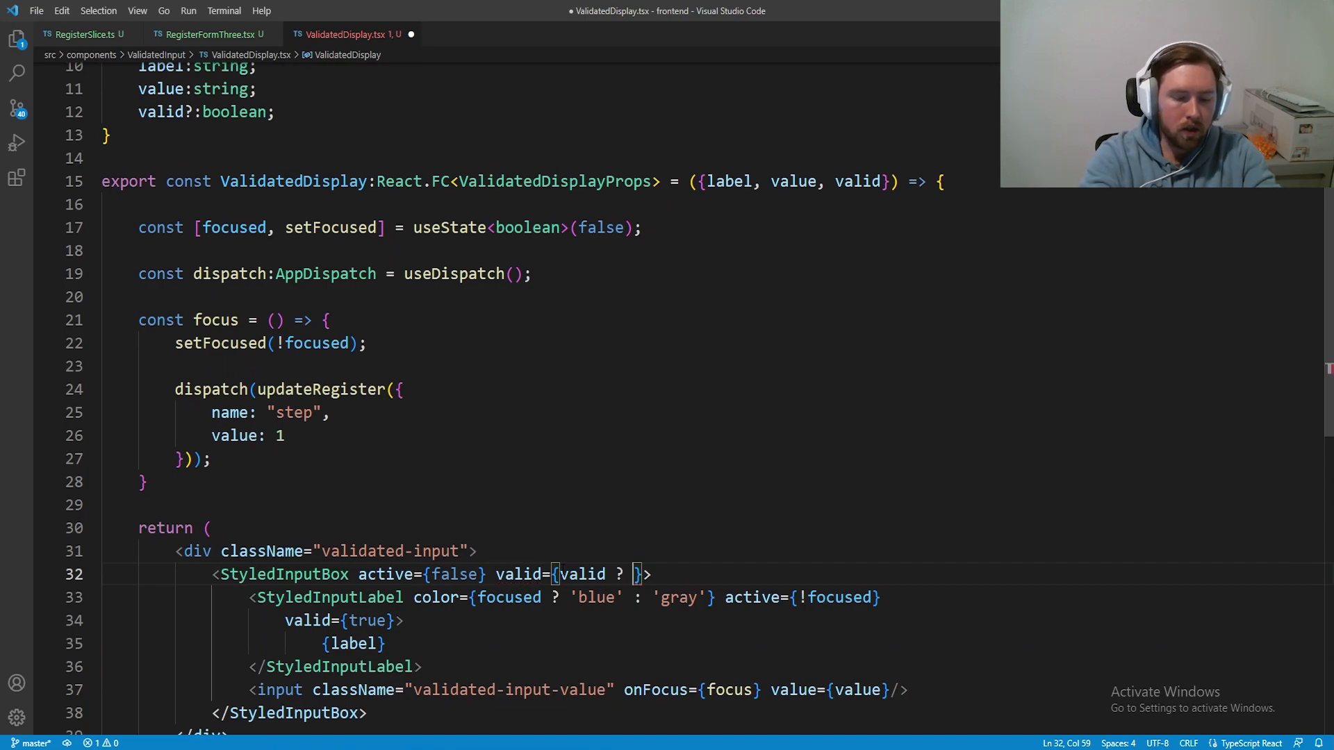
pyautogui.write('()')
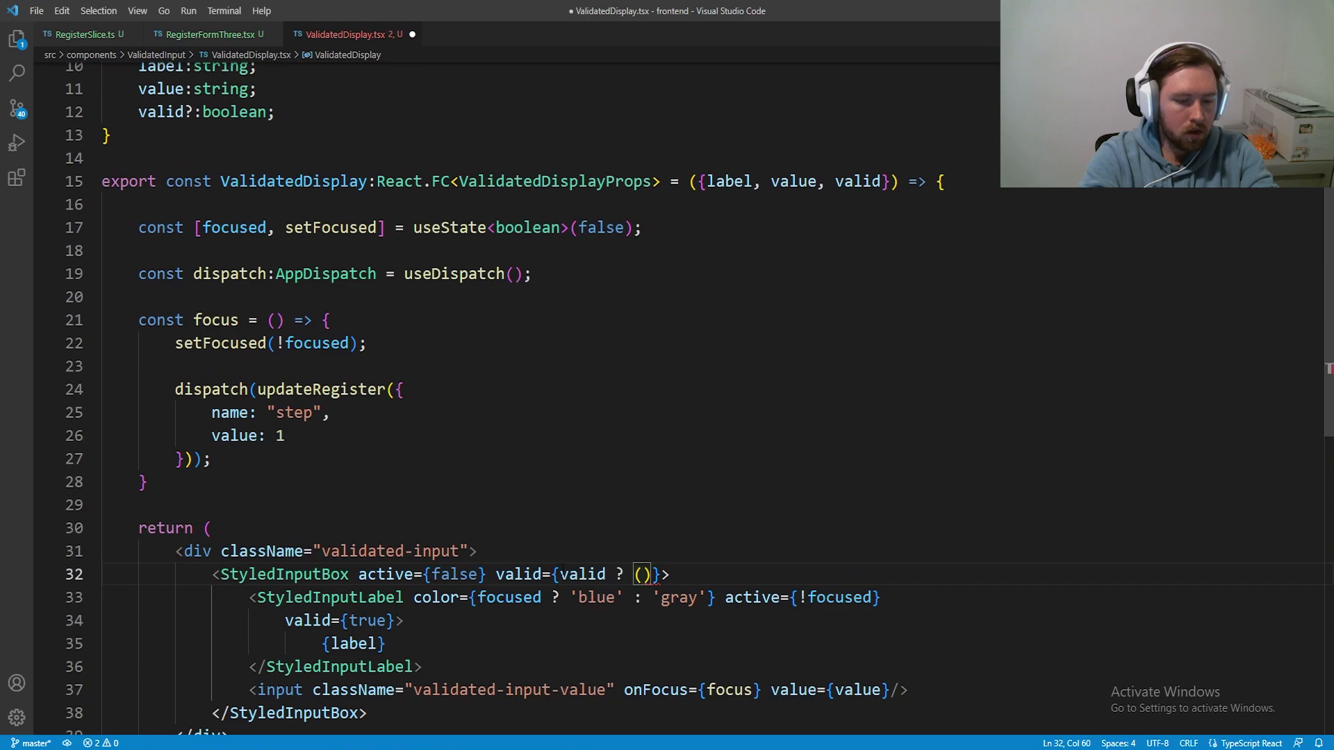
pyautogui.write('!valid')
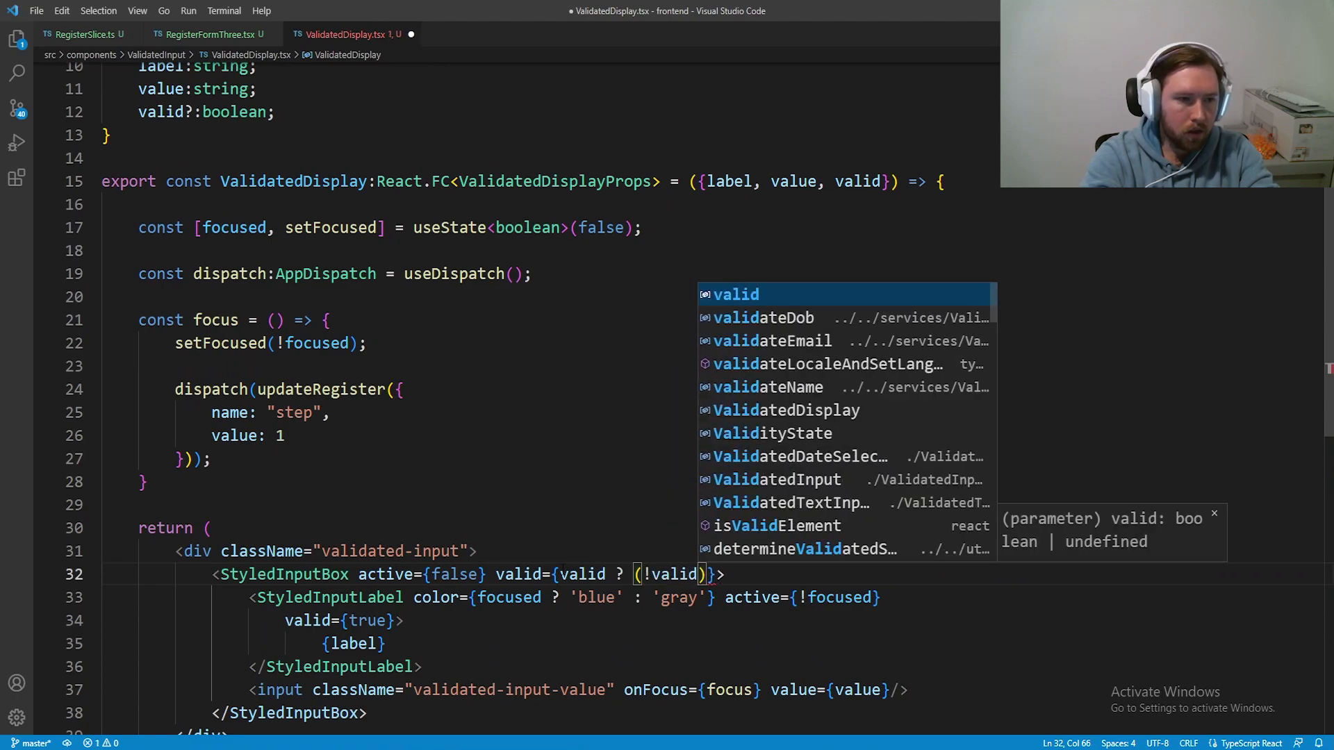
pyautogui.write('? true : false')
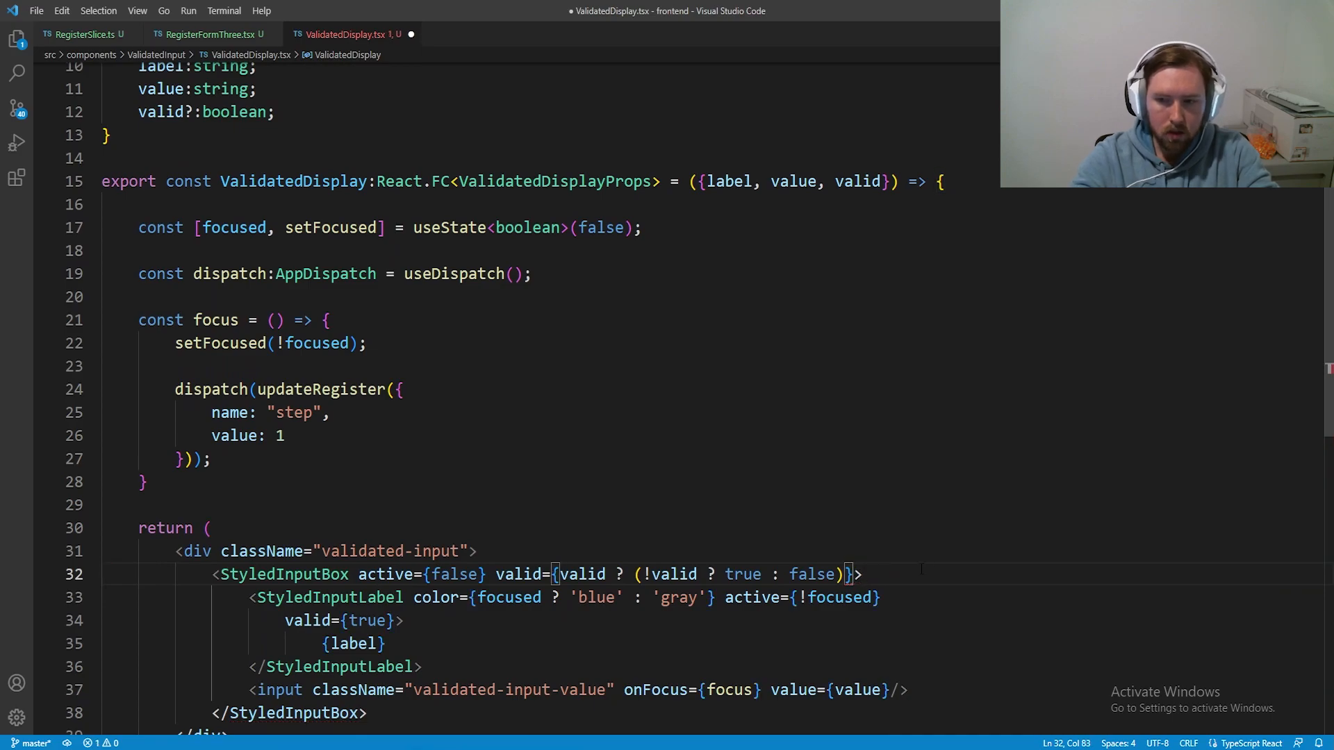
pyautogui.write(': t')
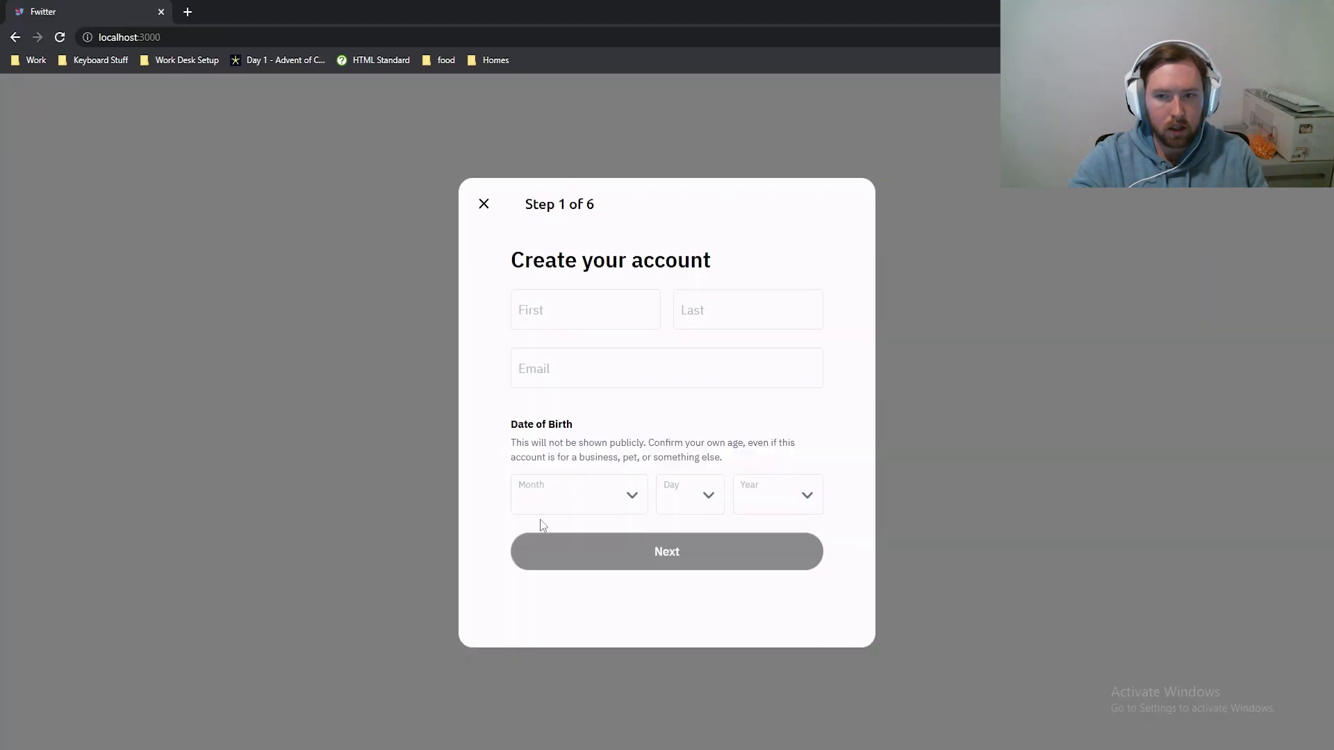
pyautogui.click(585, 308)
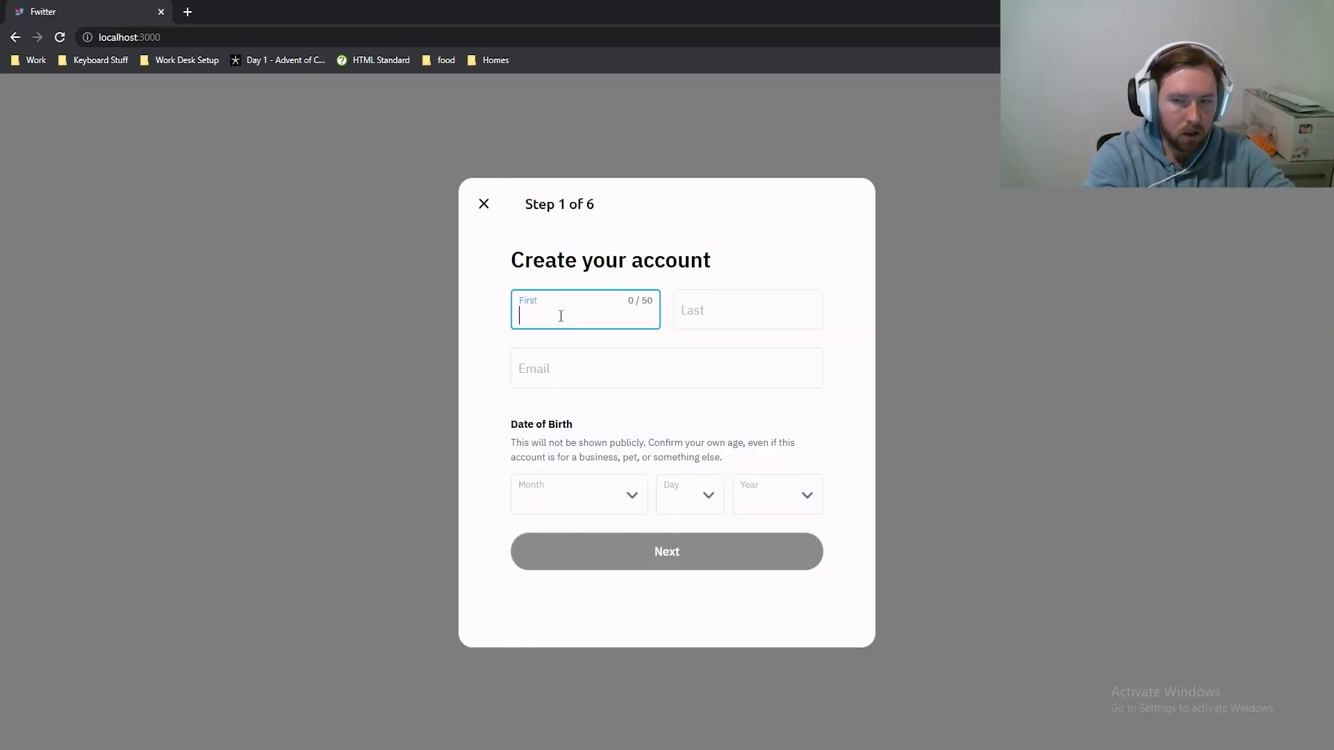
pyautogui.write('unkown')
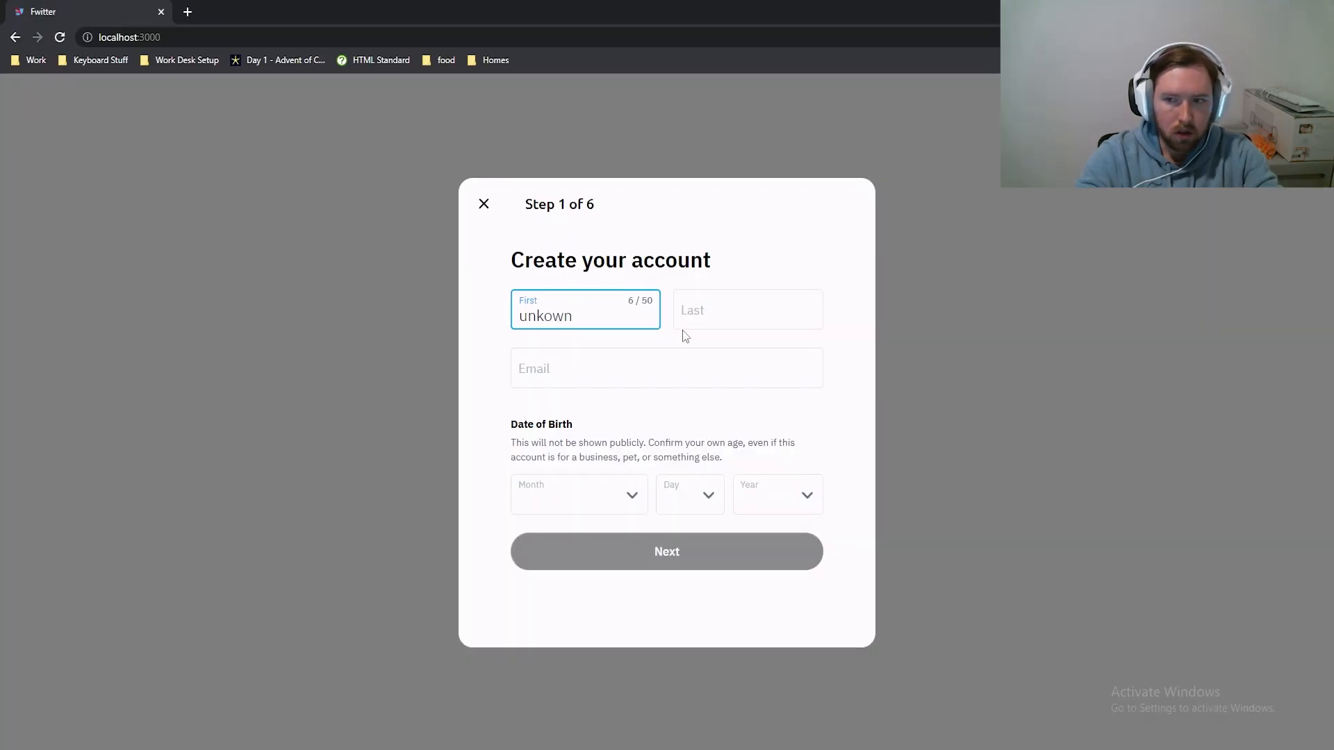
pyautogui.write('koder')
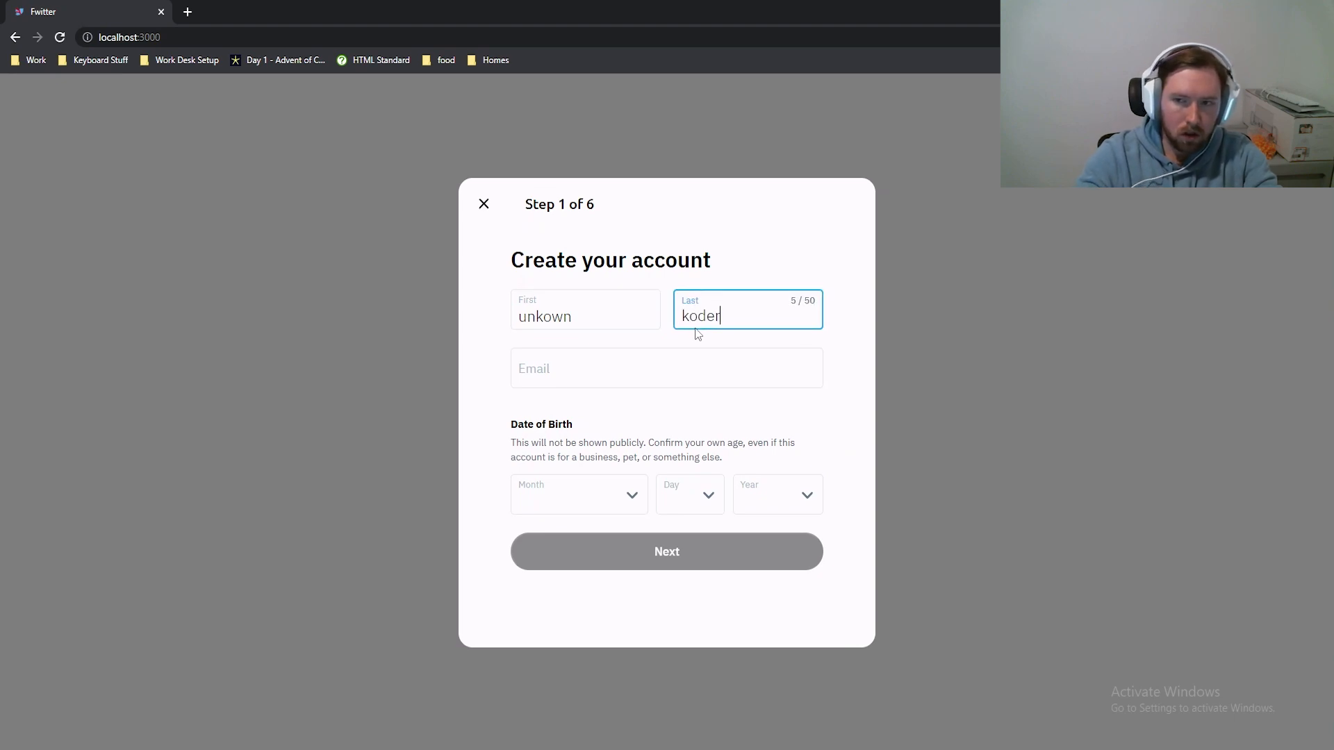
pyautogui.write('mail')
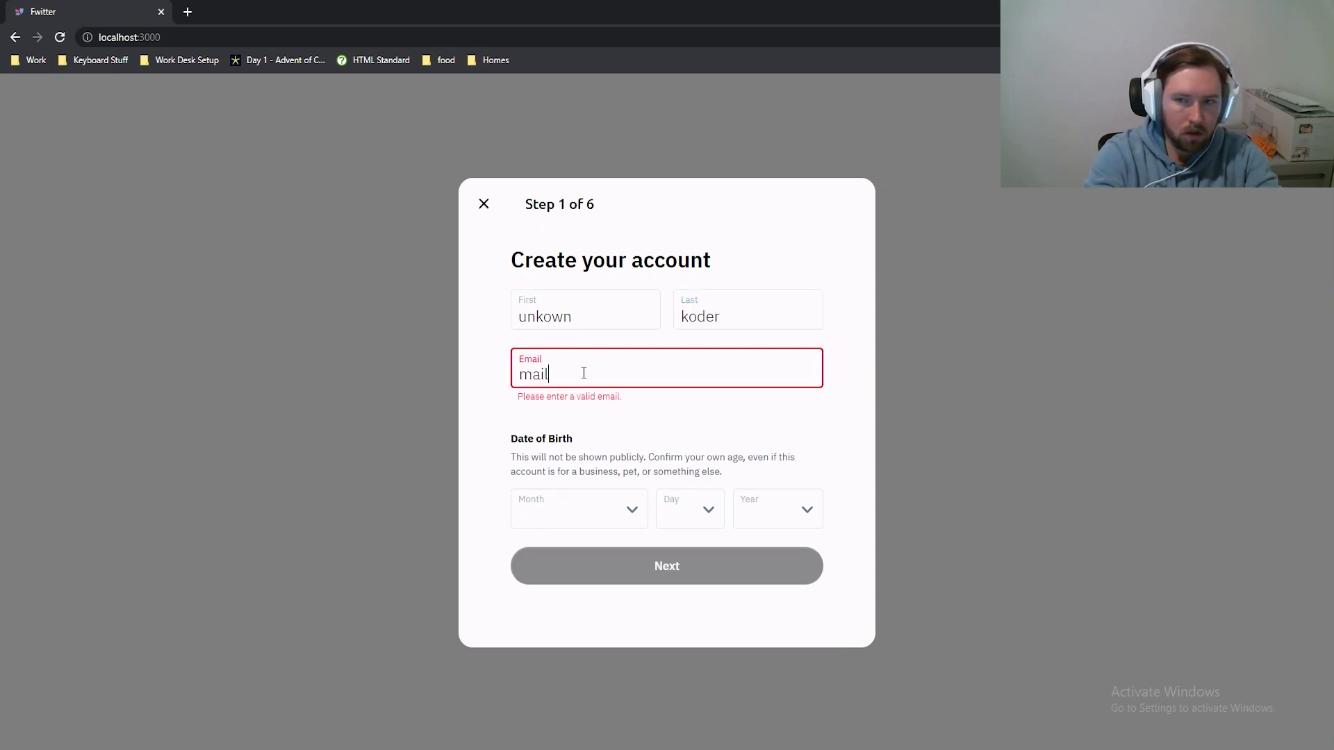
pyautogui.write('@email.com')
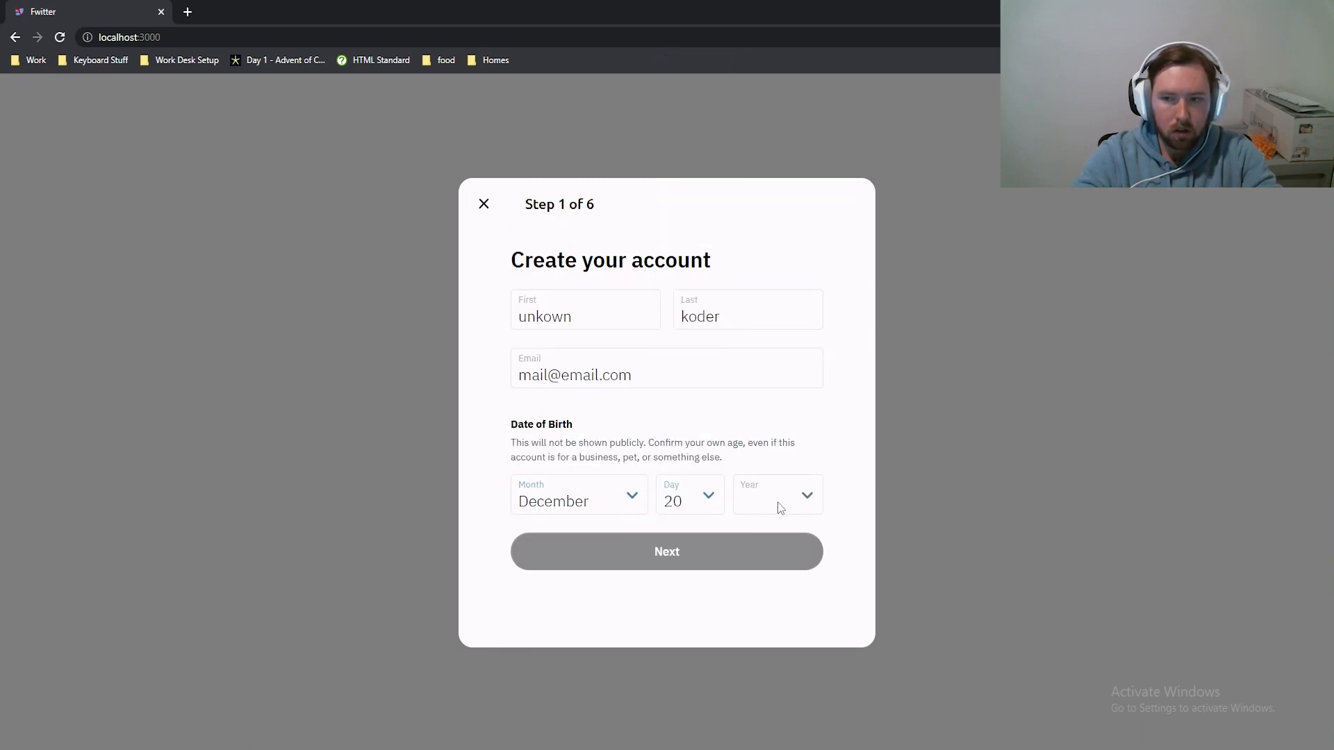
# Step: Advance through Next to the step-three summary, then jump back to step one with details kept
pyautogui.click(666, 551)
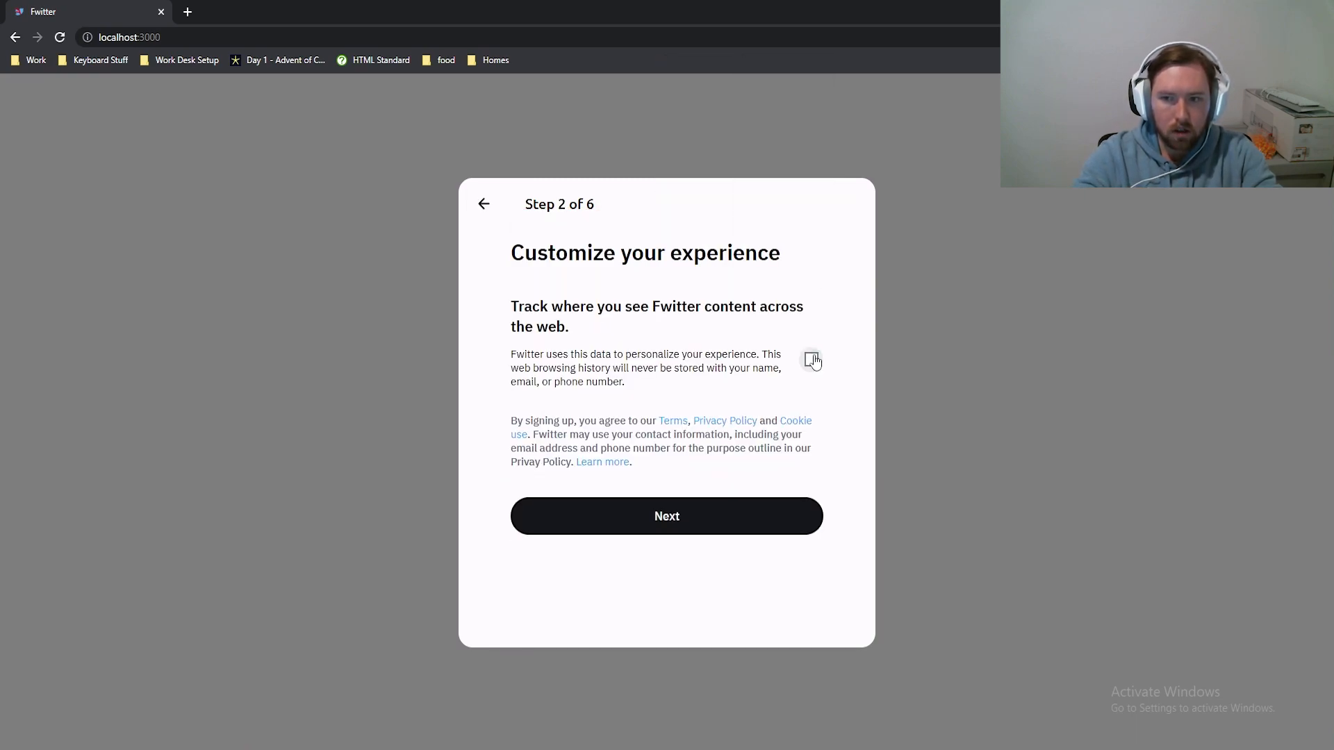
pyautogui.click(666, 516)
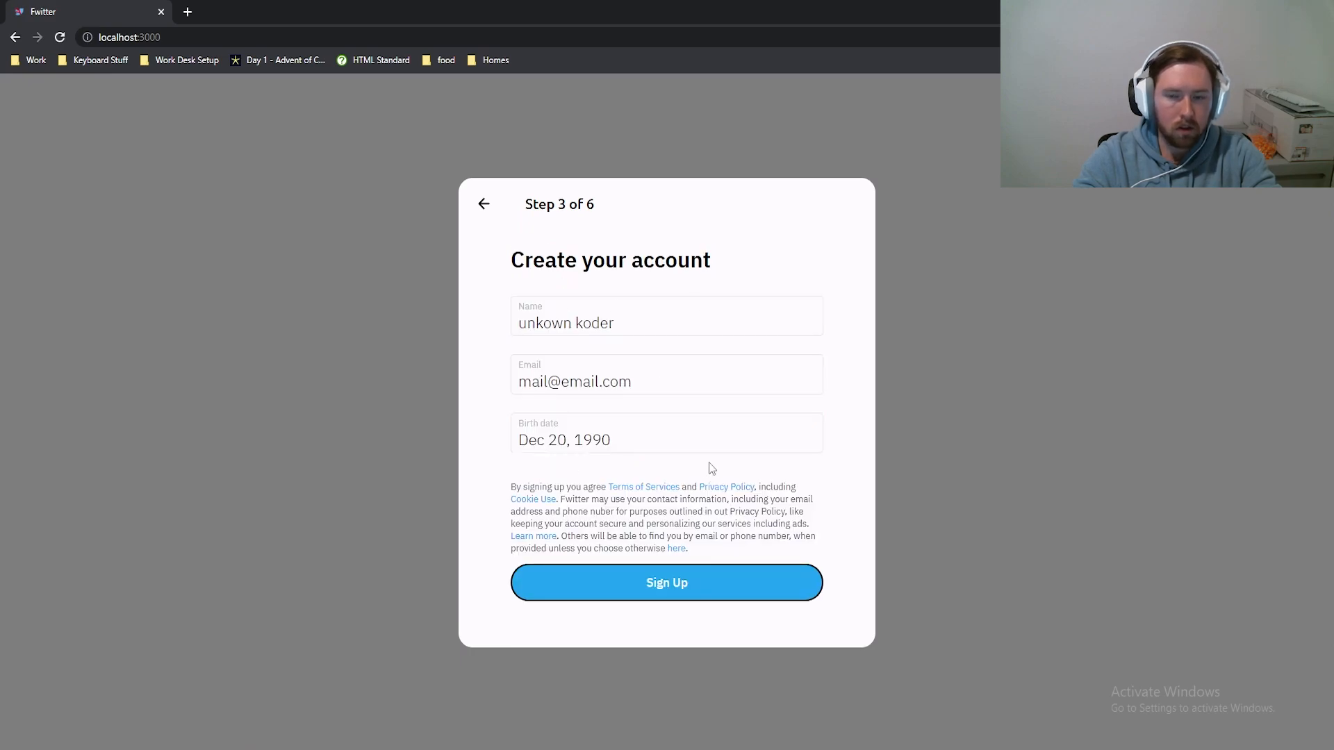
pyautogui.click(483, 205)
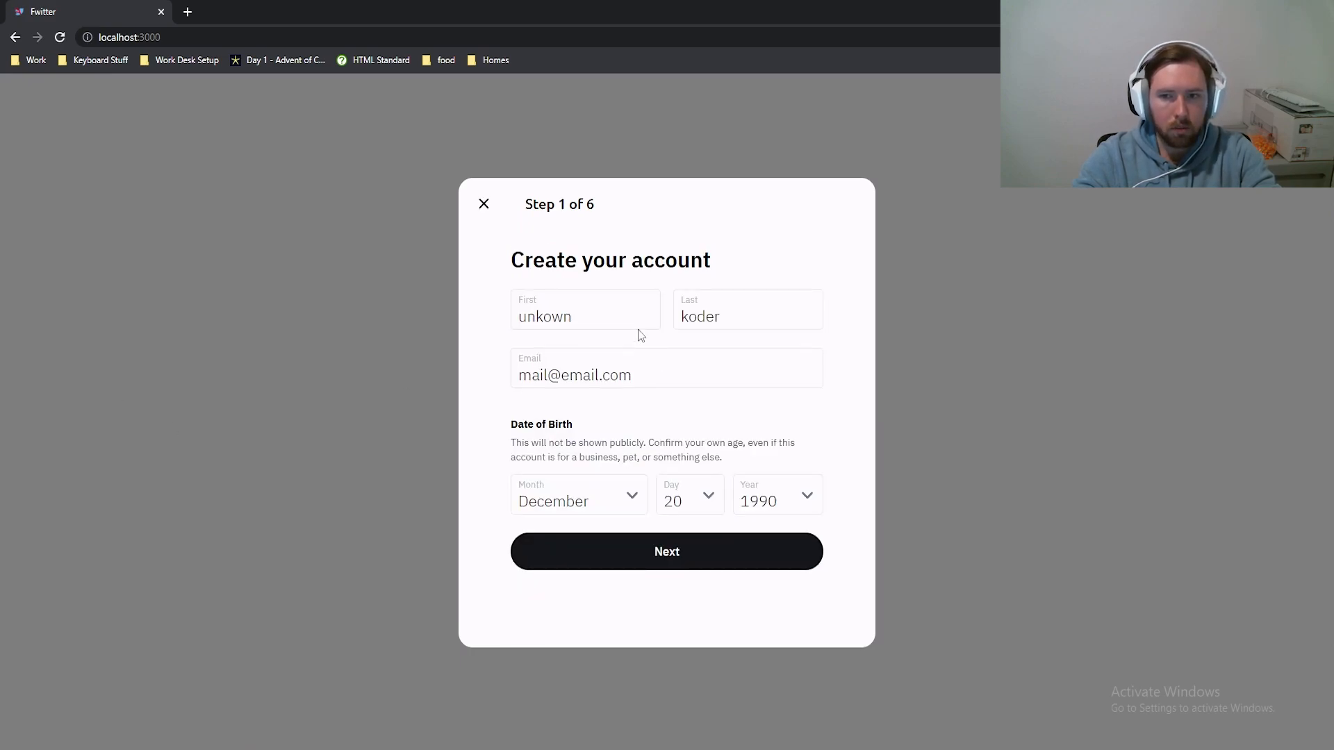
pyautogui.click(665, 551)
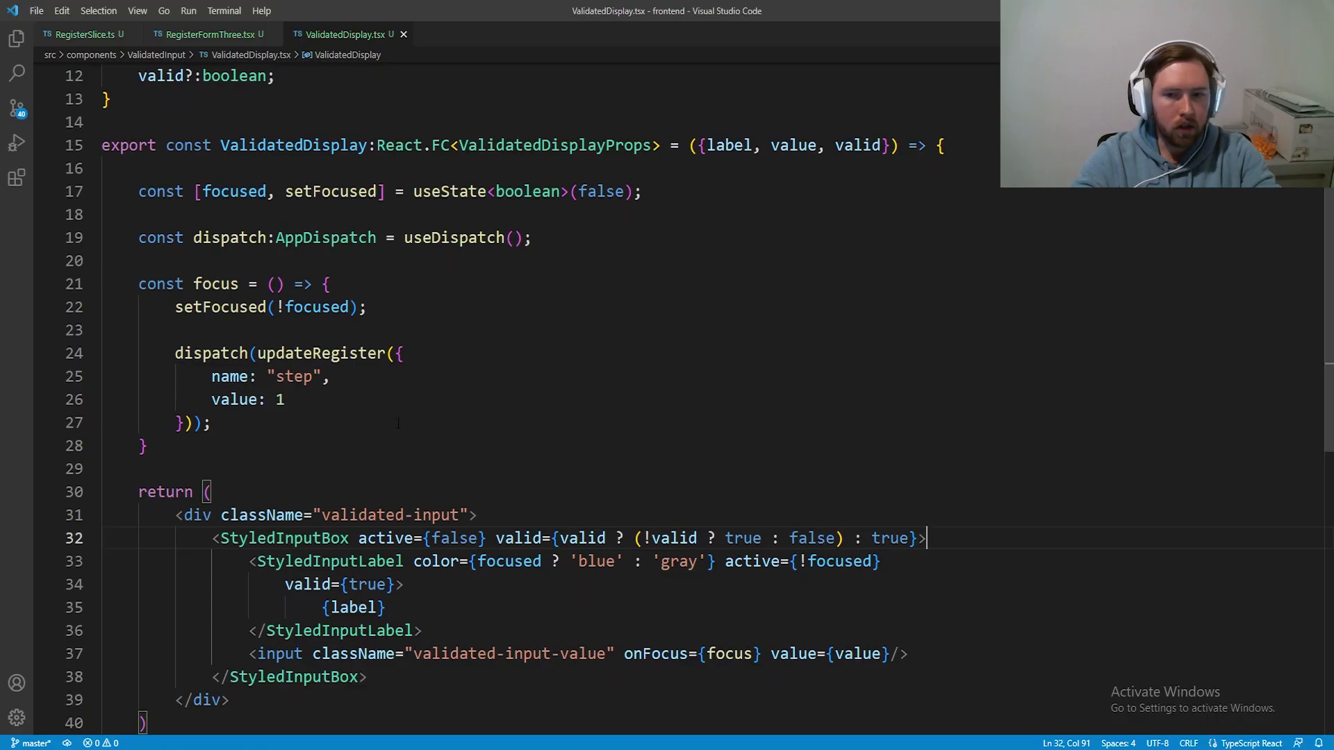
pyautogui.moveTo(316, 307)
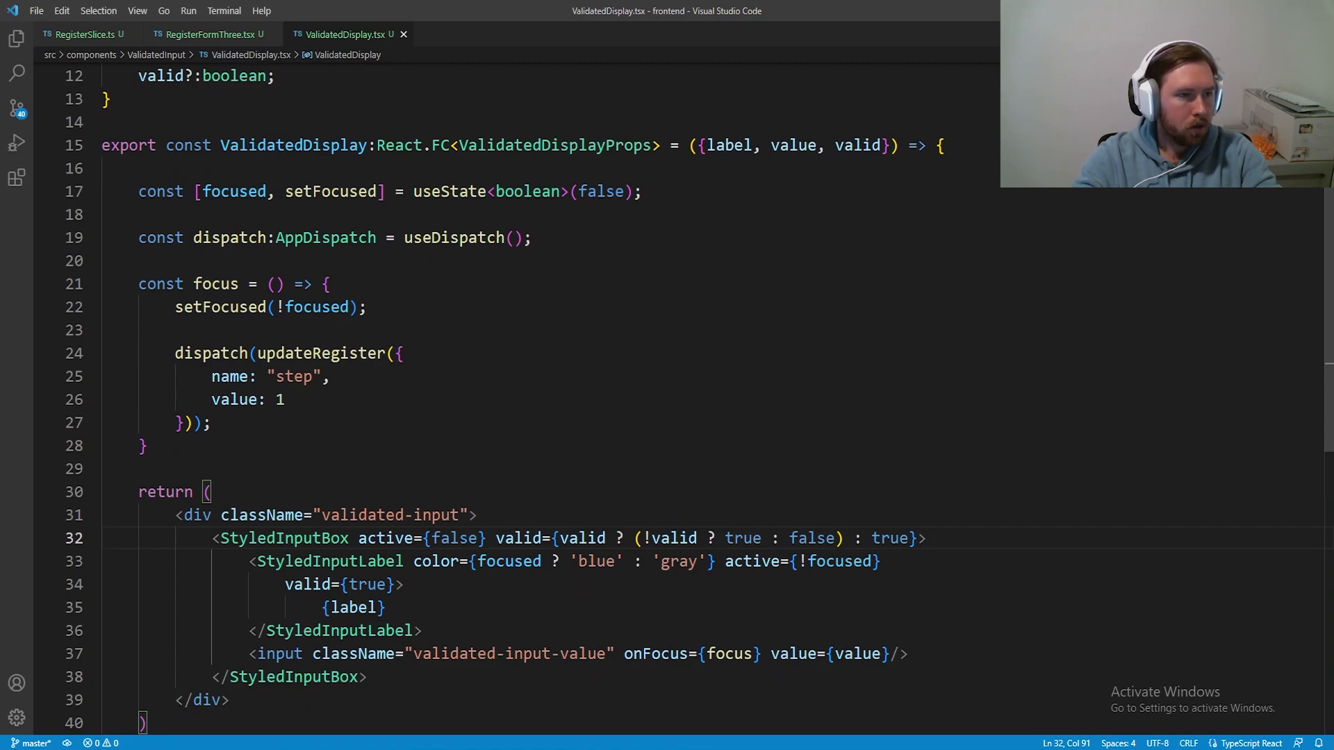
# Step: Switch back to the RegisterFormThree.tsx editor tab
pyautogui.click(209, 34)
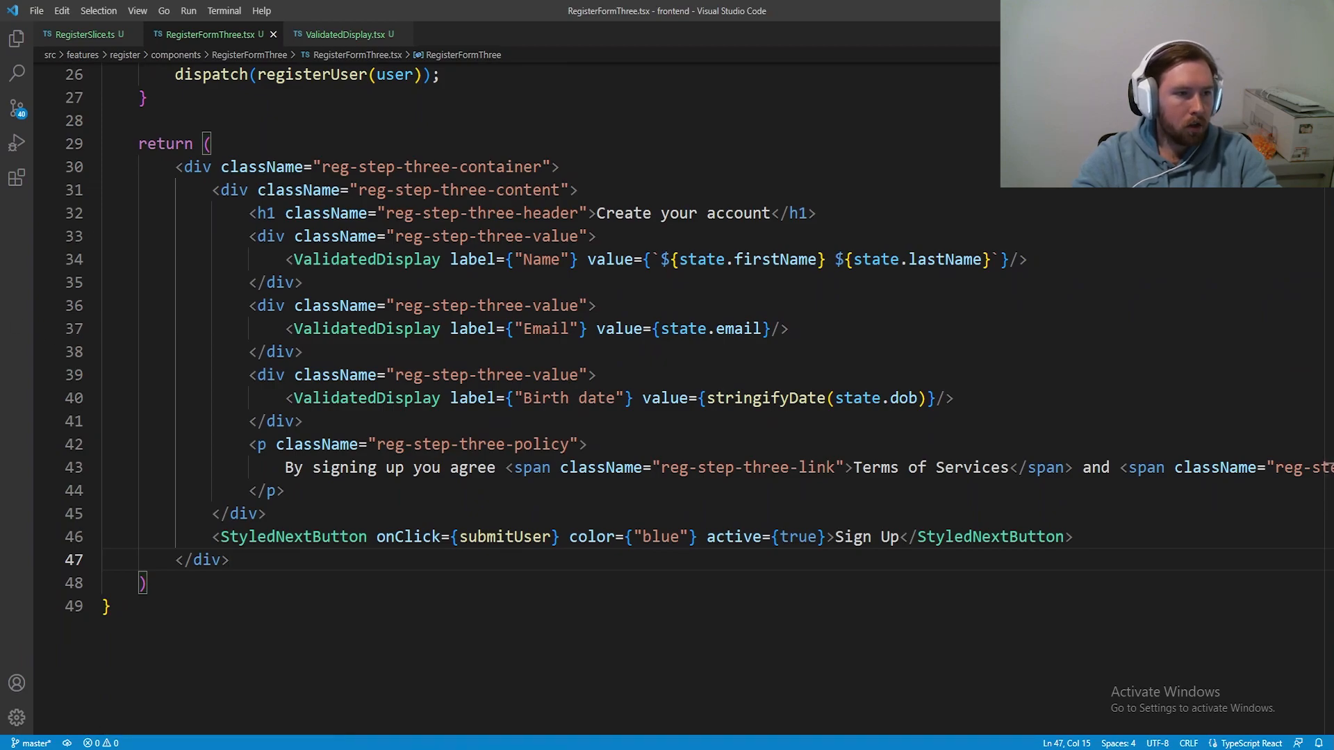
# Step: After the Email display, start {state.error ? <p className="reg-step-three-error">
pyautogui.click(789, 328)
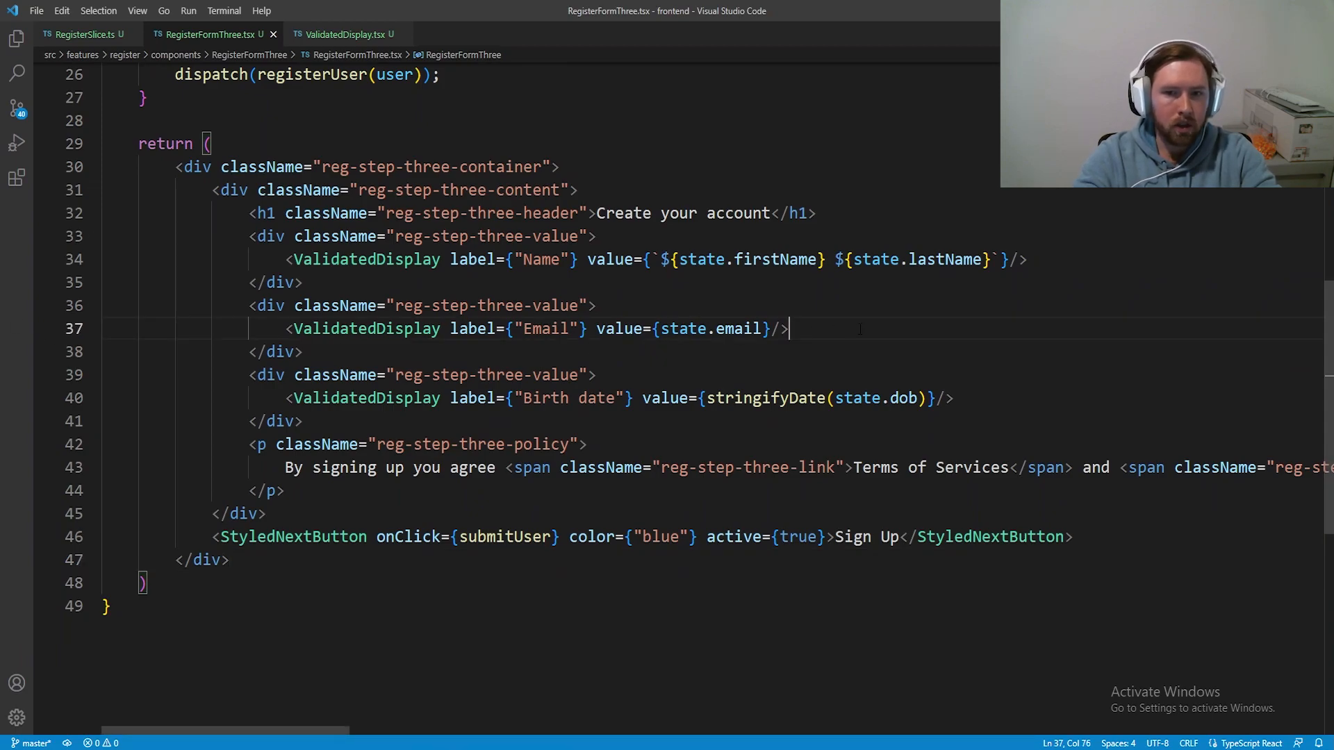
pyautogui.write('{state')
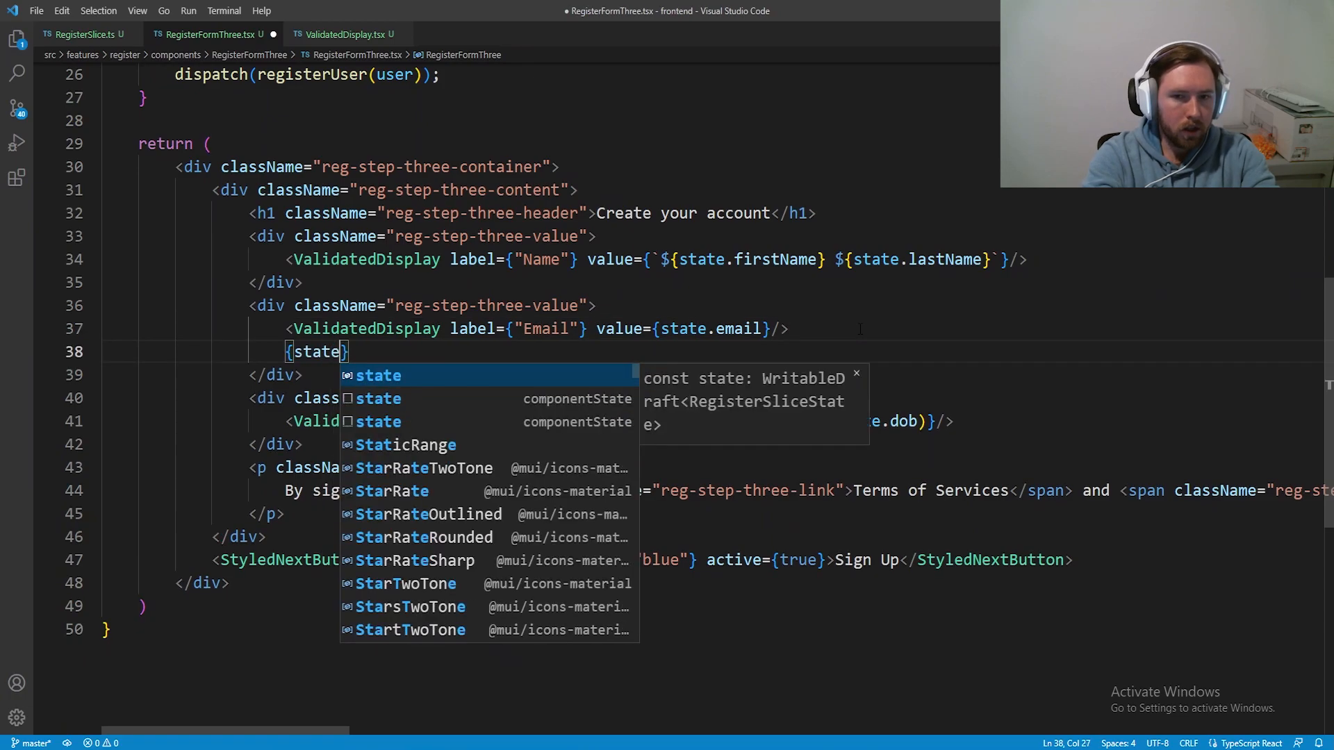
pyautogui.write('.eror')
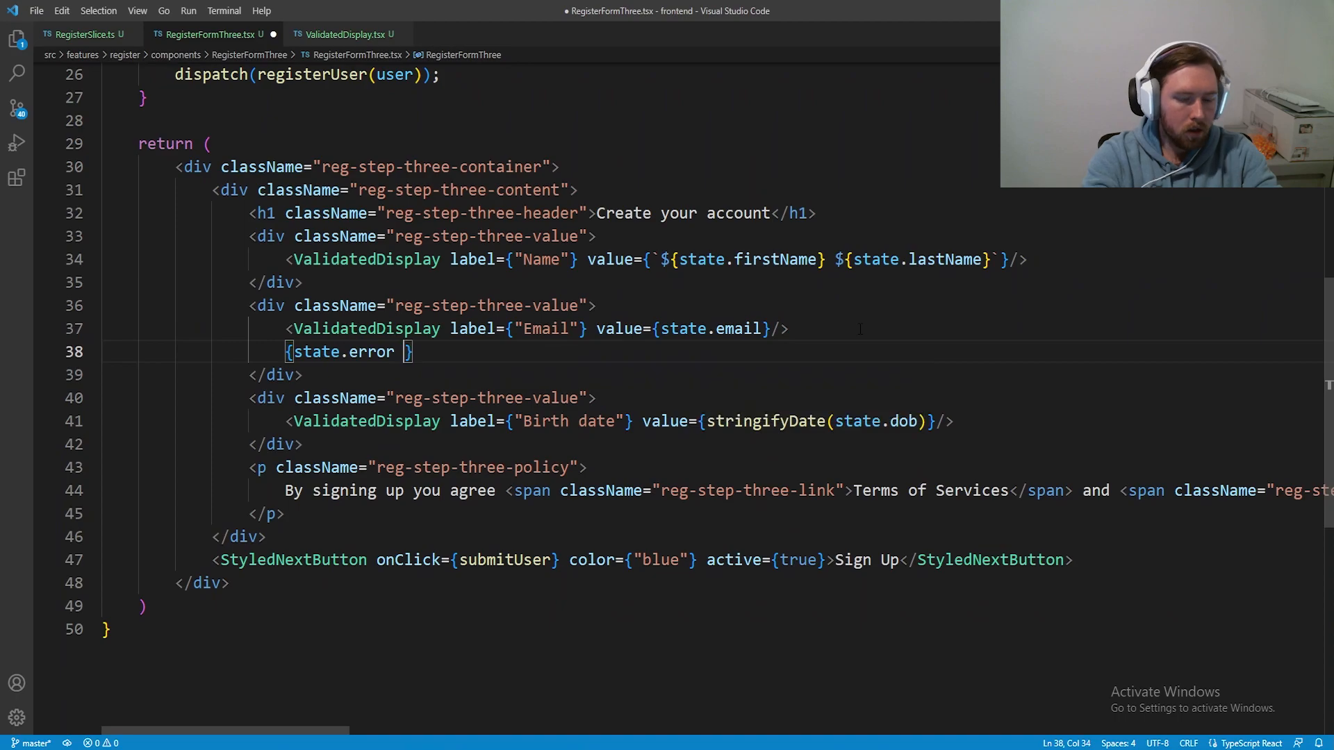
pyautogui.write('?')
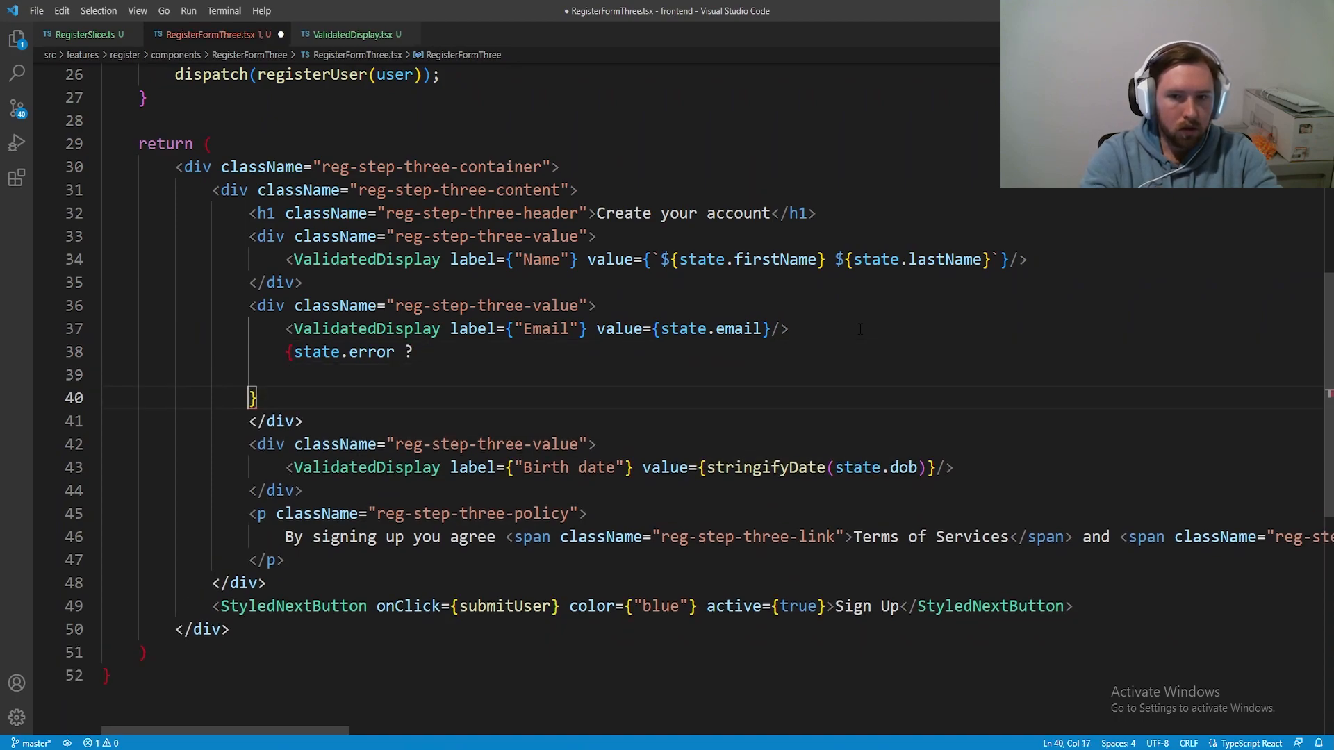
pyautogui.write('<')
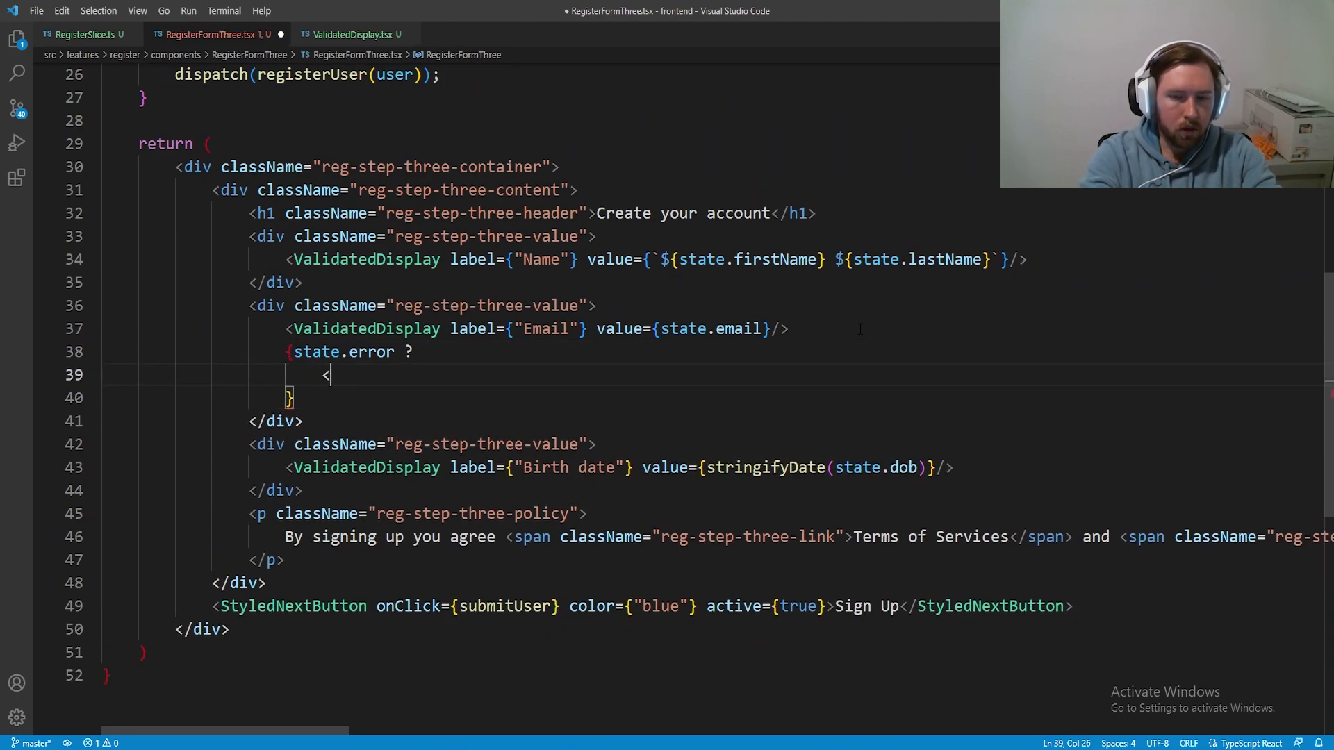
pyautogui.write('p className="')
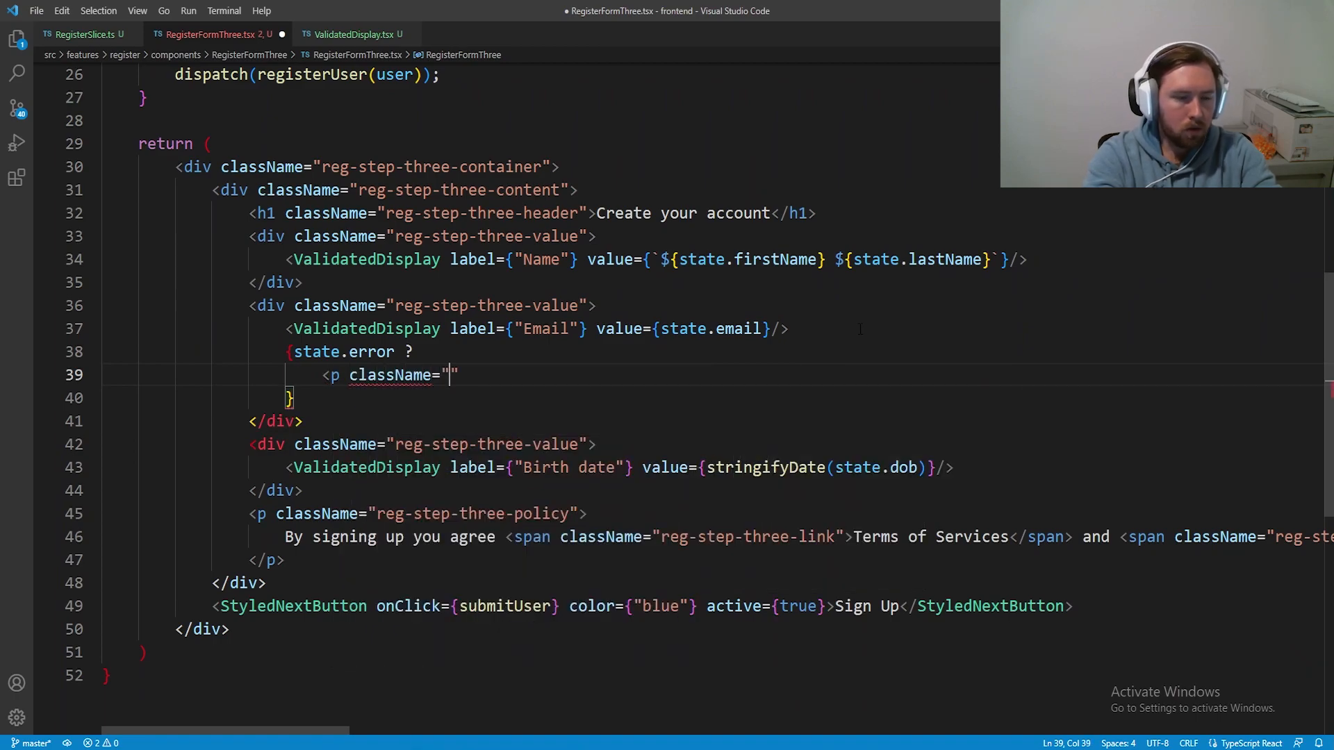
pyautogui.write('reg-st')
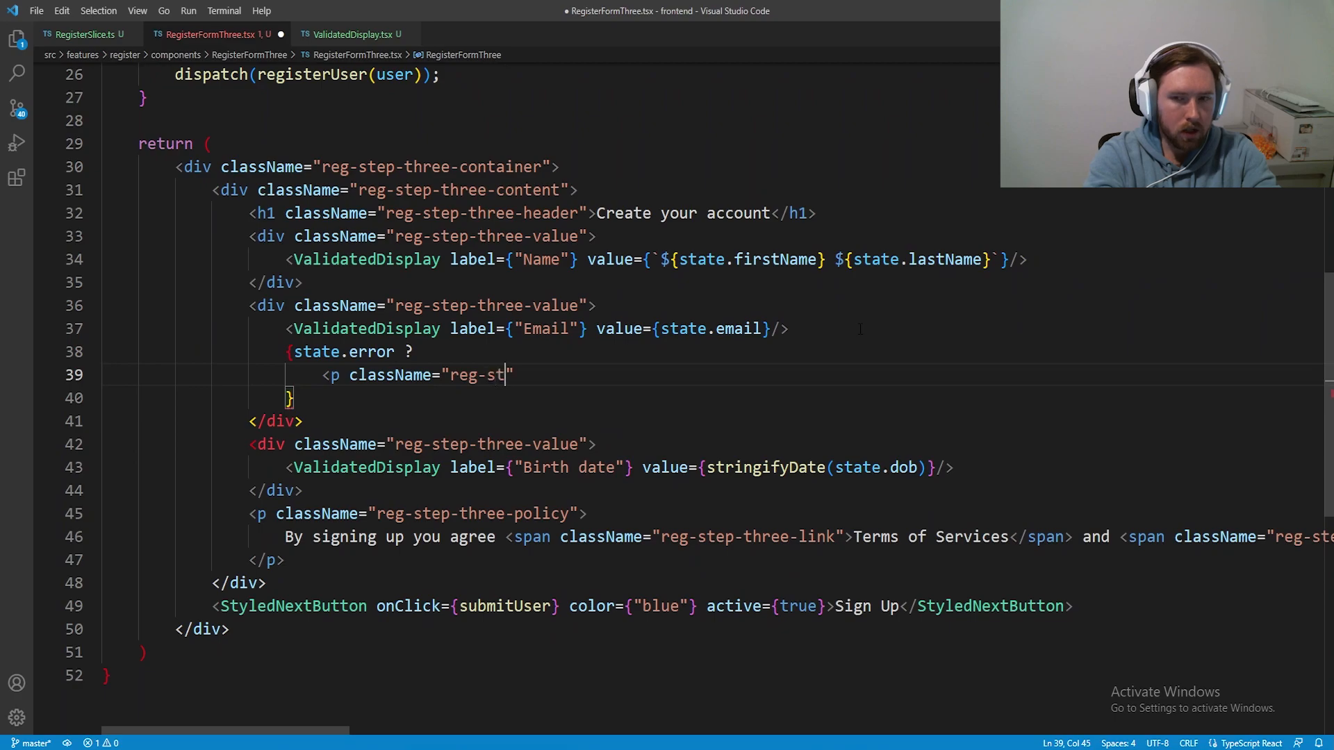
pyautogui.write('ep-thr')
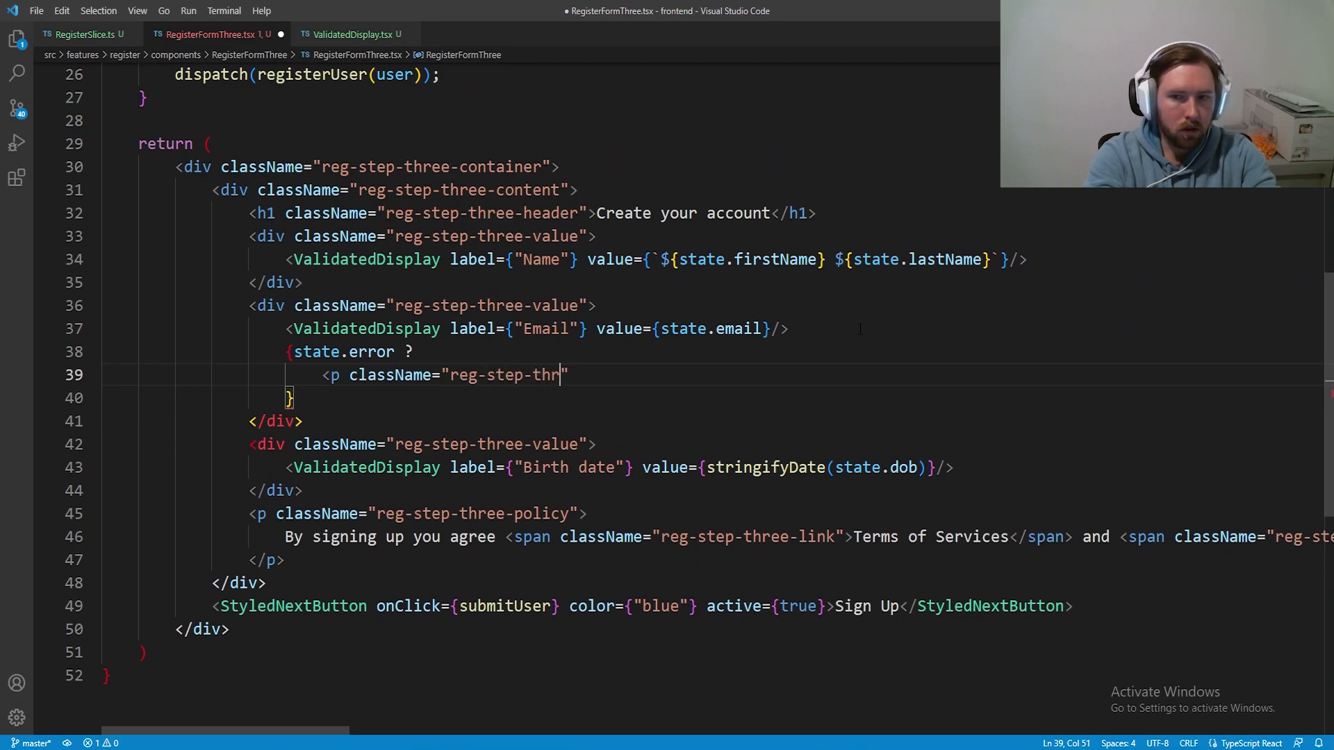
pyautogui.write('ee-error')
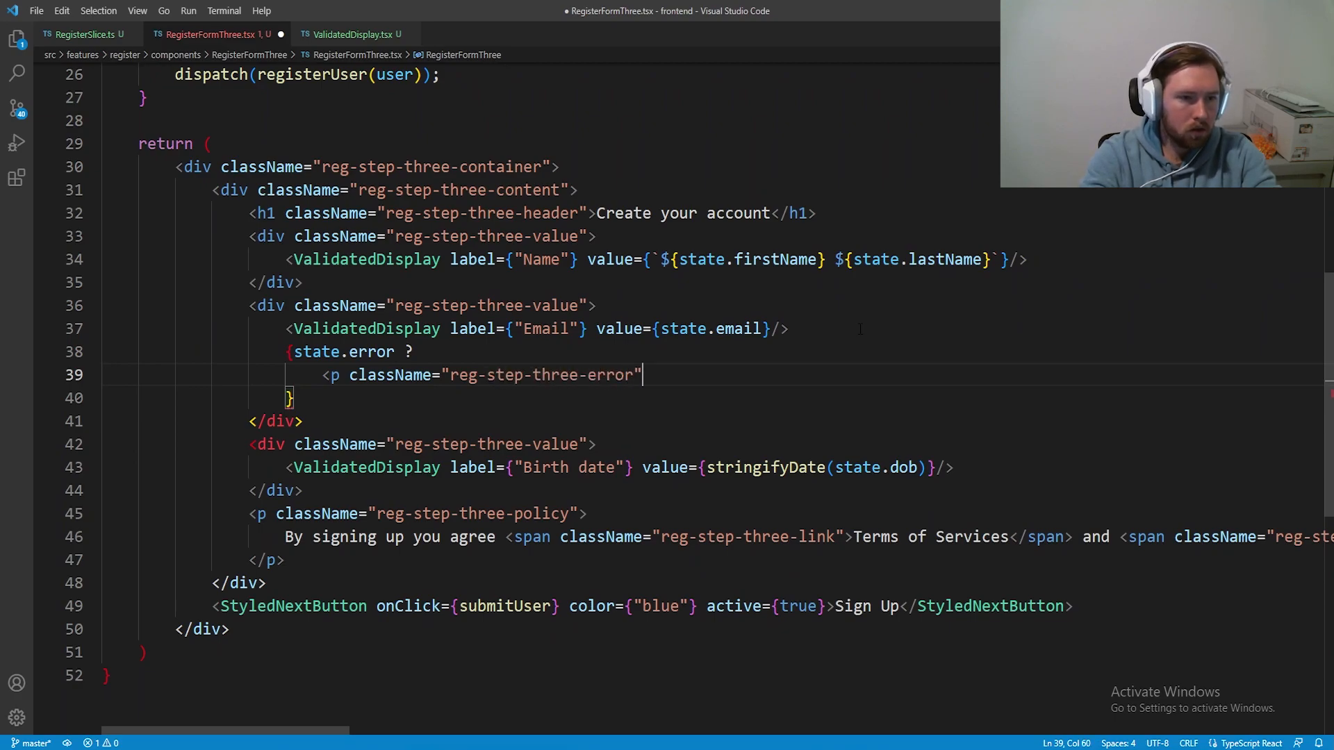
# Step: Write the email-in-use message in the paragraph and an empty <></> fragment as the fallback
pyautogui.write('>The email you speci</p>')
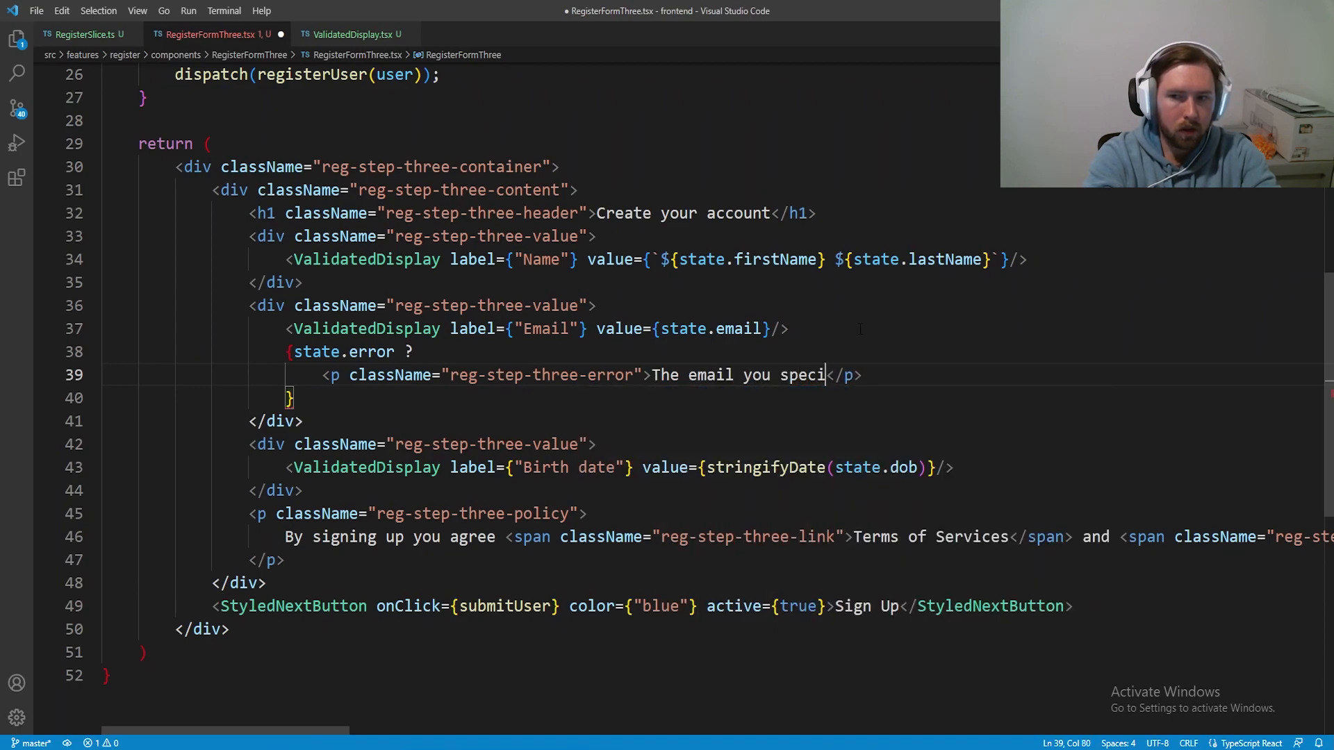
pyautogui.write('fied i')
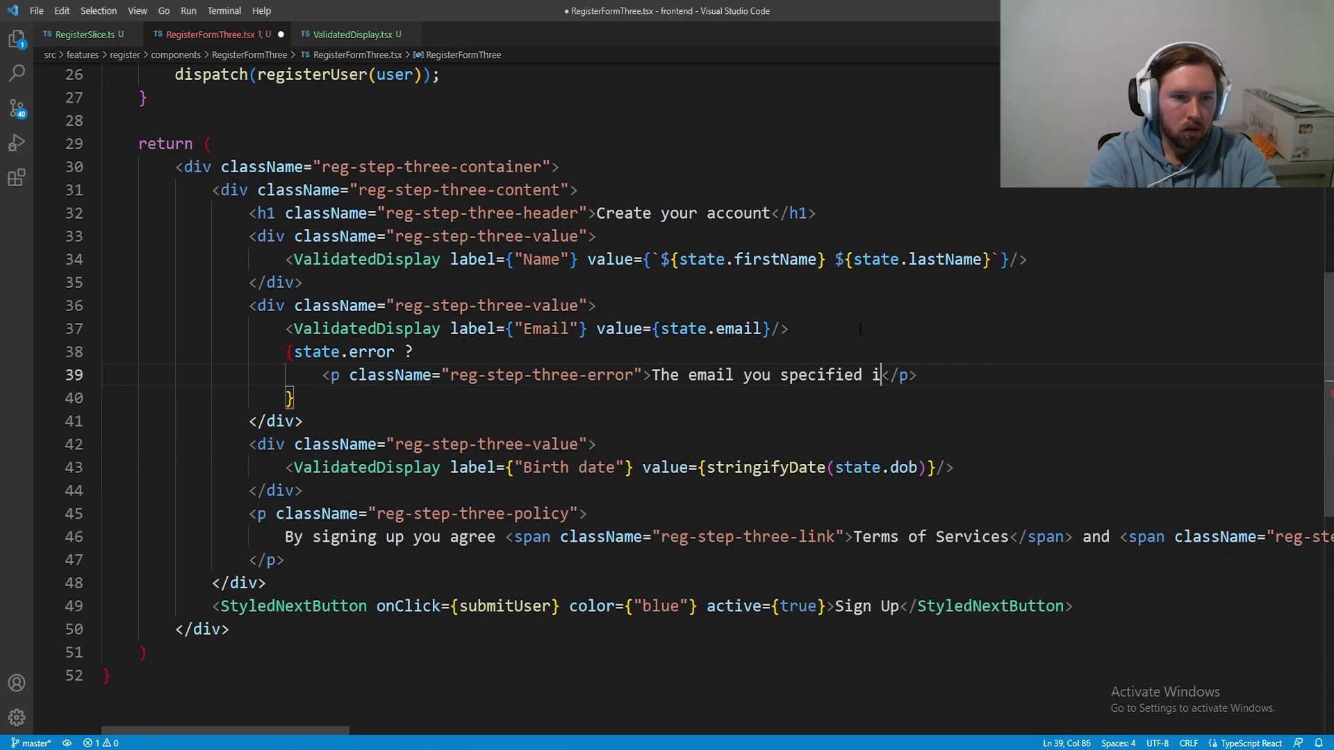
pyautogui.write('s in use, opl')
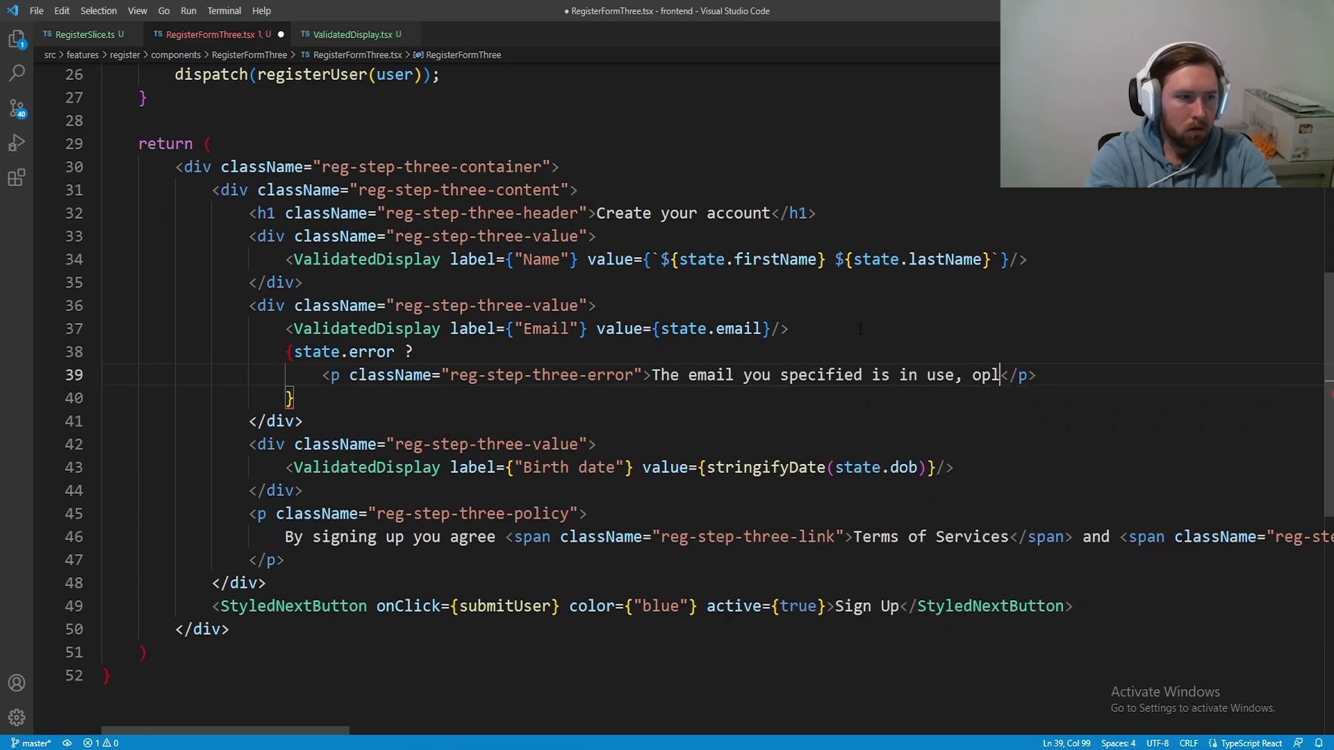
pyautogui.write('please')
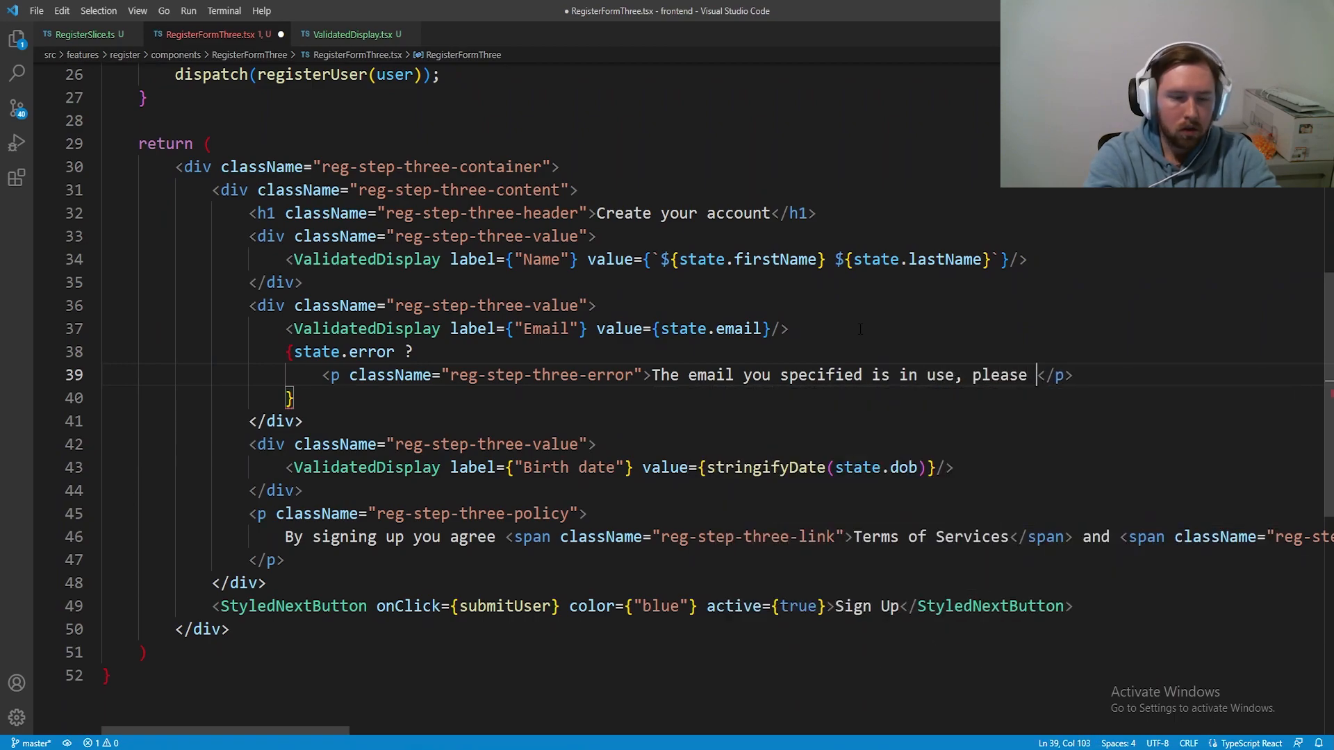
pyautogui.write('use a different one')
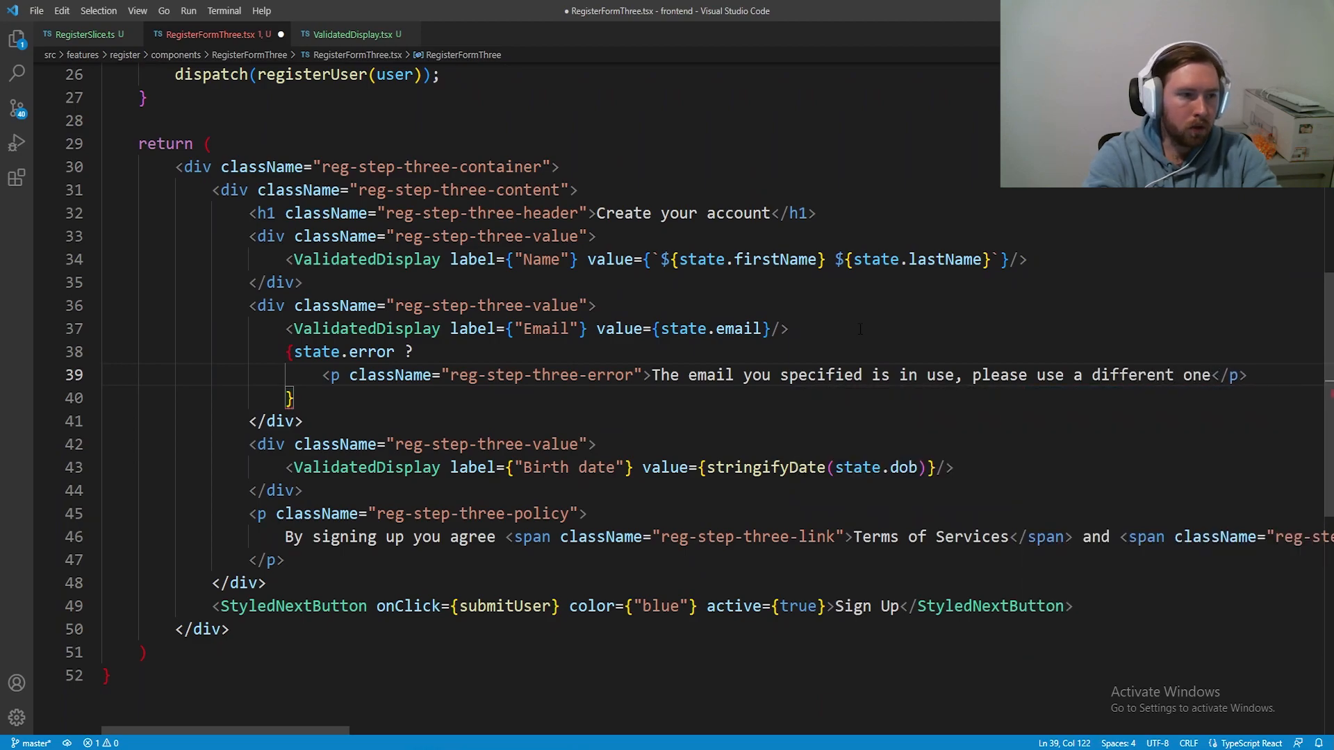
pyautogui.write('.')
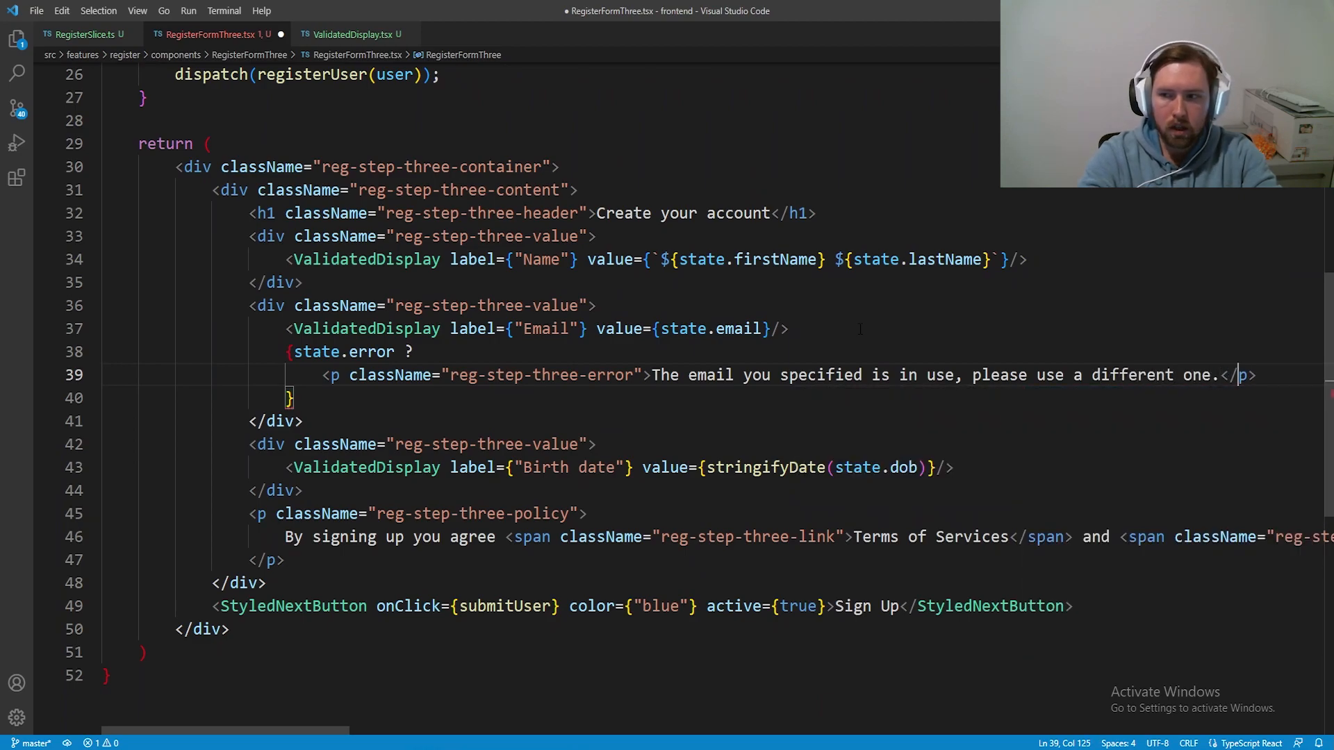
pyautogui.press('enter')
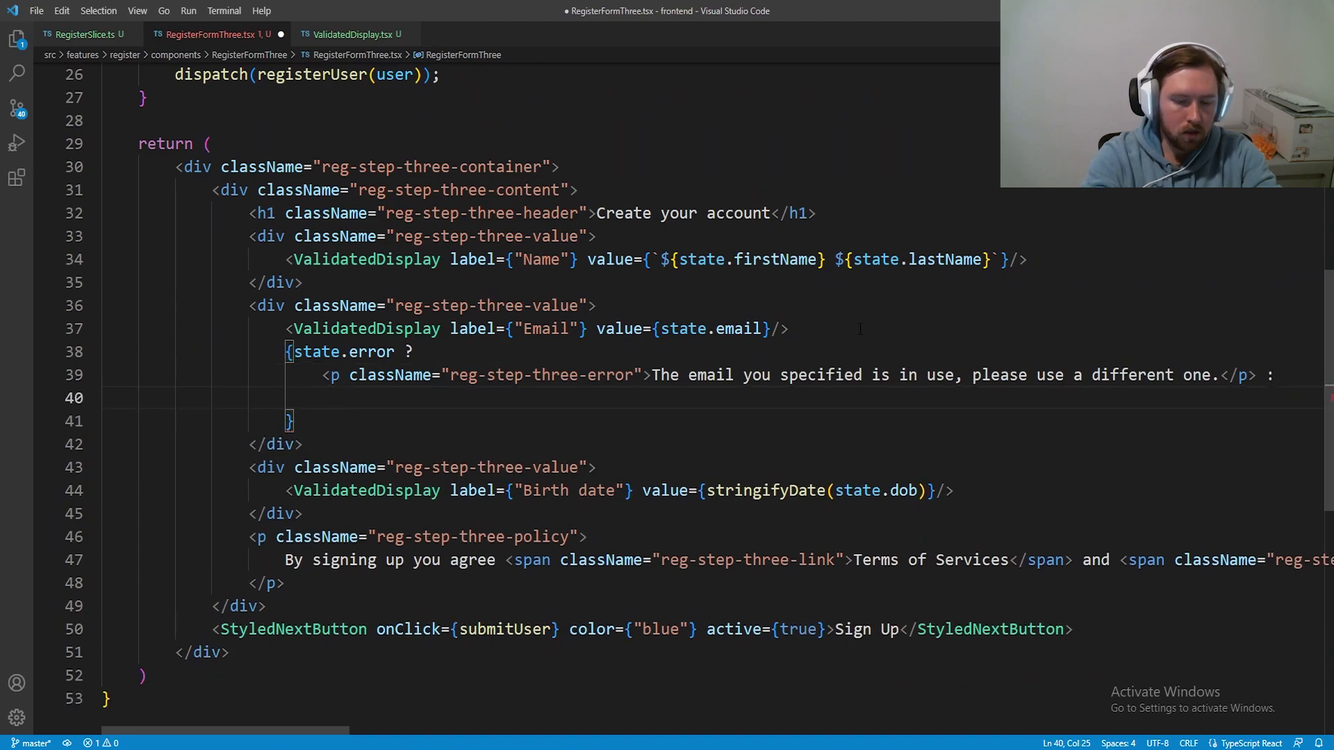
pyautogui.write('<></>')
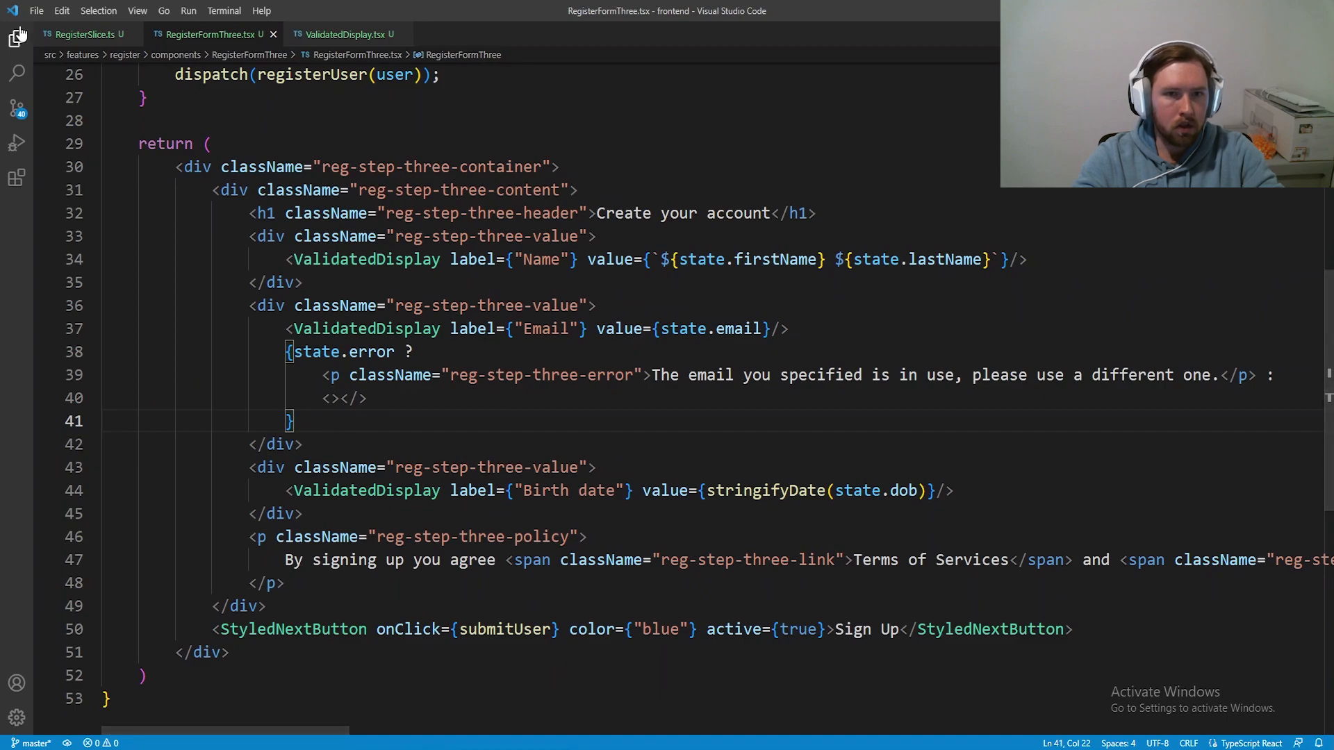
# Step: Start a .reg-step-three-error rule in RegisterFormThree.css, copying the class name from the component
pyautogui.click(17, 39)
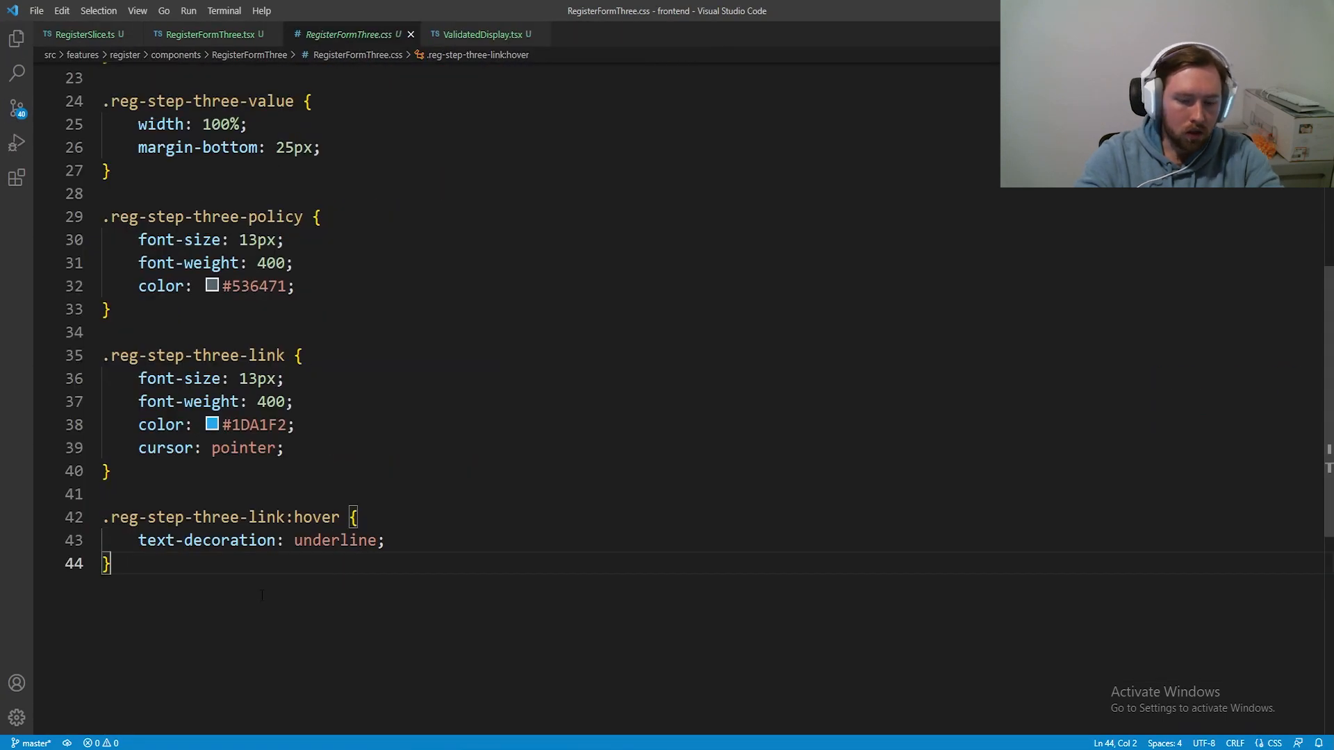
pyautogui.write('.reg-step-three-we')
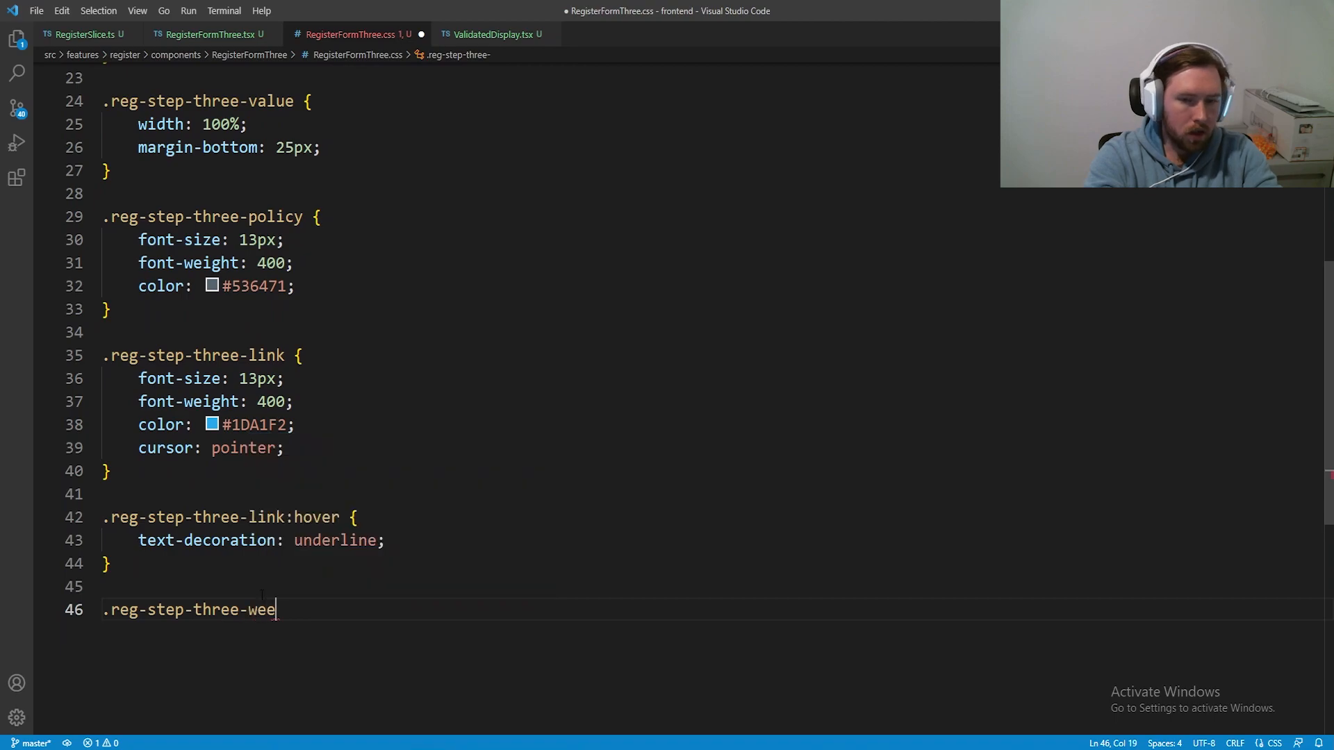
pyautogui.write('error {')
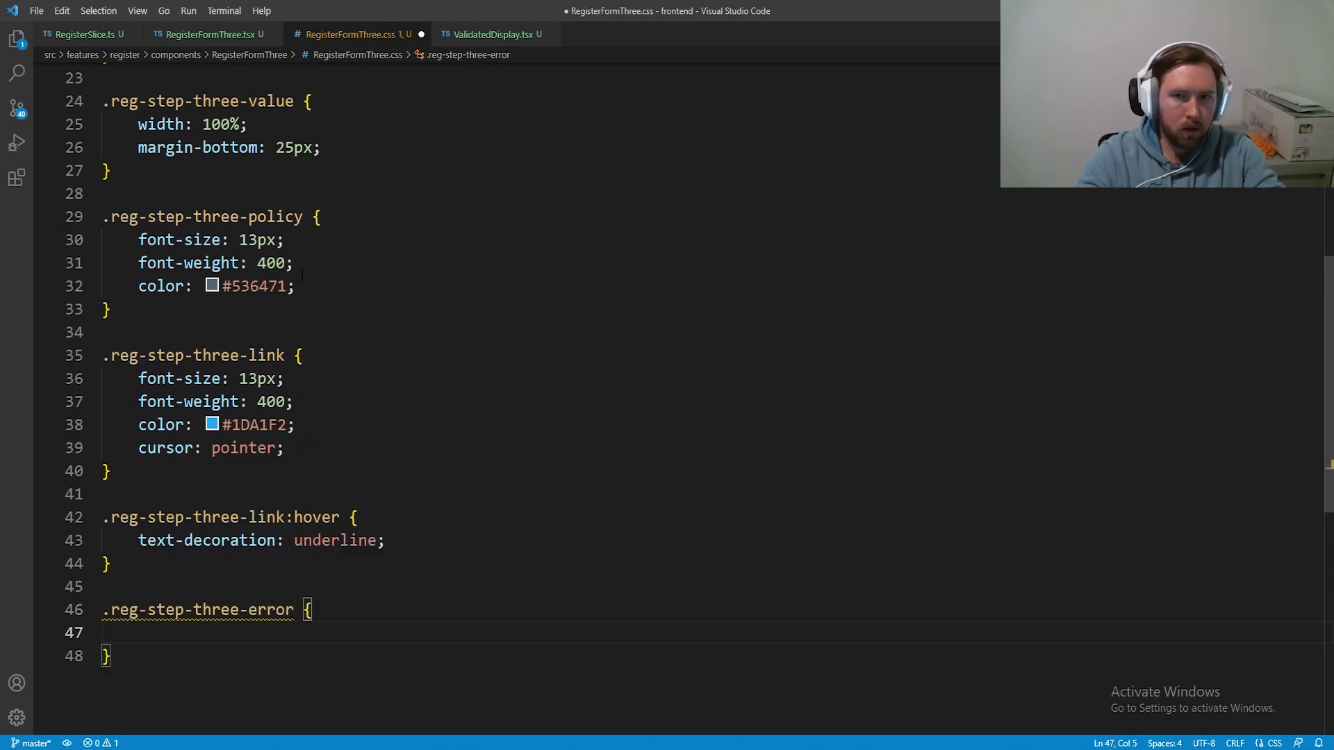
pyautogui.click(209, 34)
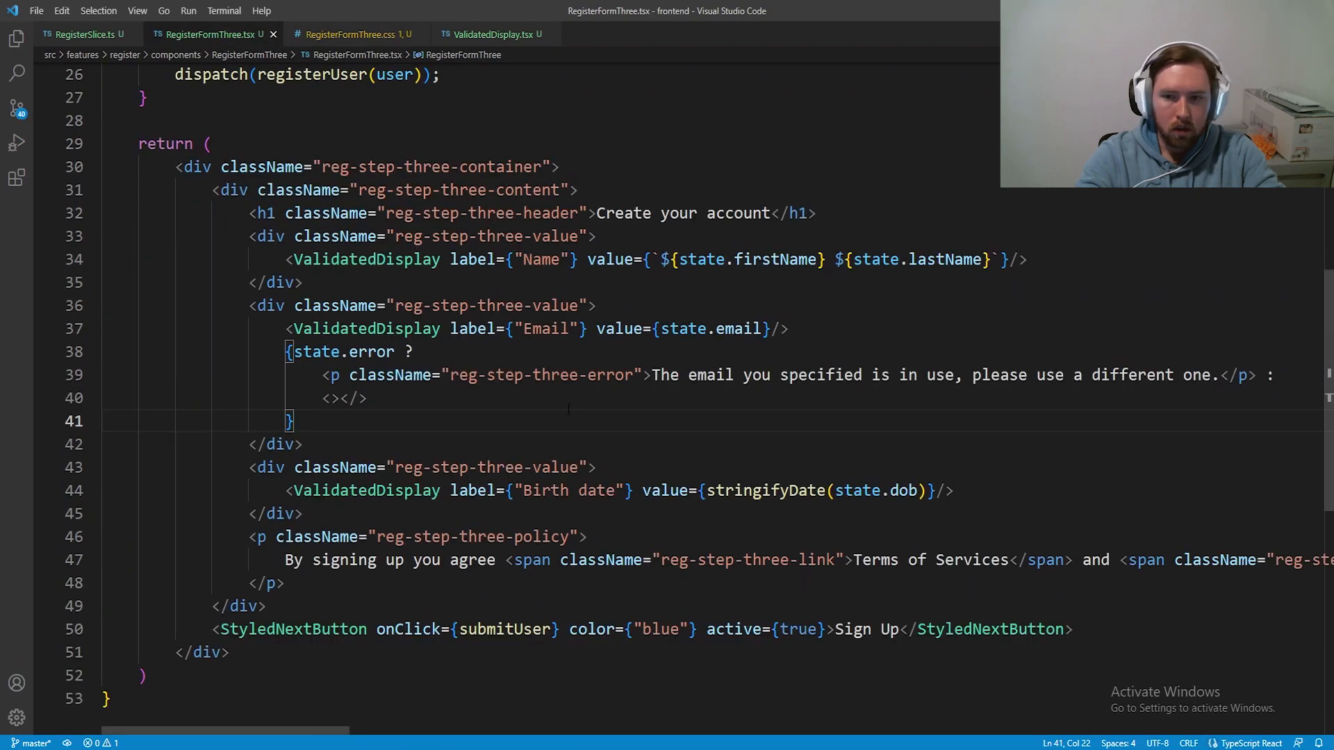
pyautogui.doubleClick(528, 374)
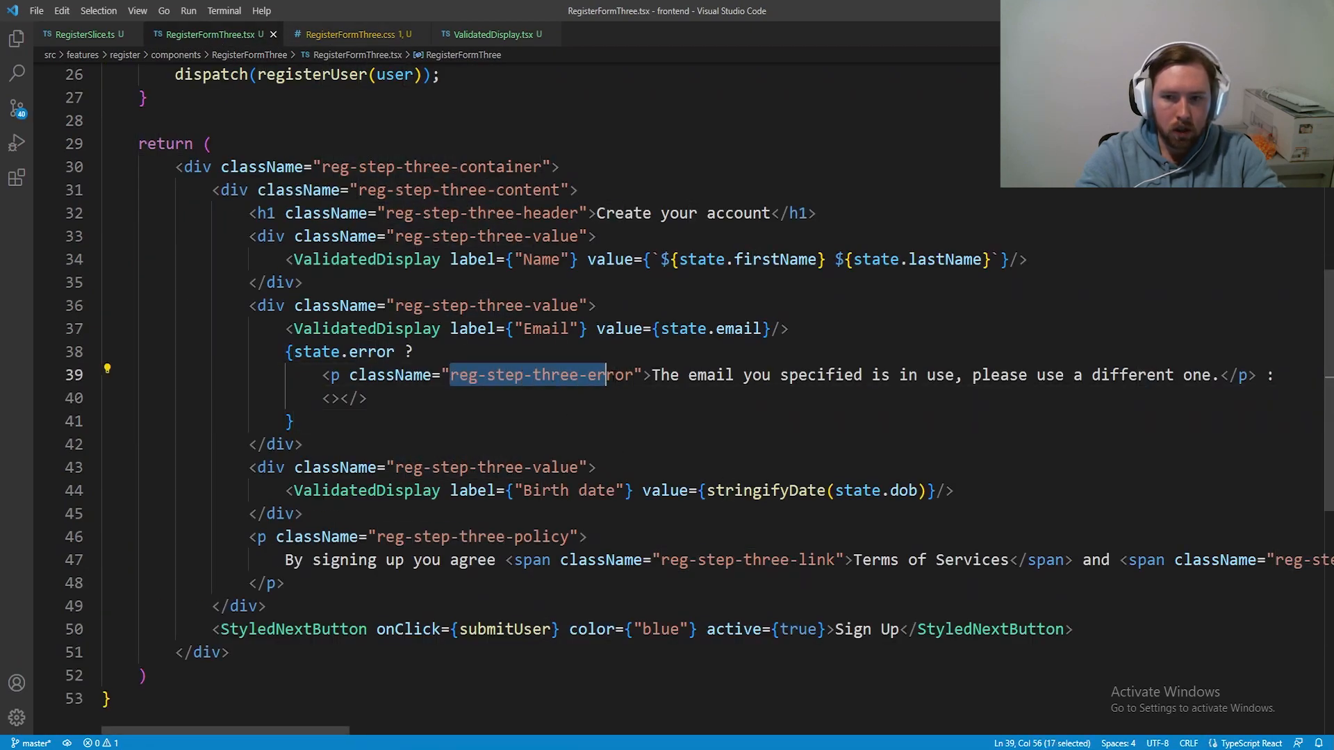
pyautogui.click(349, 33)
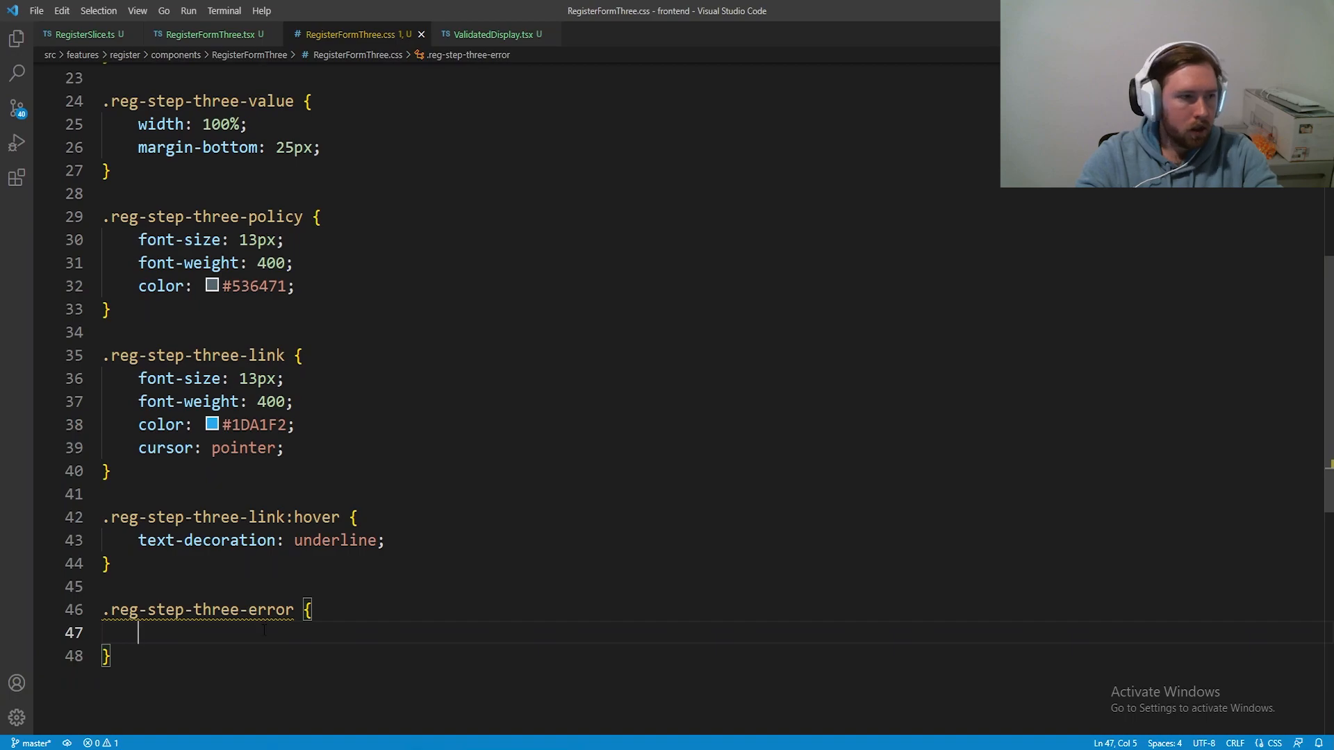
# Step: Give the error rule color red, font-size 13px, font-weight 300, margin-left 10px and margin-top 5px
pyautogui.write('cp')
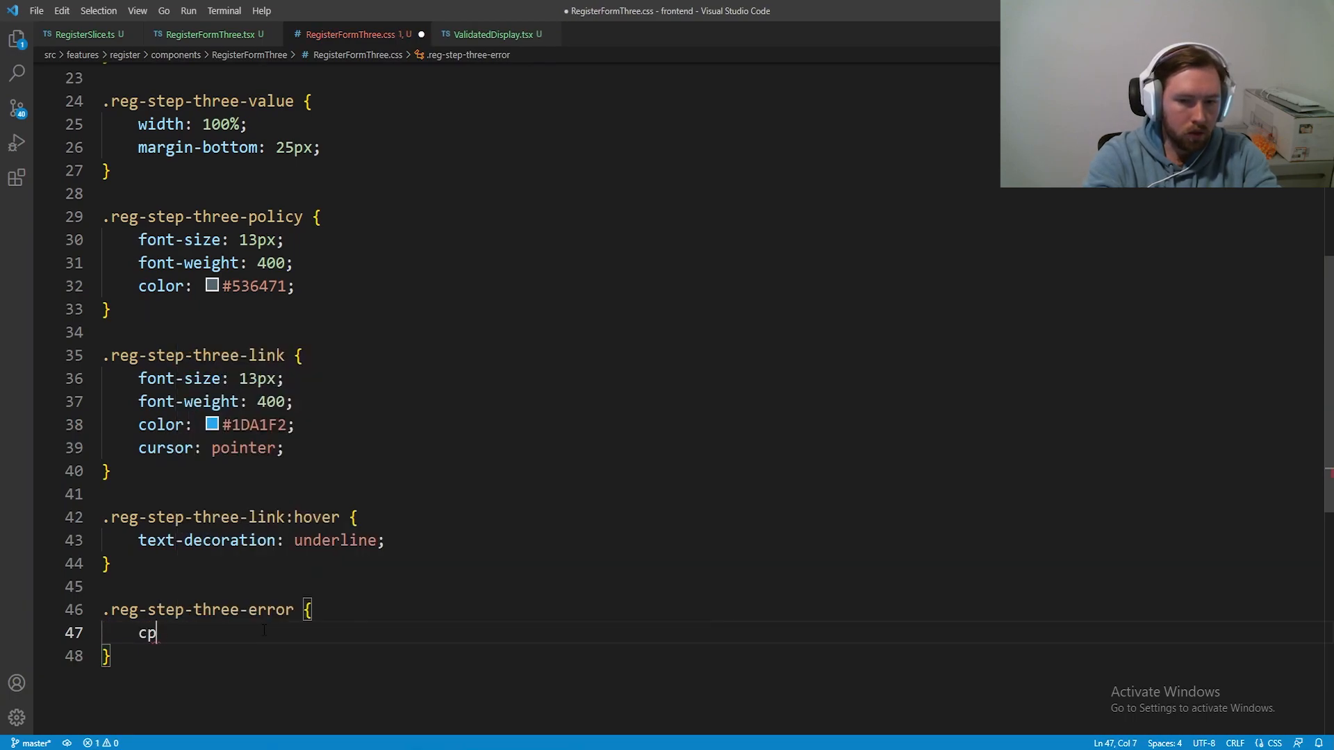
pyautogui.write('color: red;')
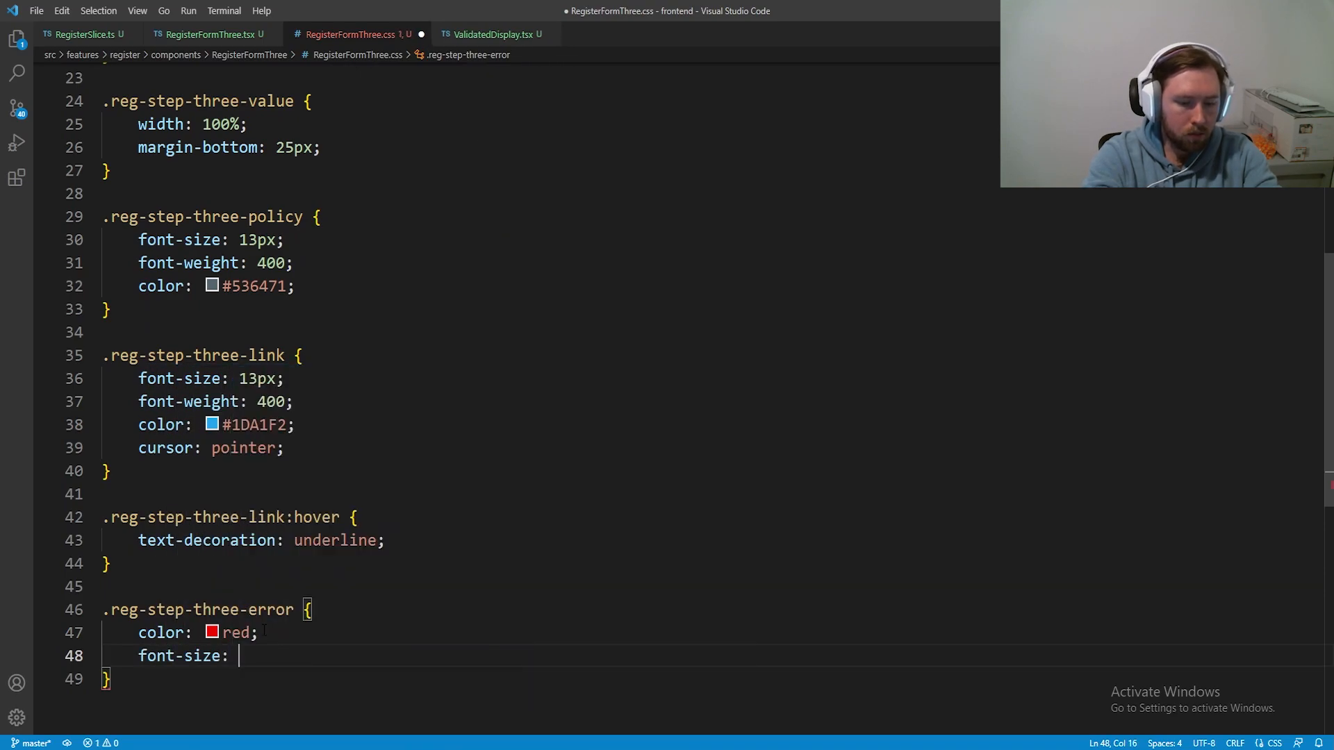
pyautogui.write('13px;')
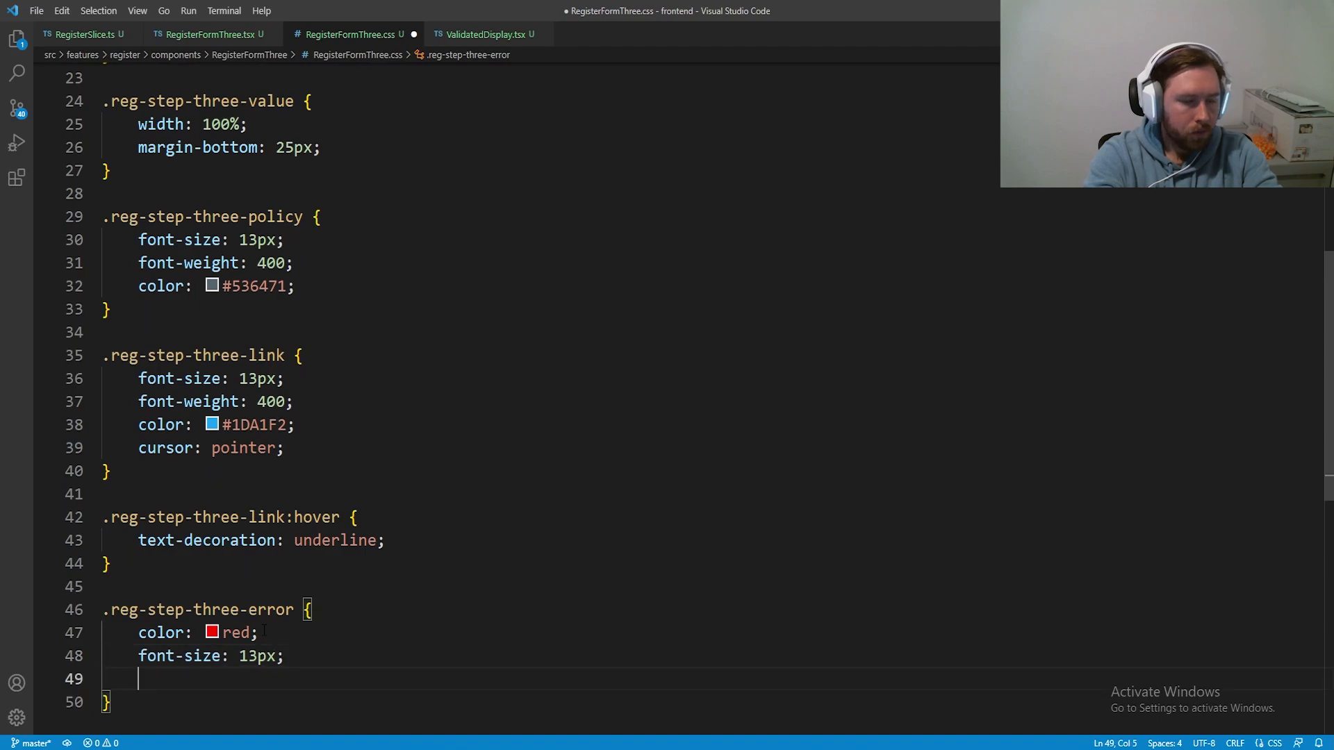
pyautogui.write('font-we')
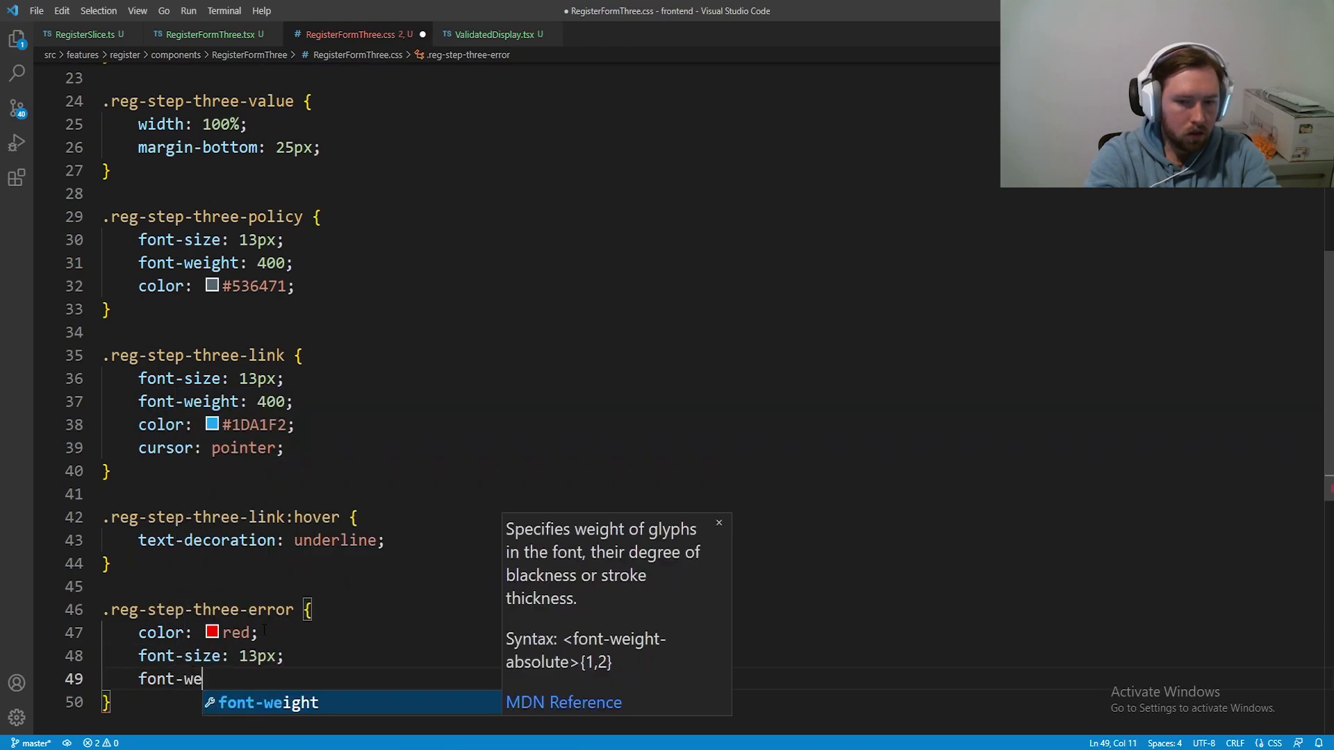
pyautogui.write('ight: 300')
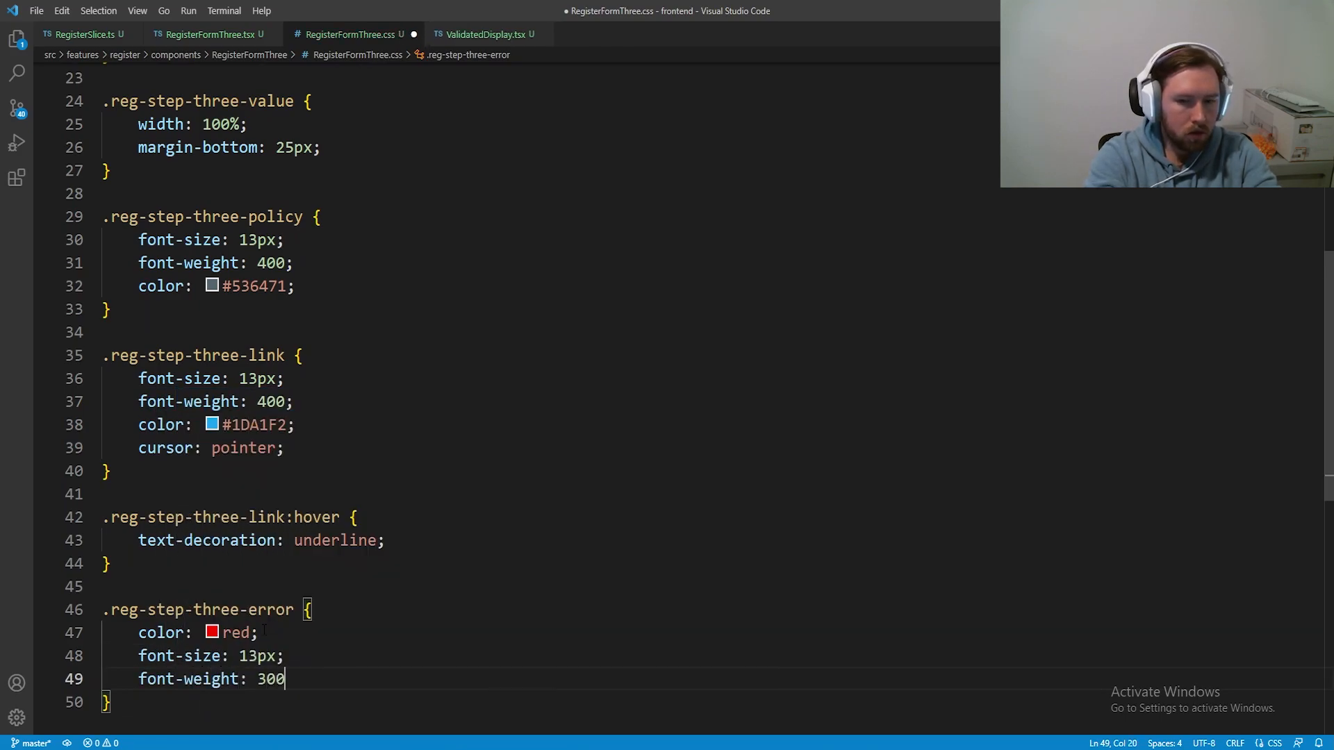
pyautogui.write('margin-left: 10px;')
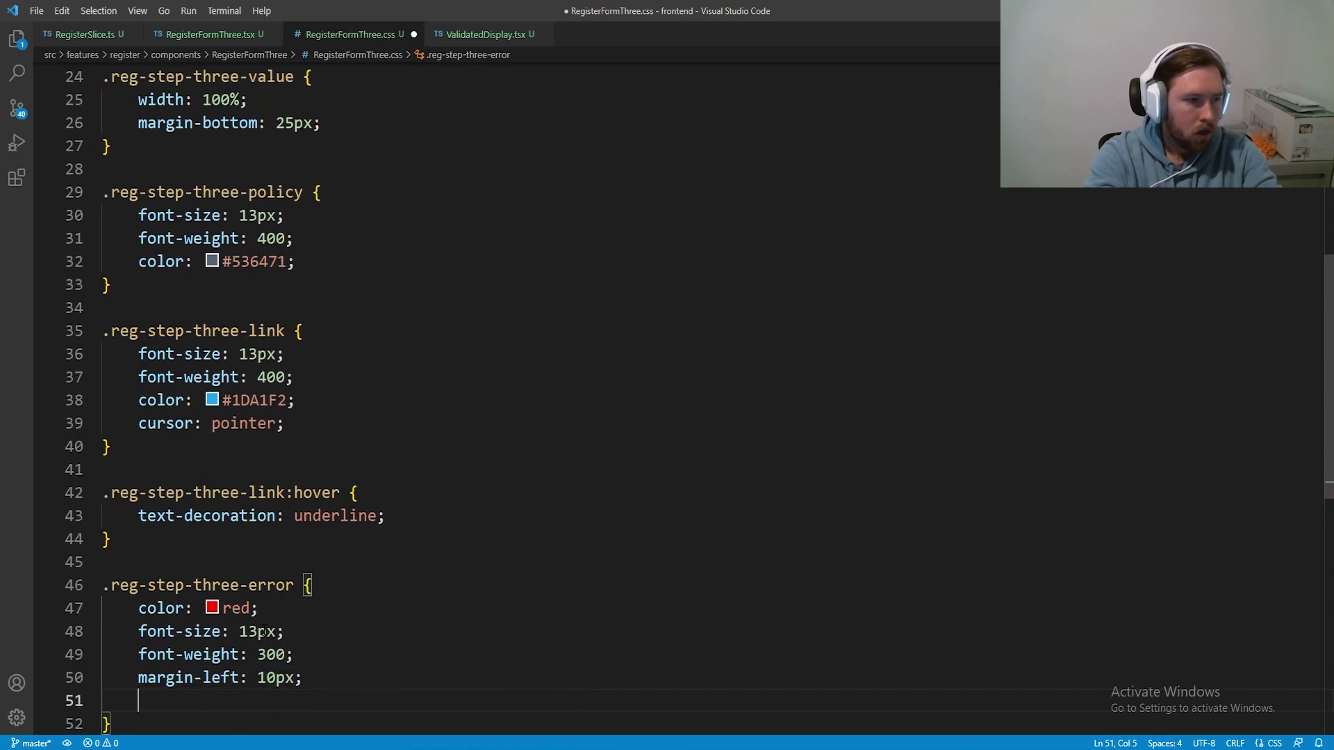
pyautogui.write('margin-top: 5-;')
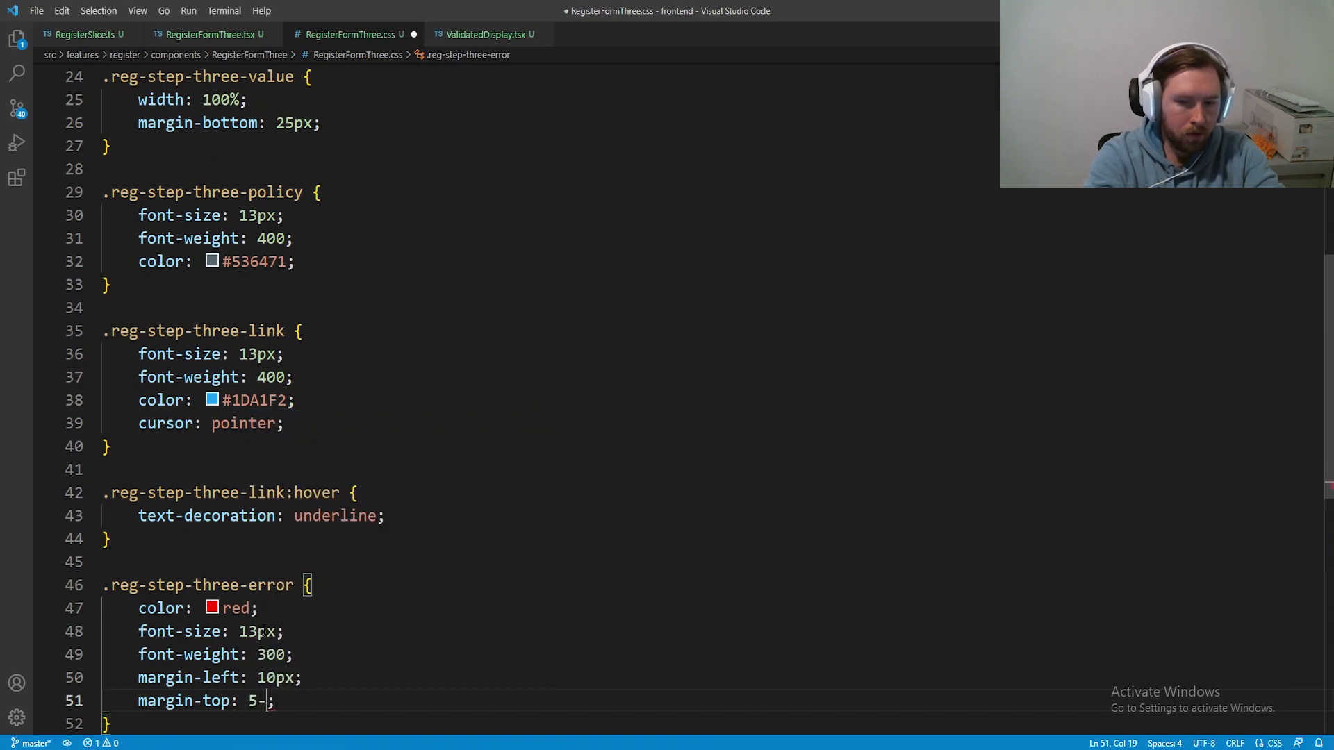
pyautogui.write('px')
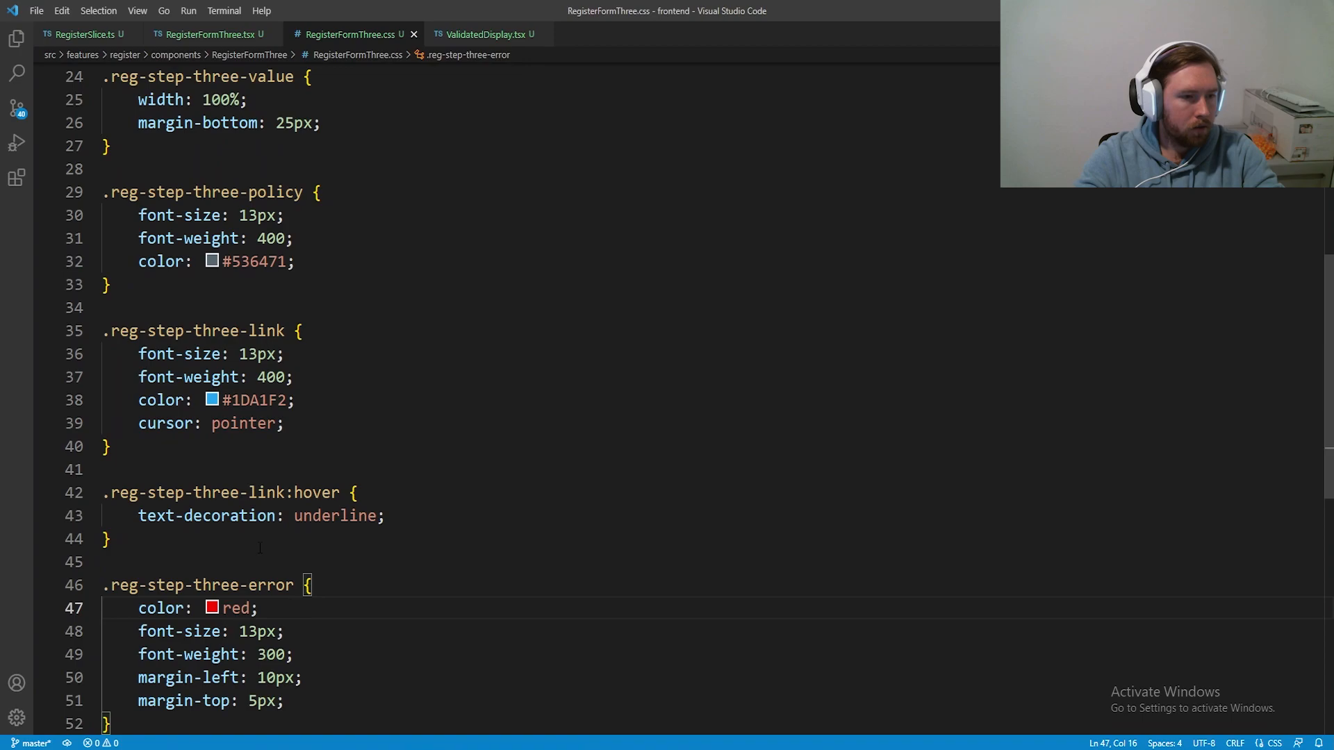
# Step: In RegisterFormOne.tsx's nextPage handler, begin a dispatch(updateRegister()) call before incrementStep
pyautogui.scroll(-3)
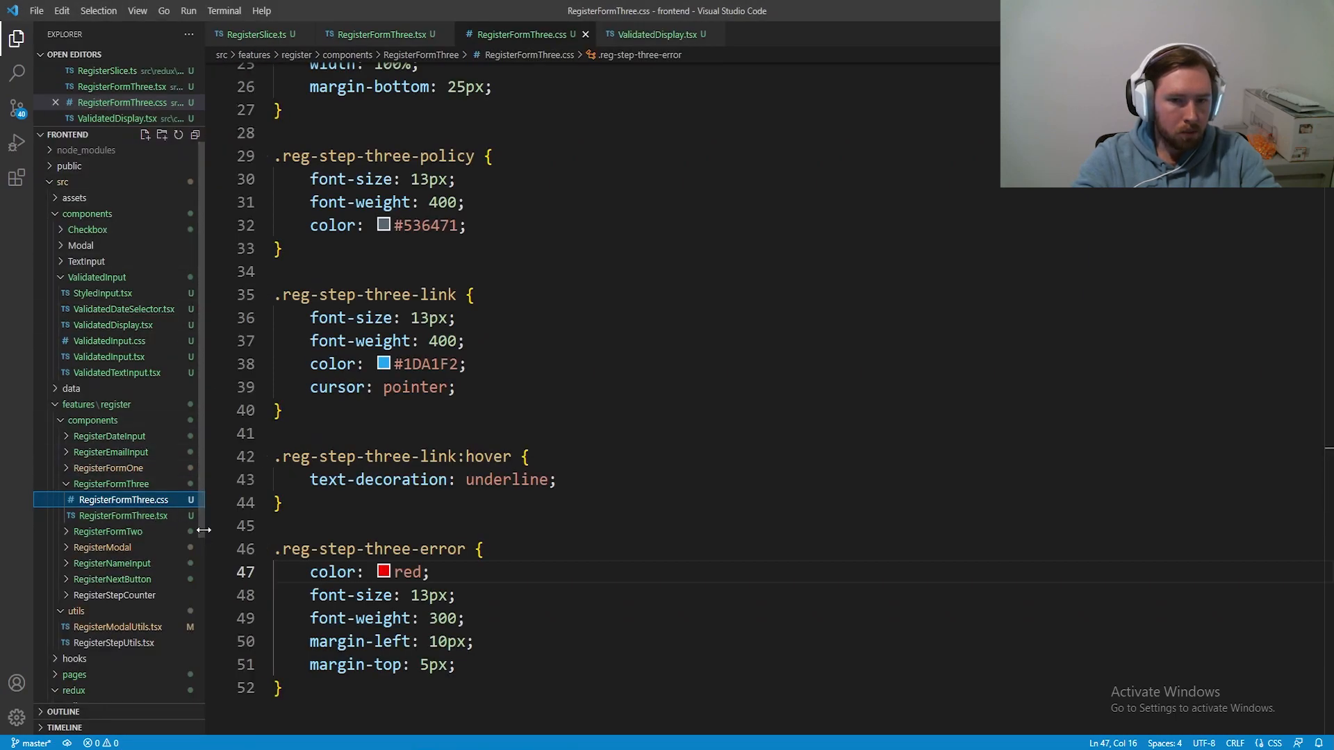
pyautogui.click(120, 516)
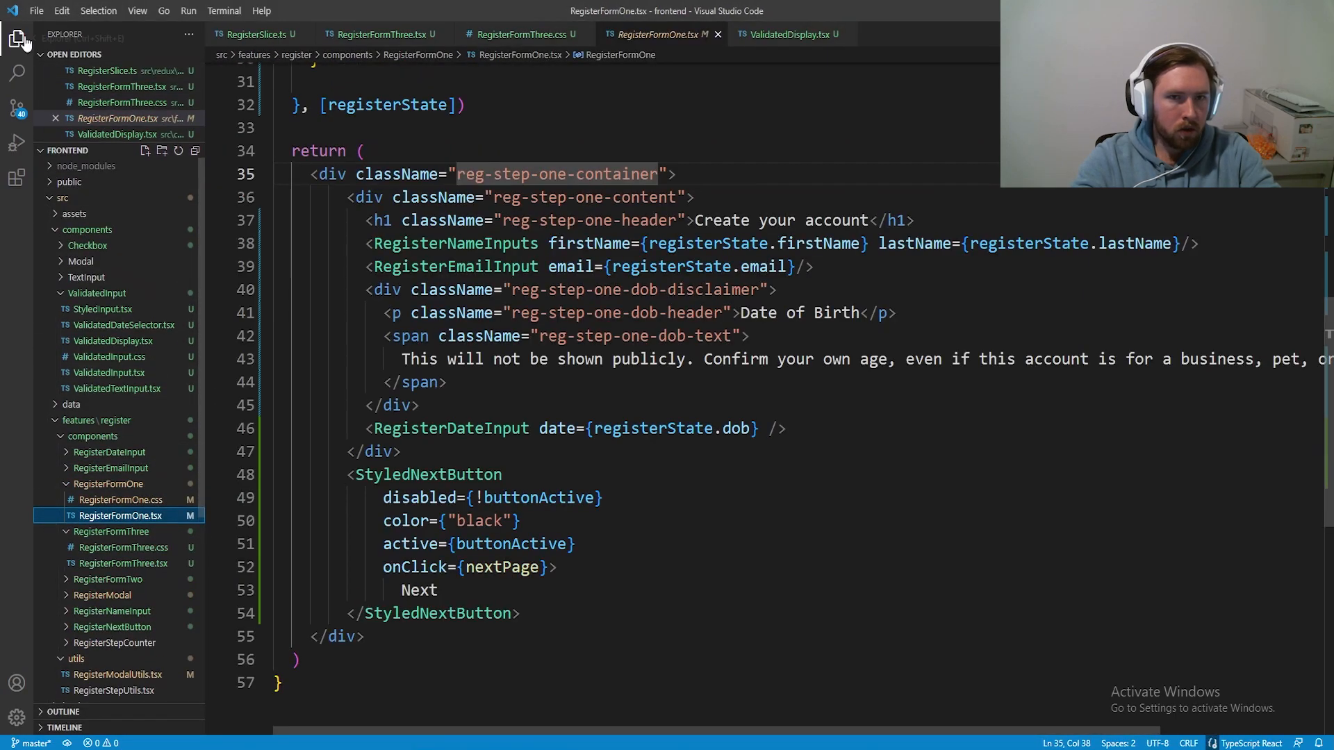
pyautogui.click(17, 39)
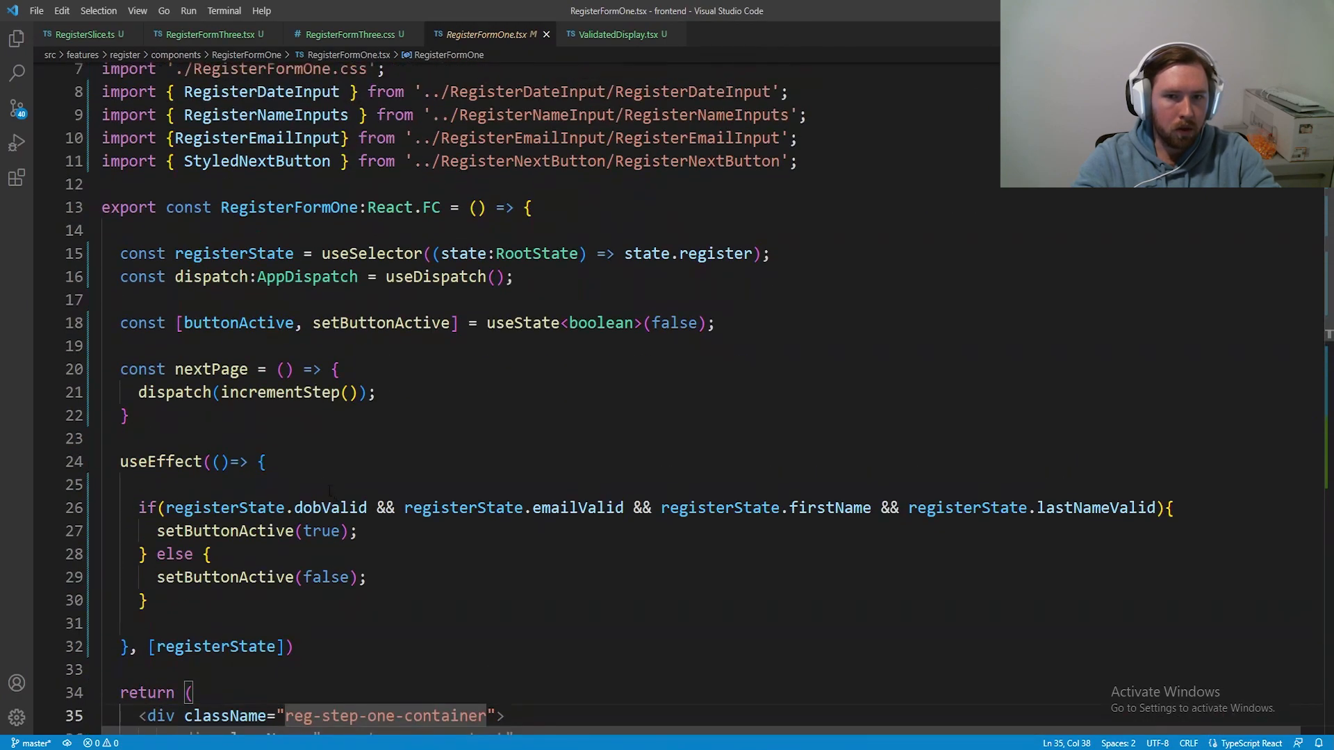
pyautogui.press('Enter')
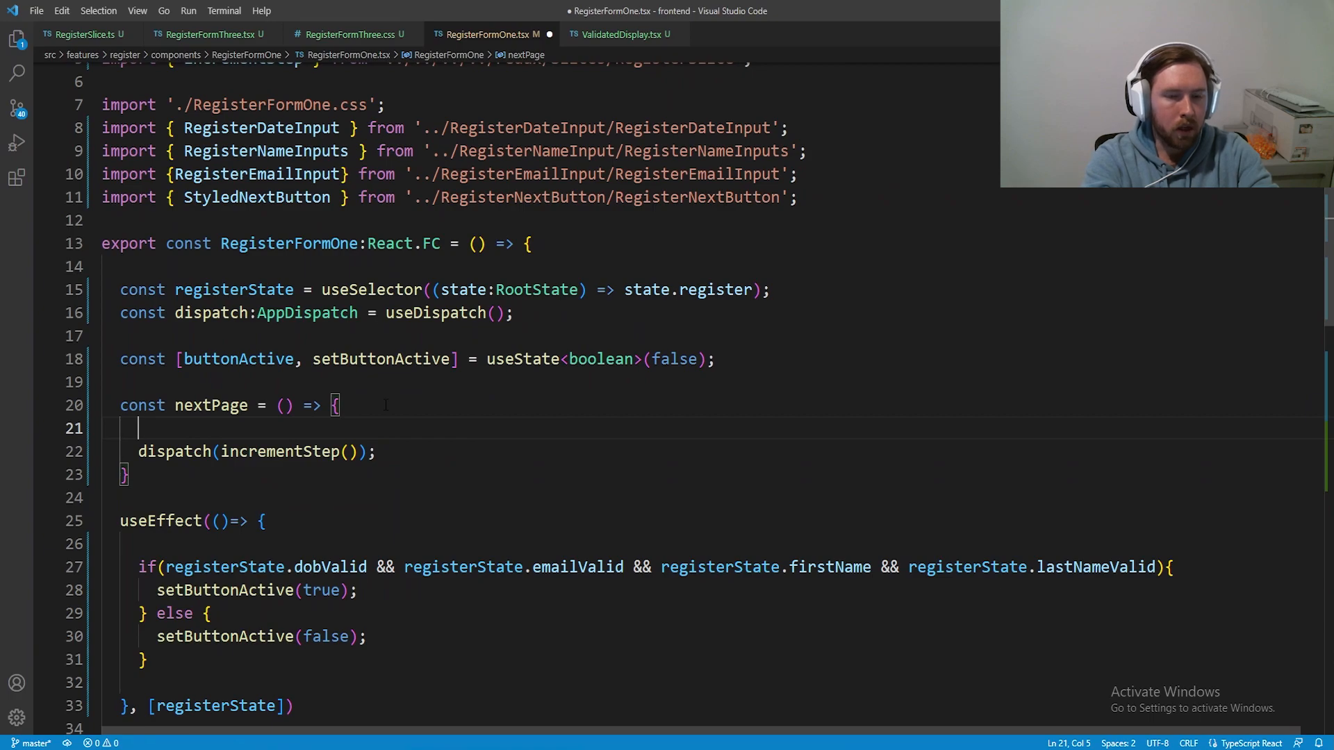
pyautogui.write('dispatch(updateRegister')
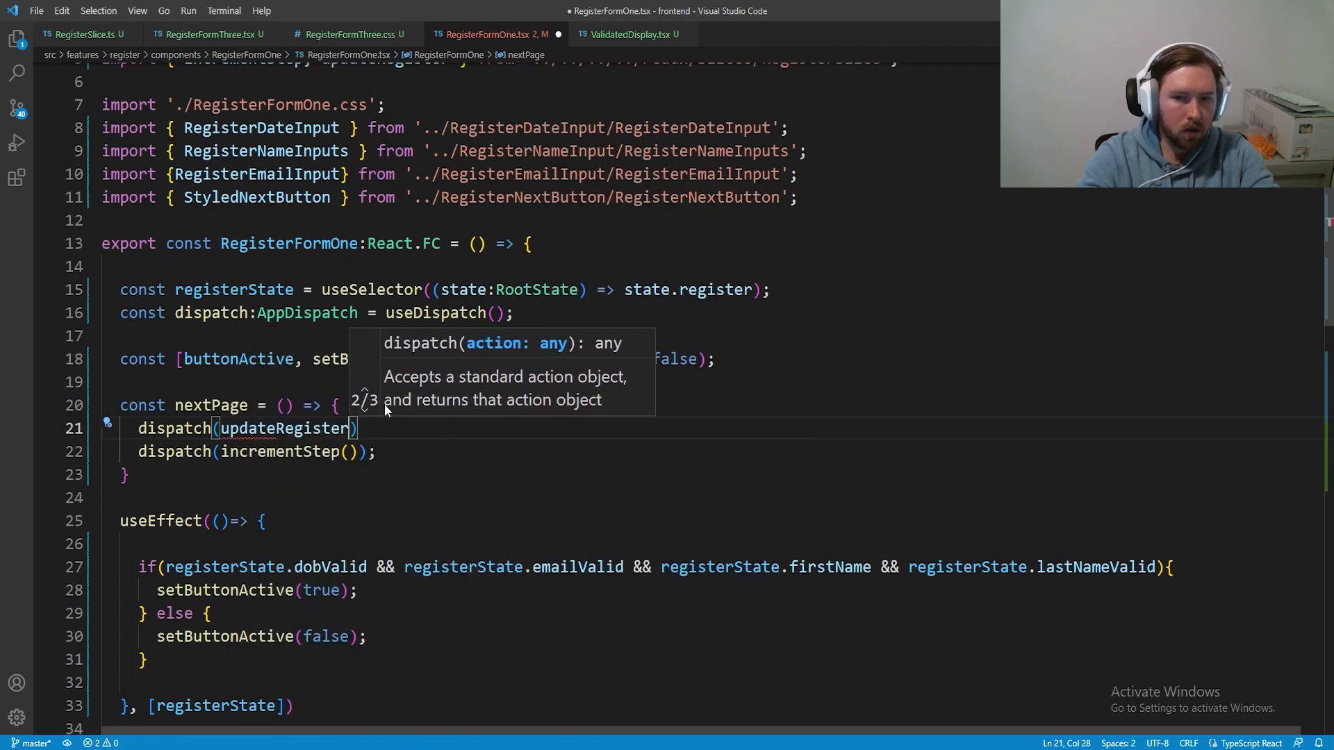
pyautogui.write('()')
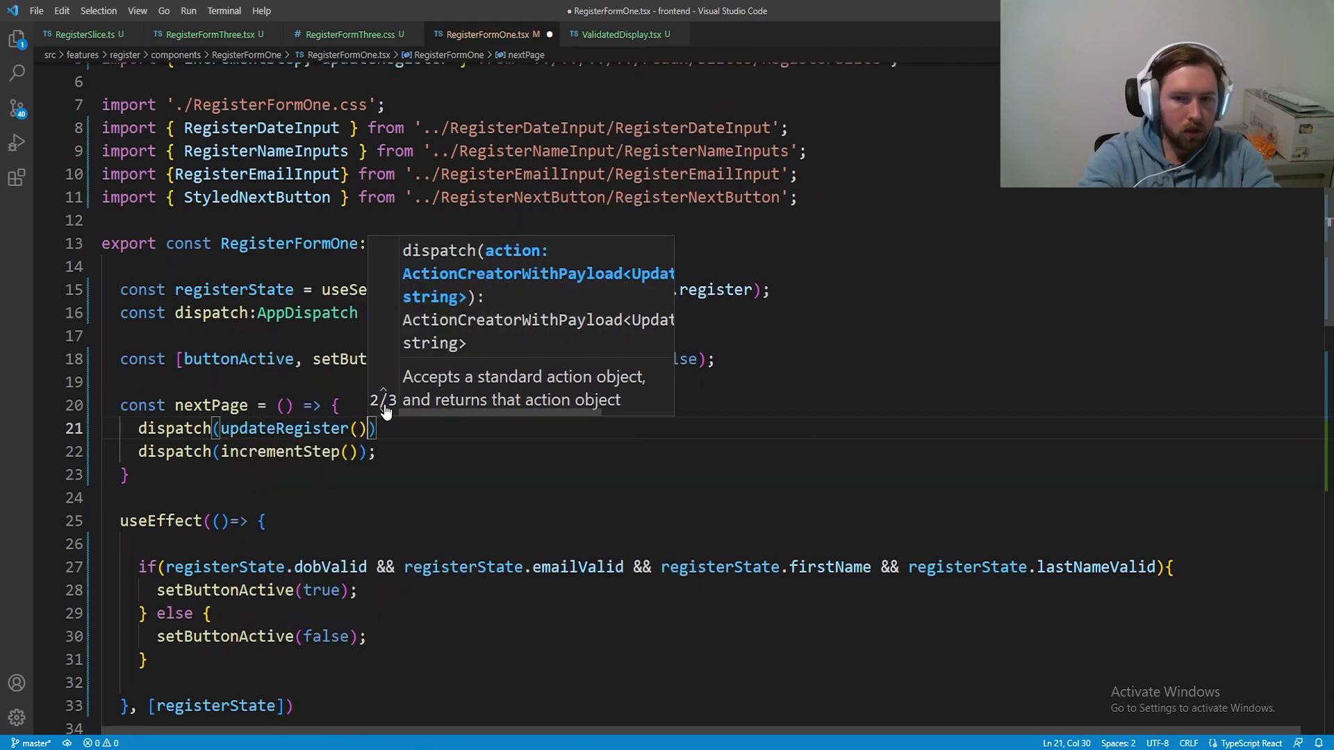
# Step: Complete the action object with name "error" and value false so the register error resets
pyautogui.press('Enter')
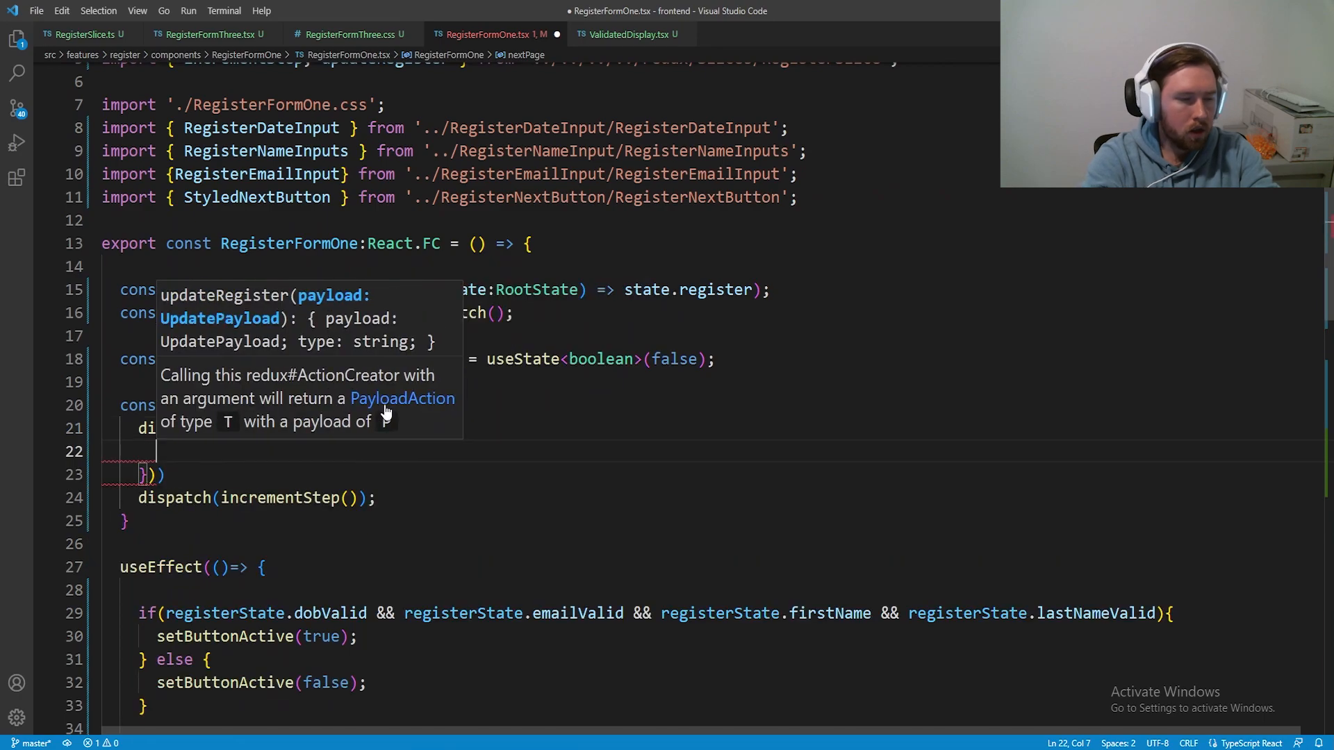
pyautogui.write('name: "errp')
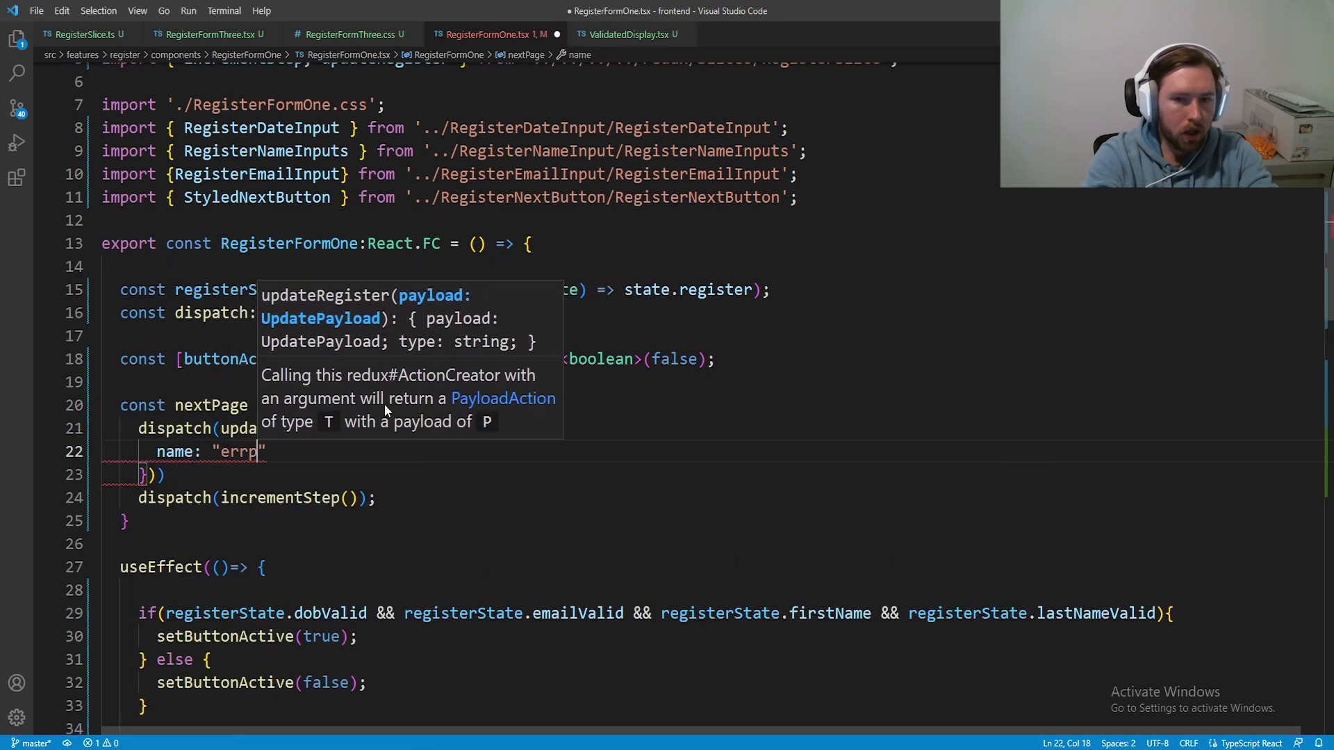
pyautogui.write('or":')
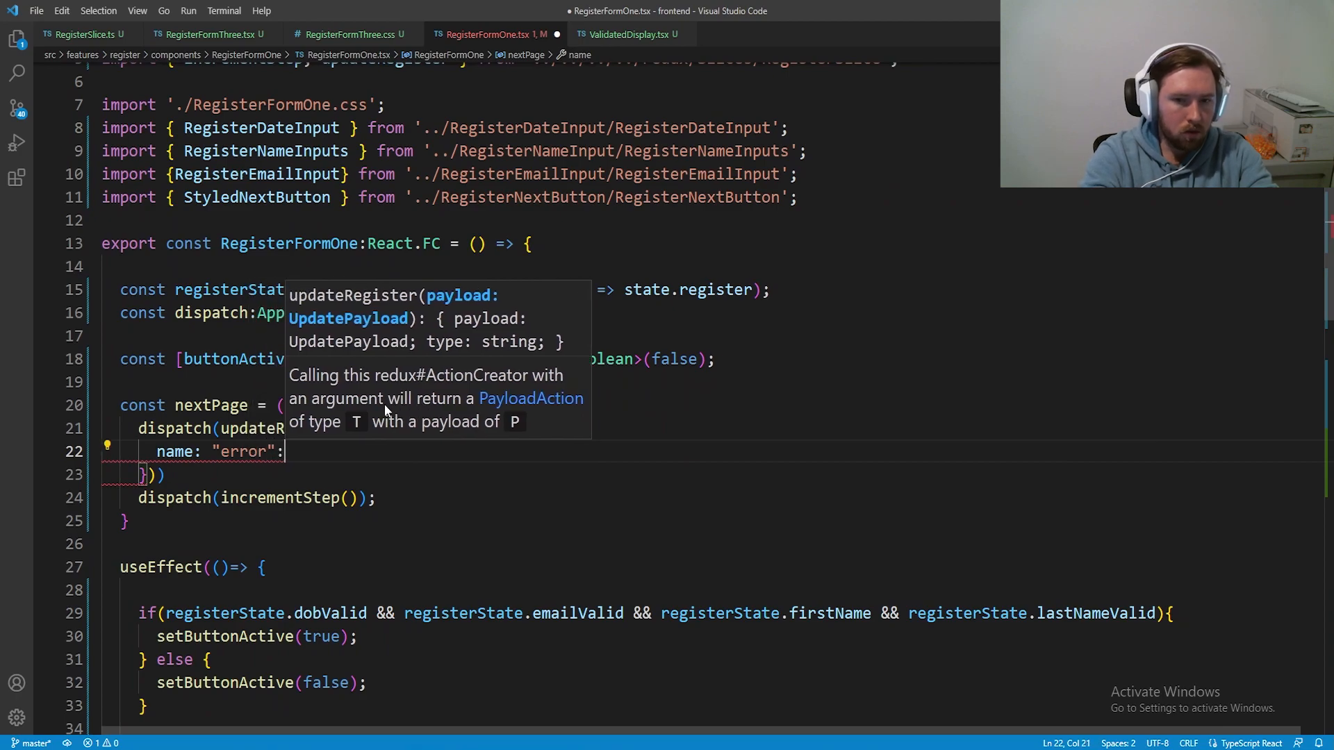
pyautogui.write('value: false')
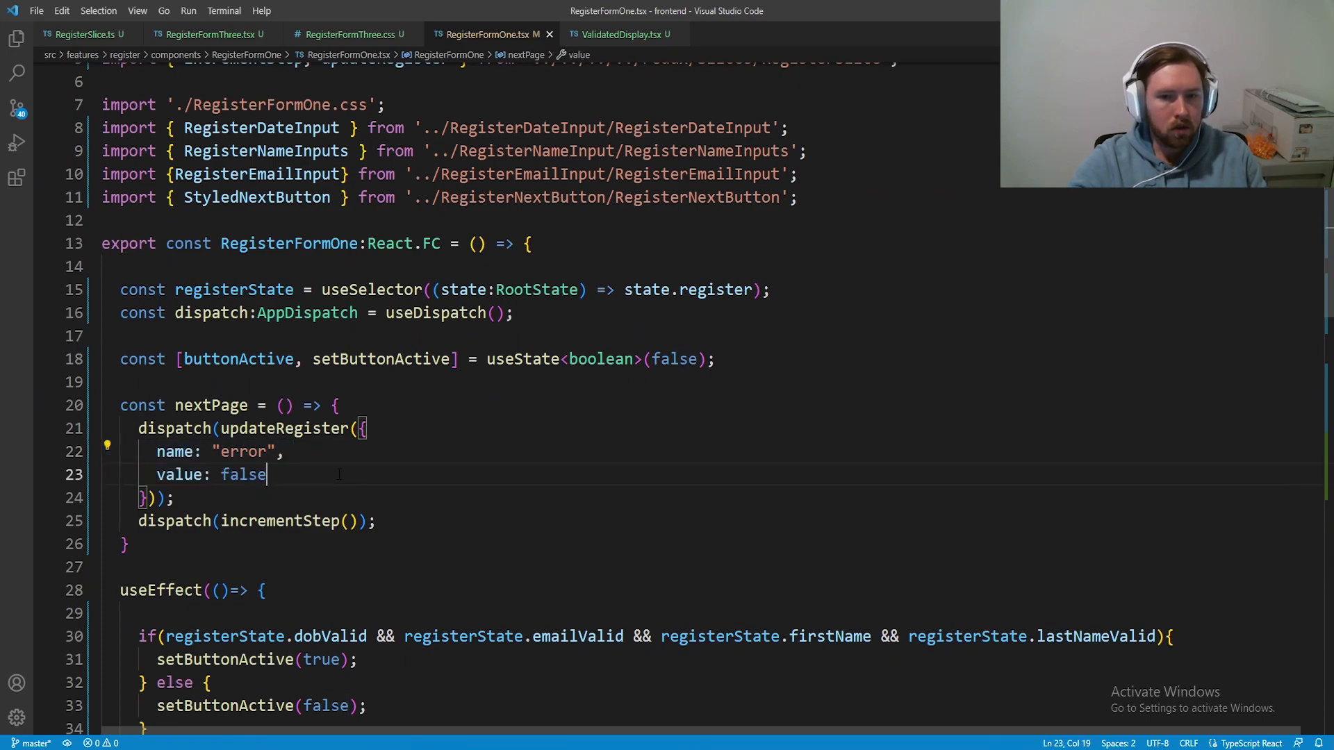
pyautogui.scroll(-3)
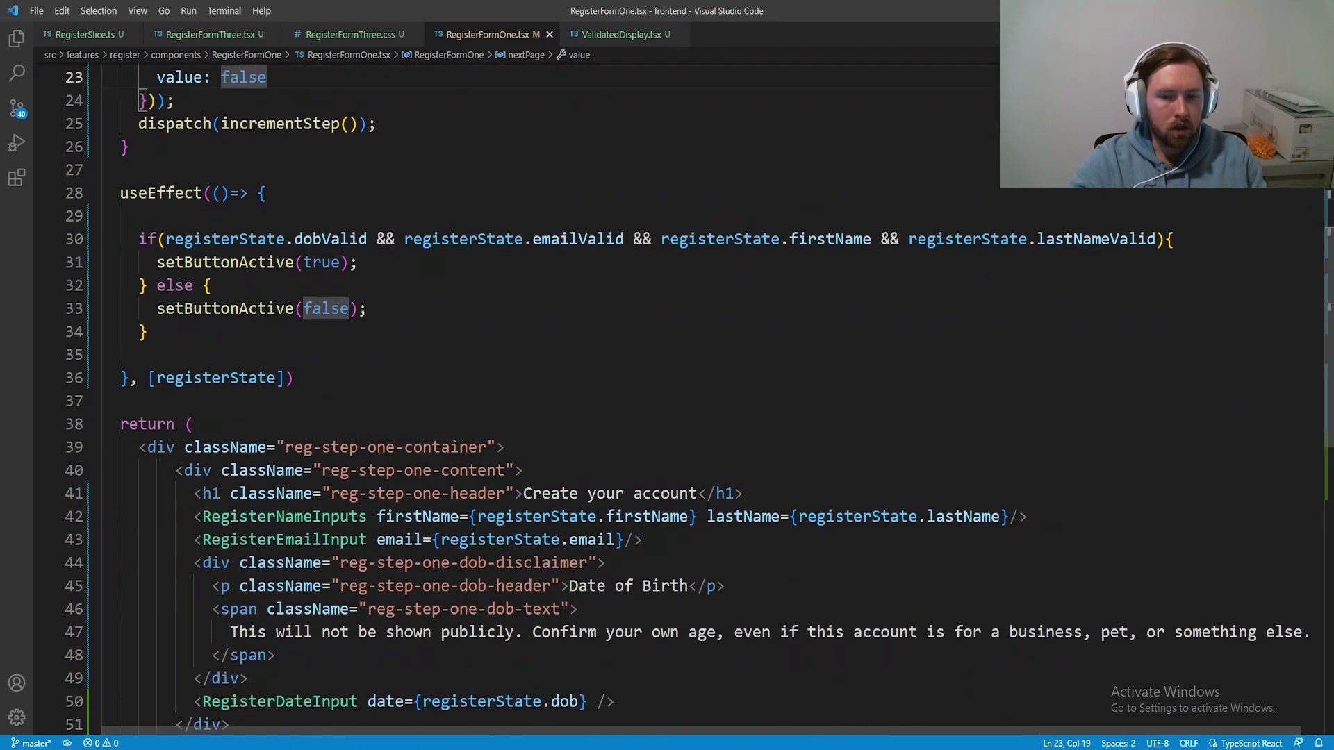
pyautogui.scroll(3)
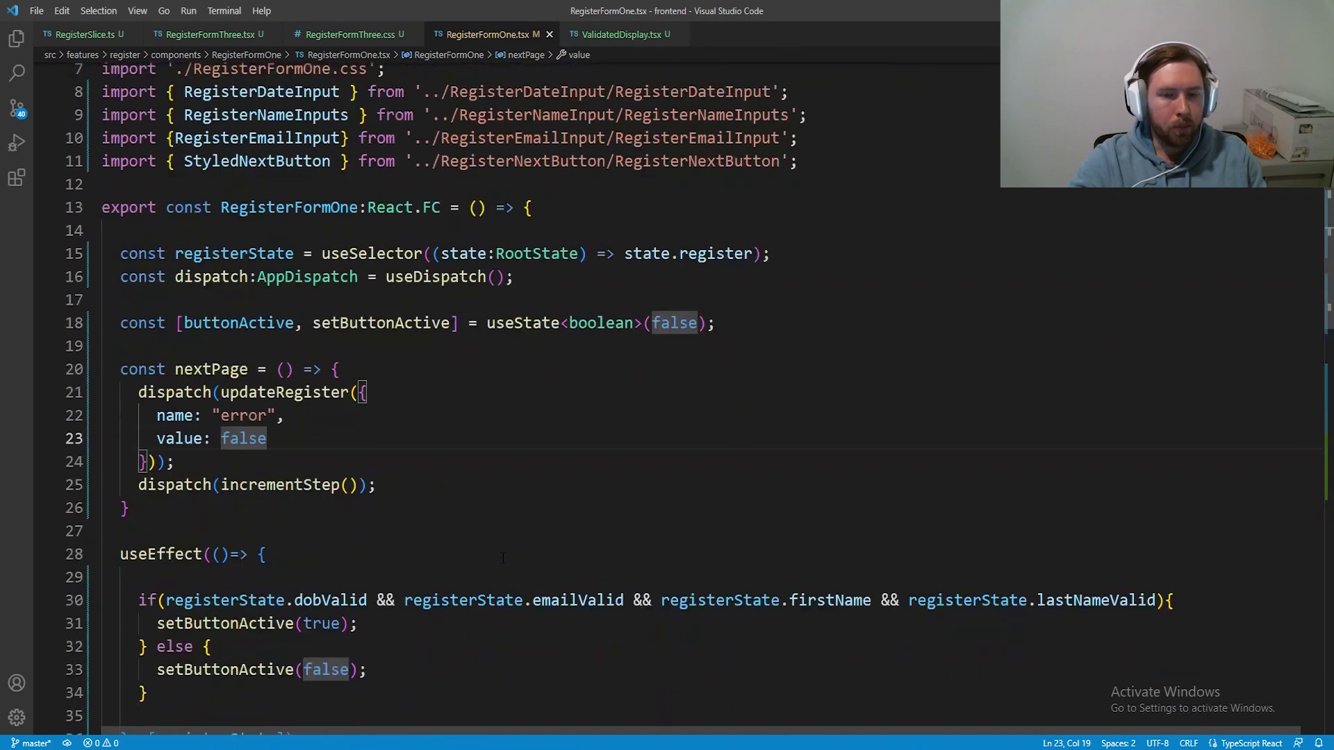
pyautogui.scroll(3)
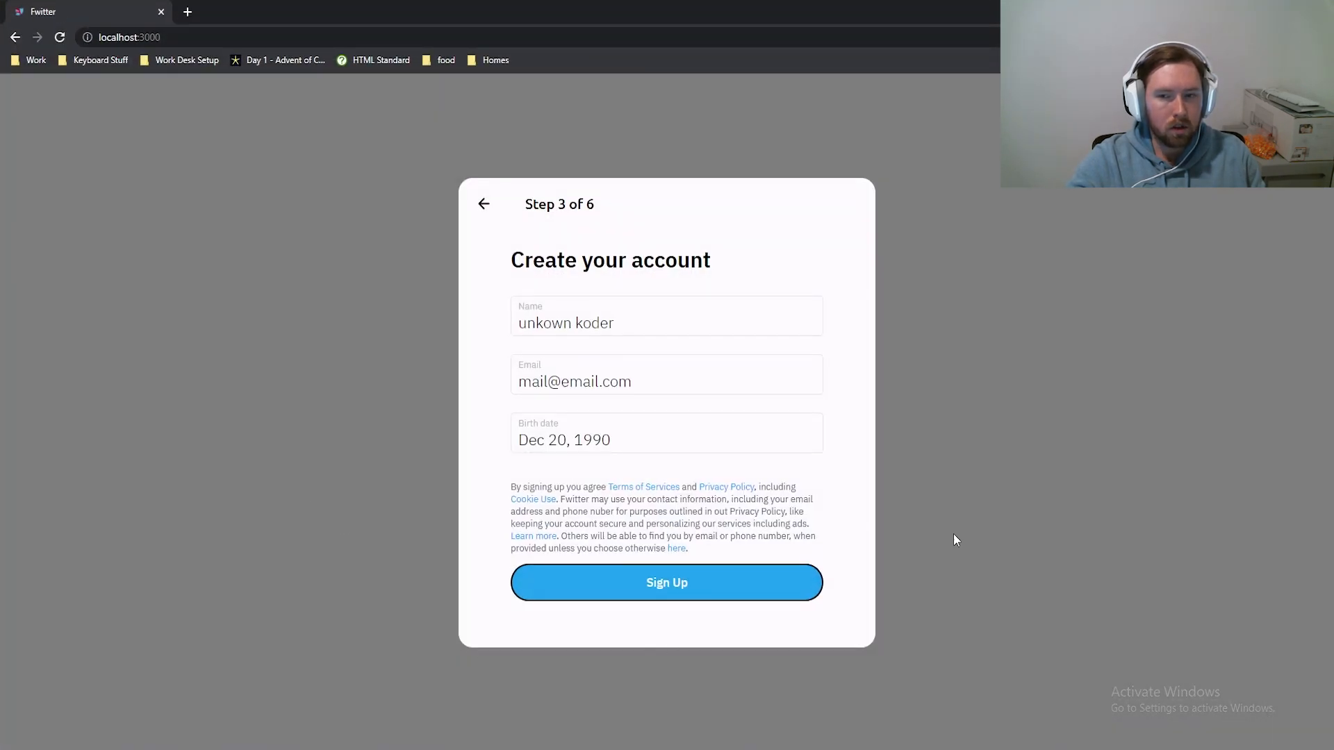
pyautogui.moveTo(717, 585)
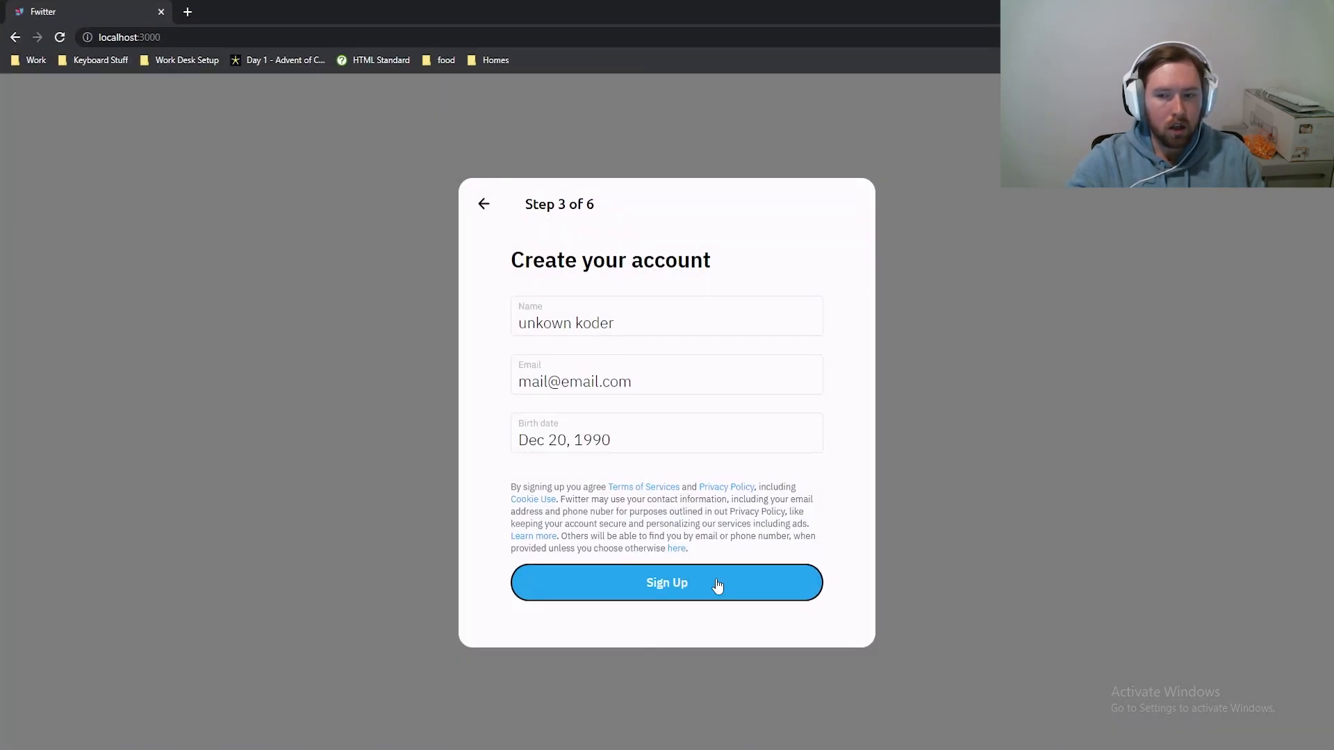
pyautogui.click(666, 582)
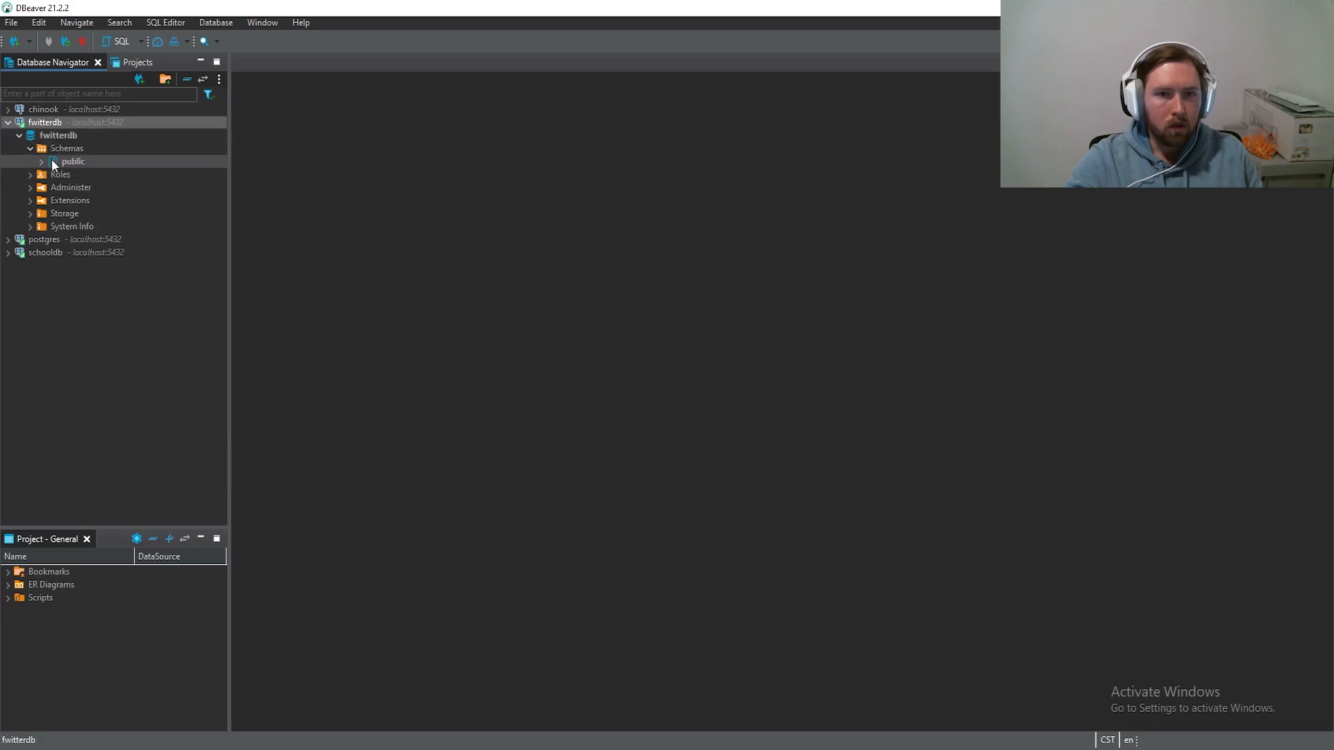
# Step: Expand fwitterdb's public schema and view the users table's columns
pyautogui.click(74, 161)
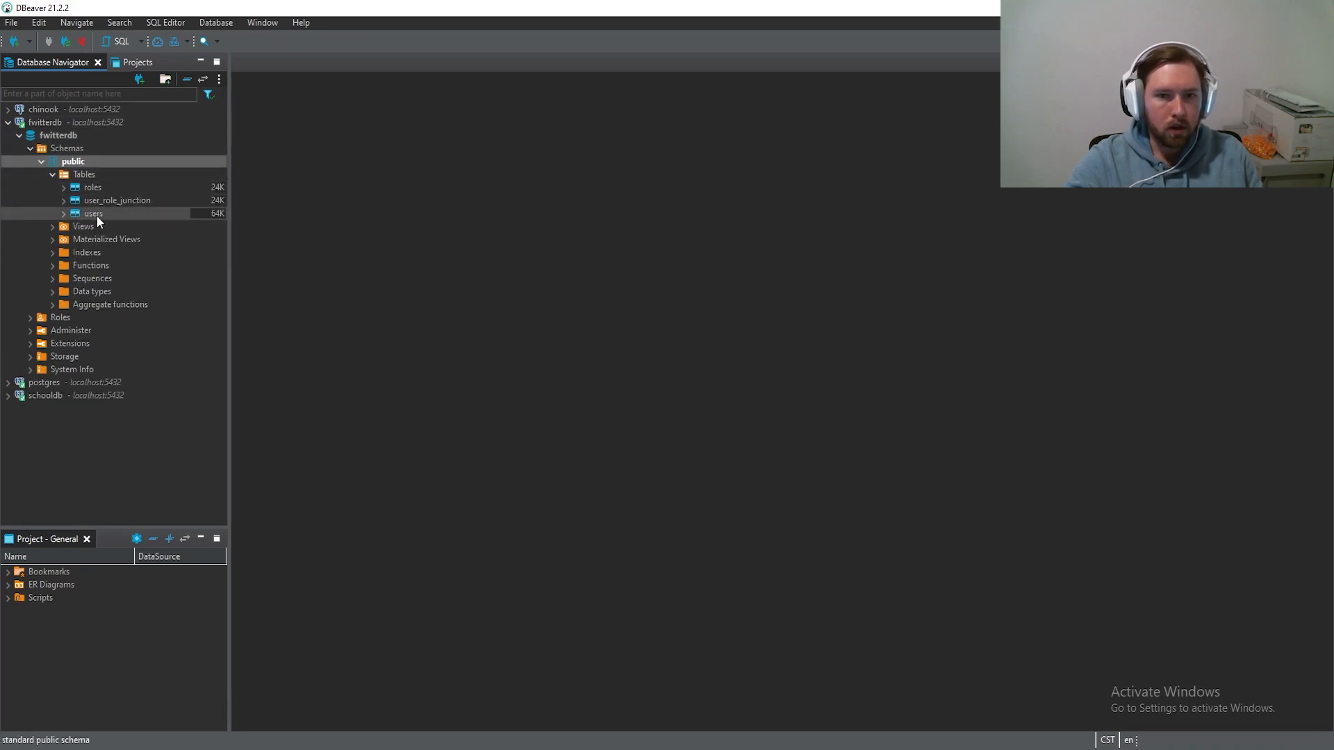
pyautogui.doubleClick(91, 213)
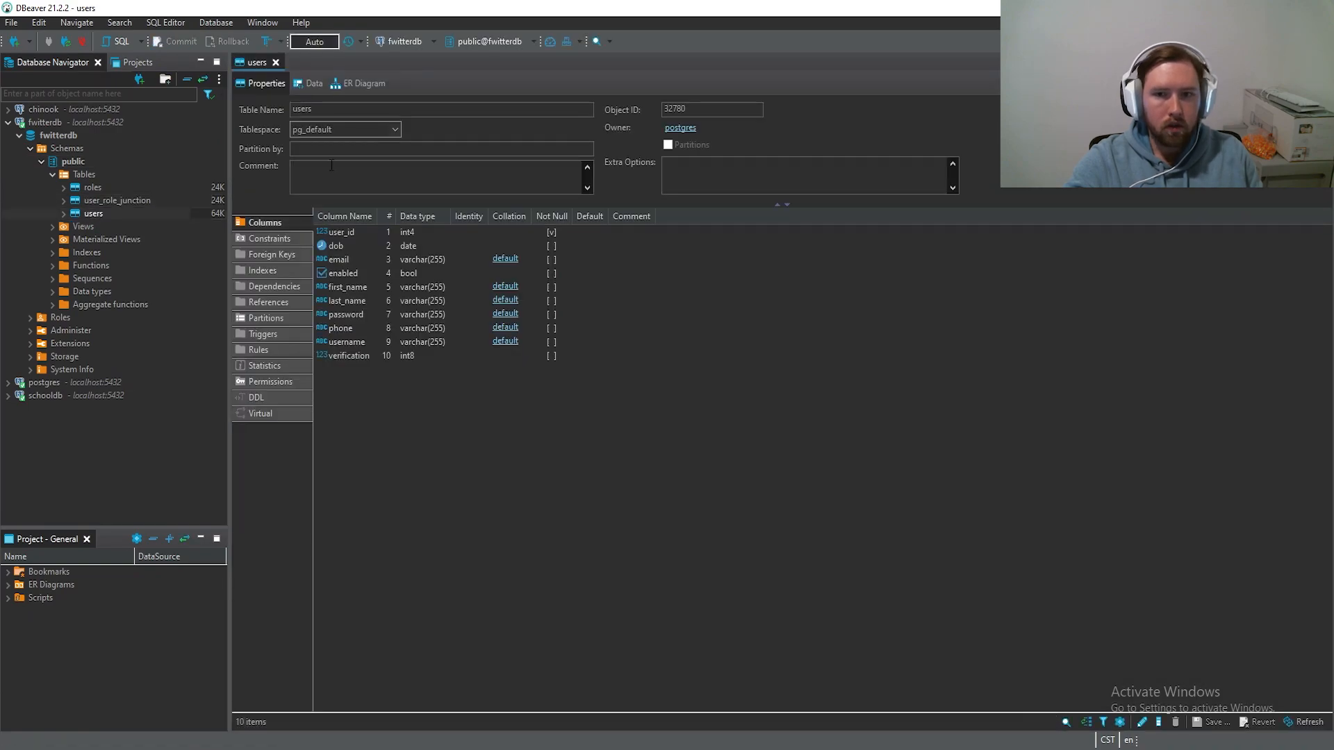
pyautogui.click(314, 82)
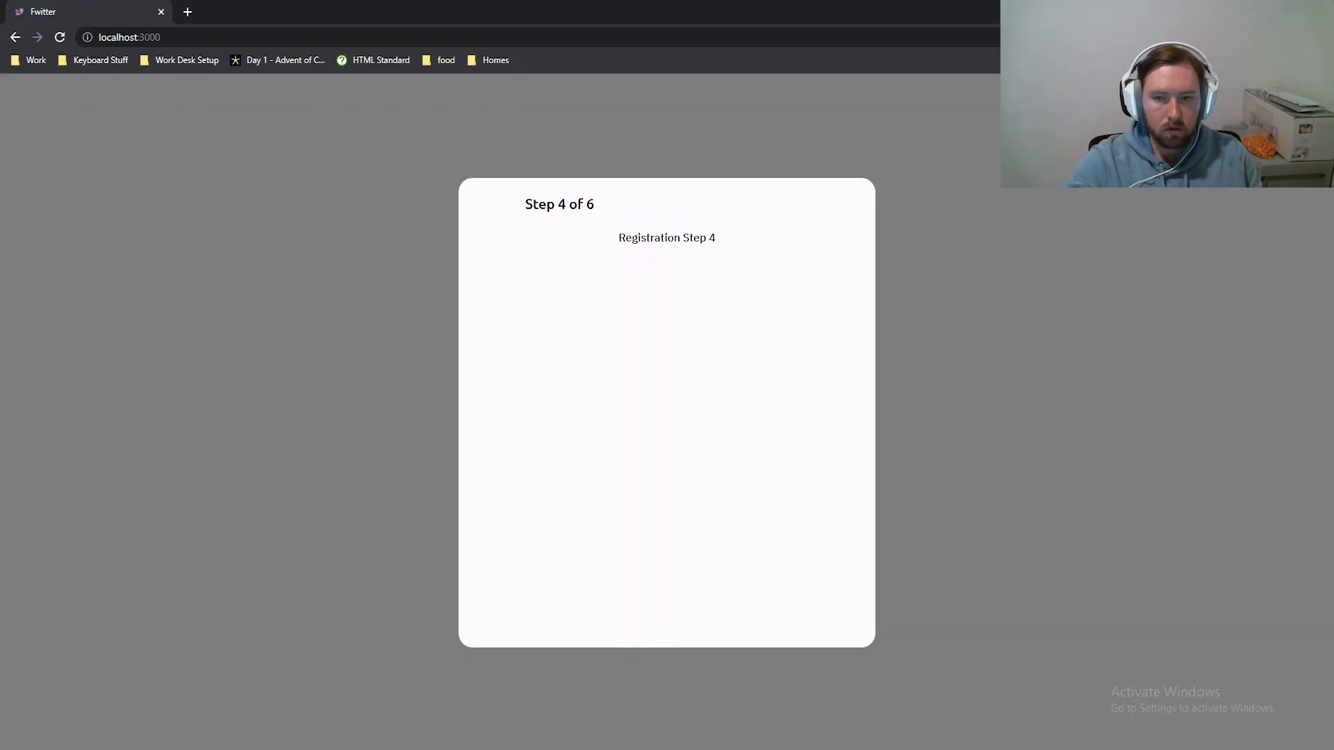
pyautogui.moveTo(291, 147)
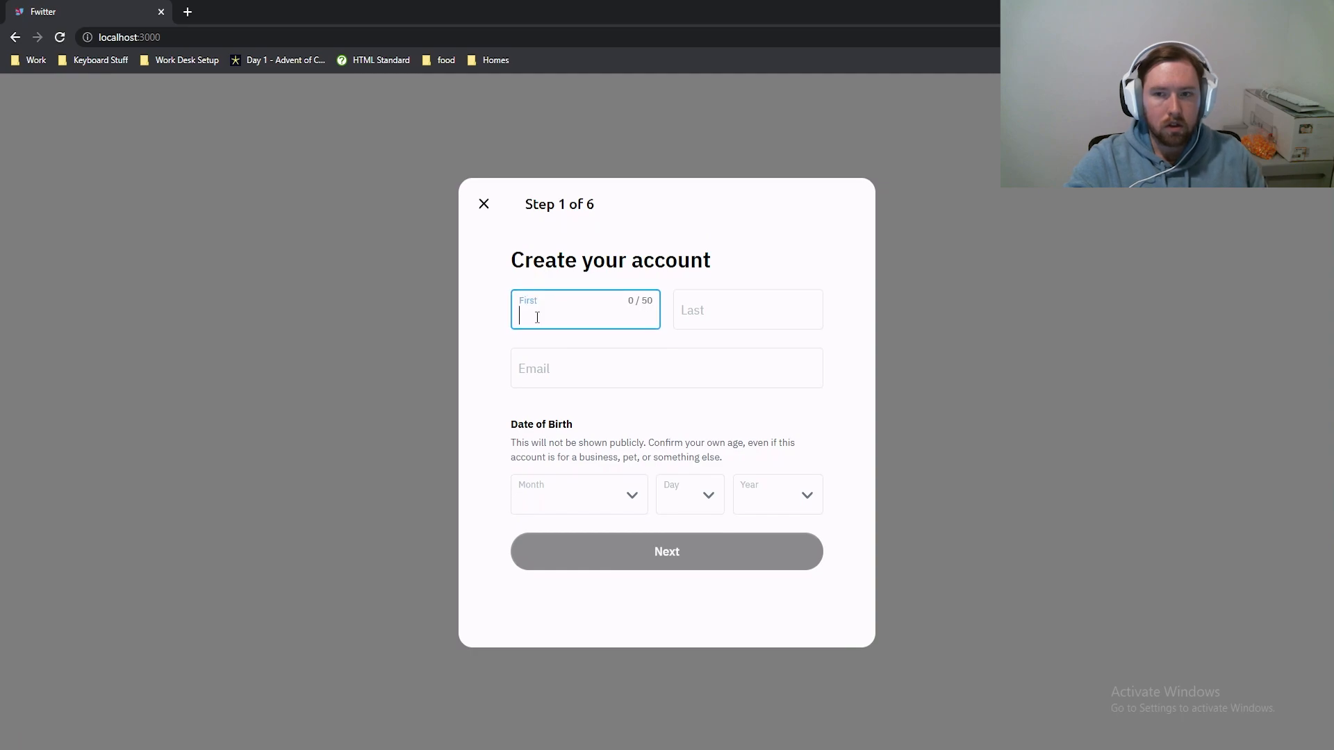
pyautogui.write('unknown')
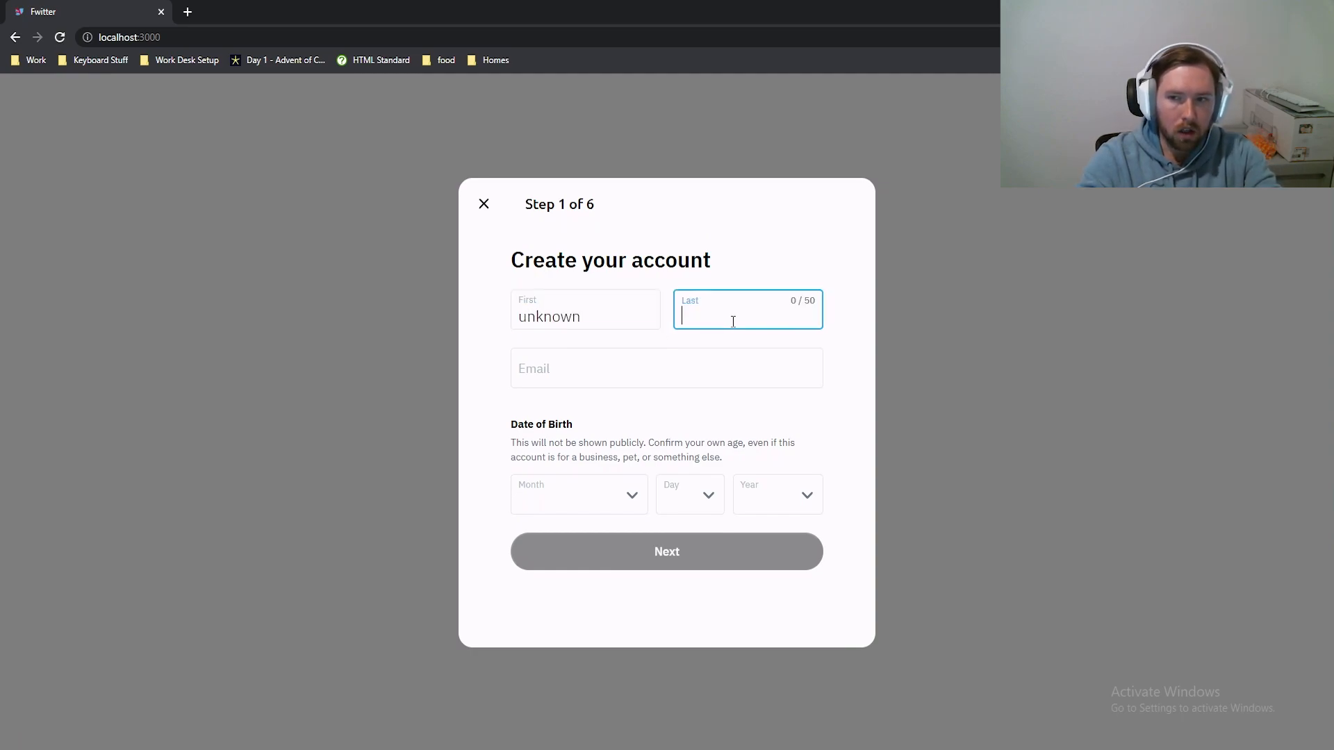
pyautogui.write('koder')
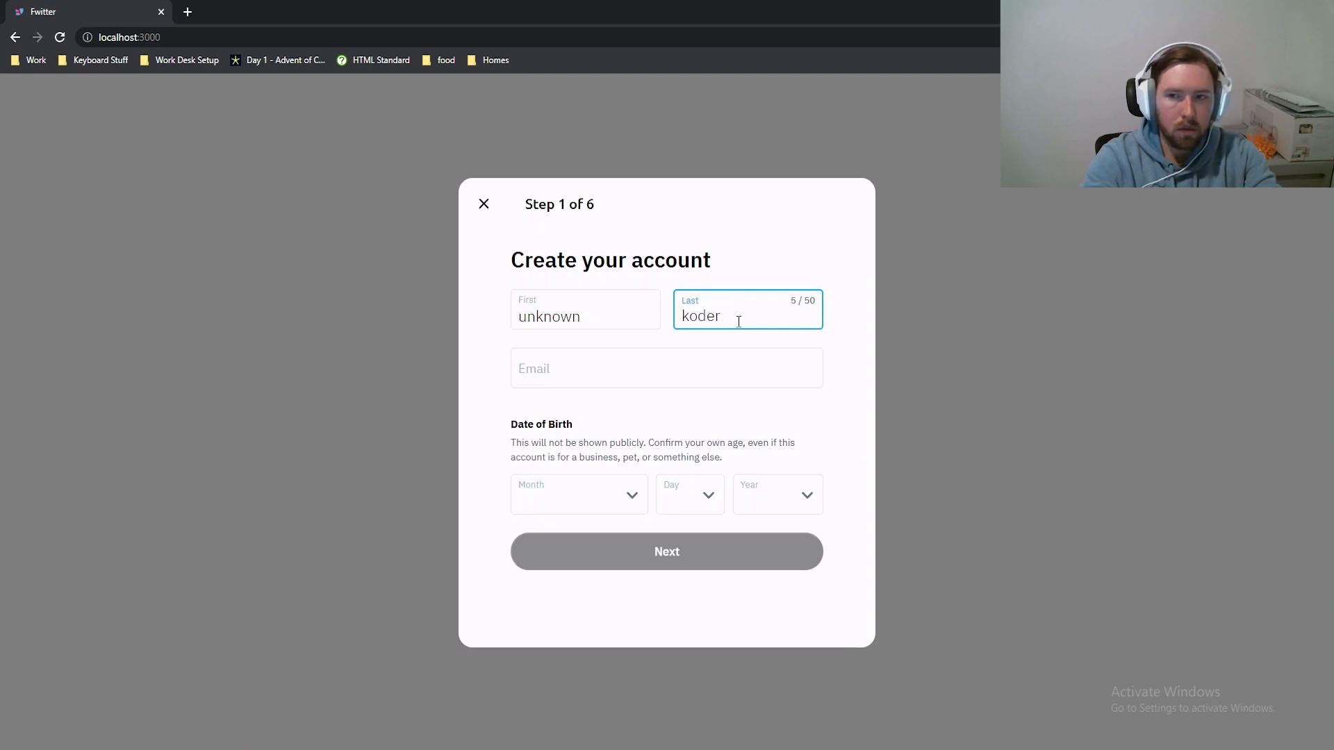
pyautogui.click(665, 367)
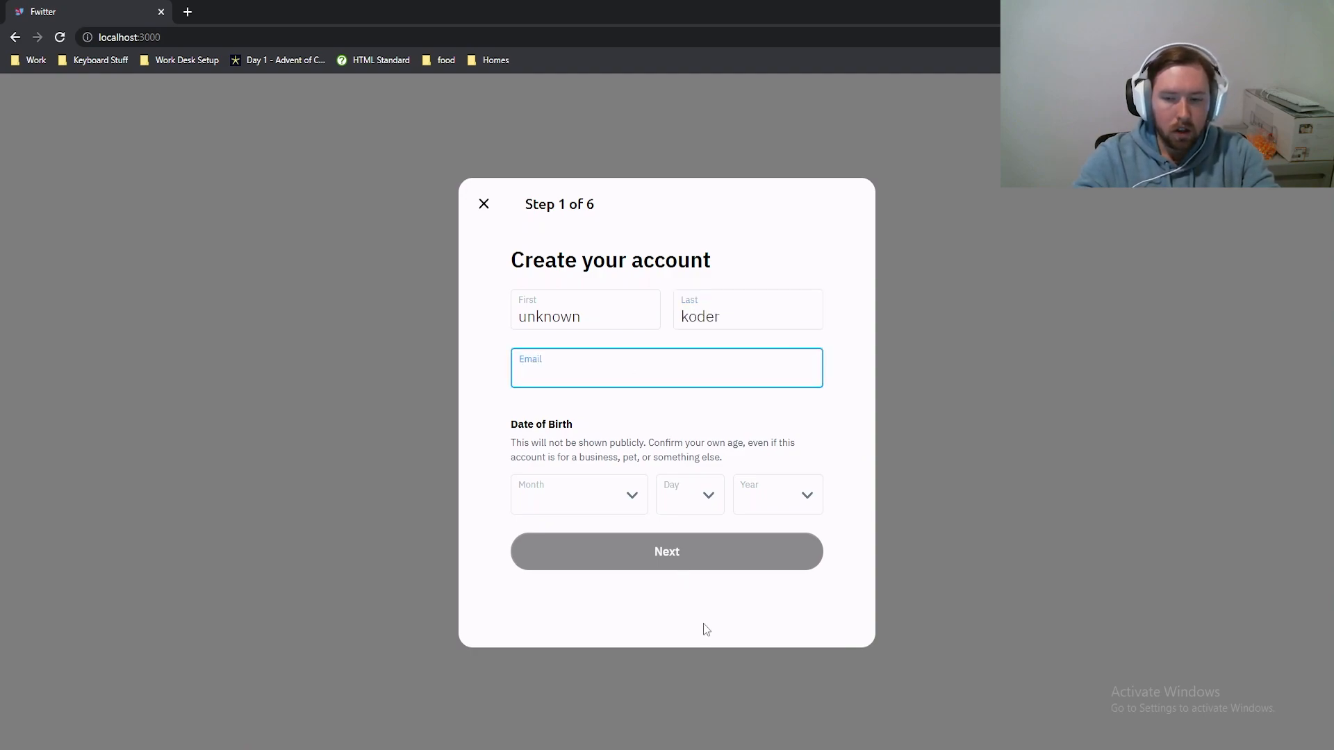
pyautogui.click(666, 367)
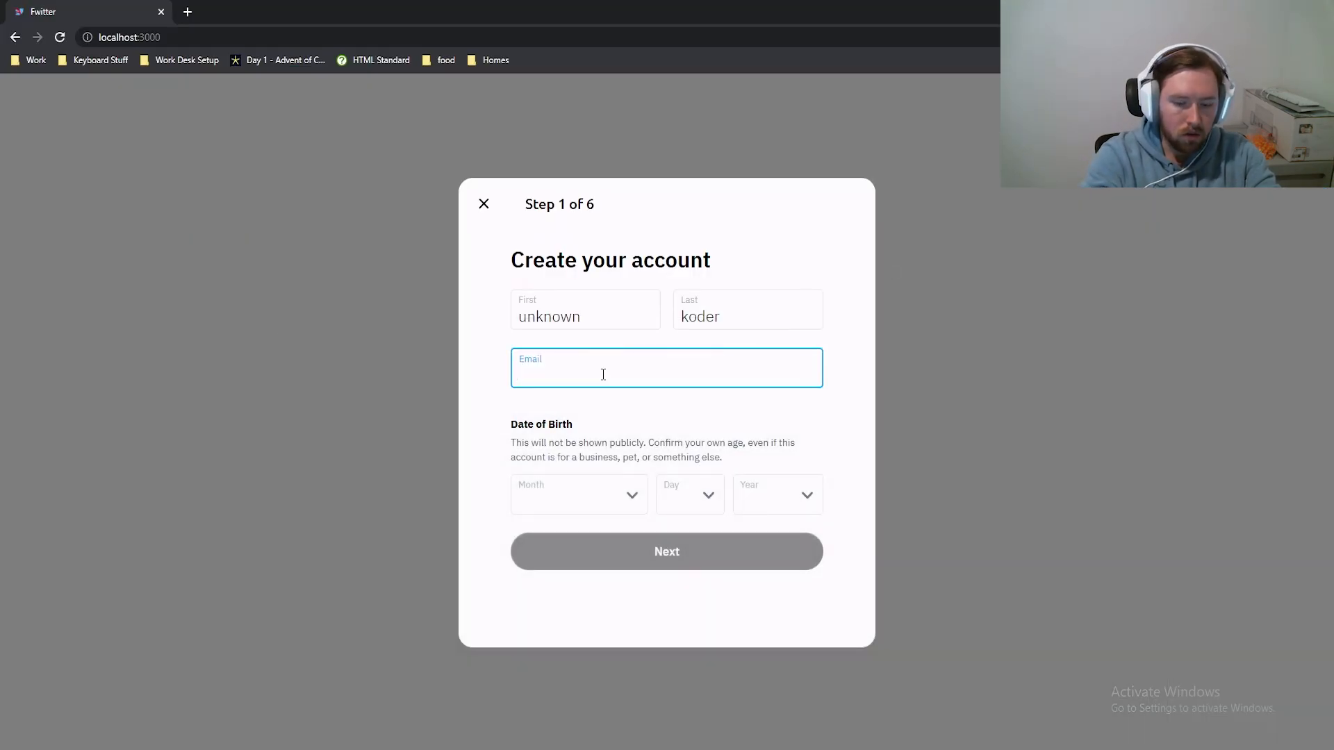
pyautogui.write('mail@email.com')
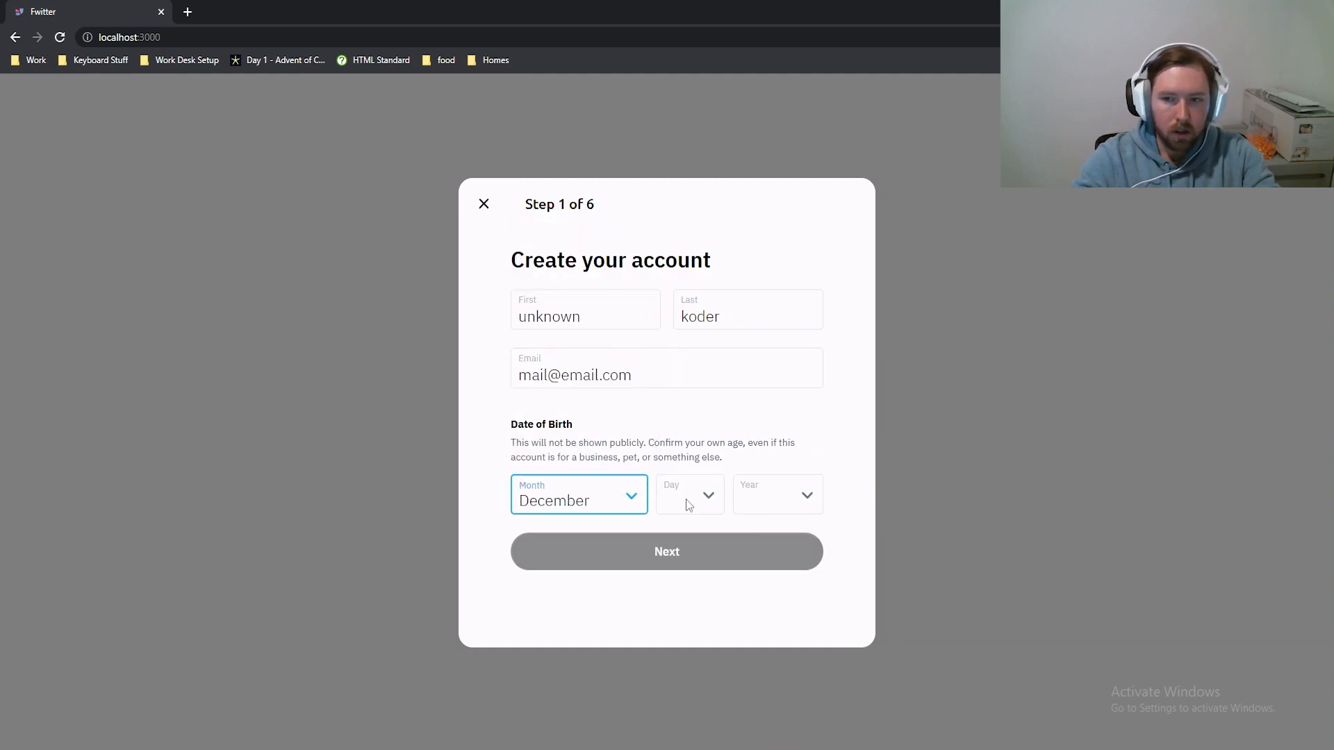
pyautogui.click(776, 495)
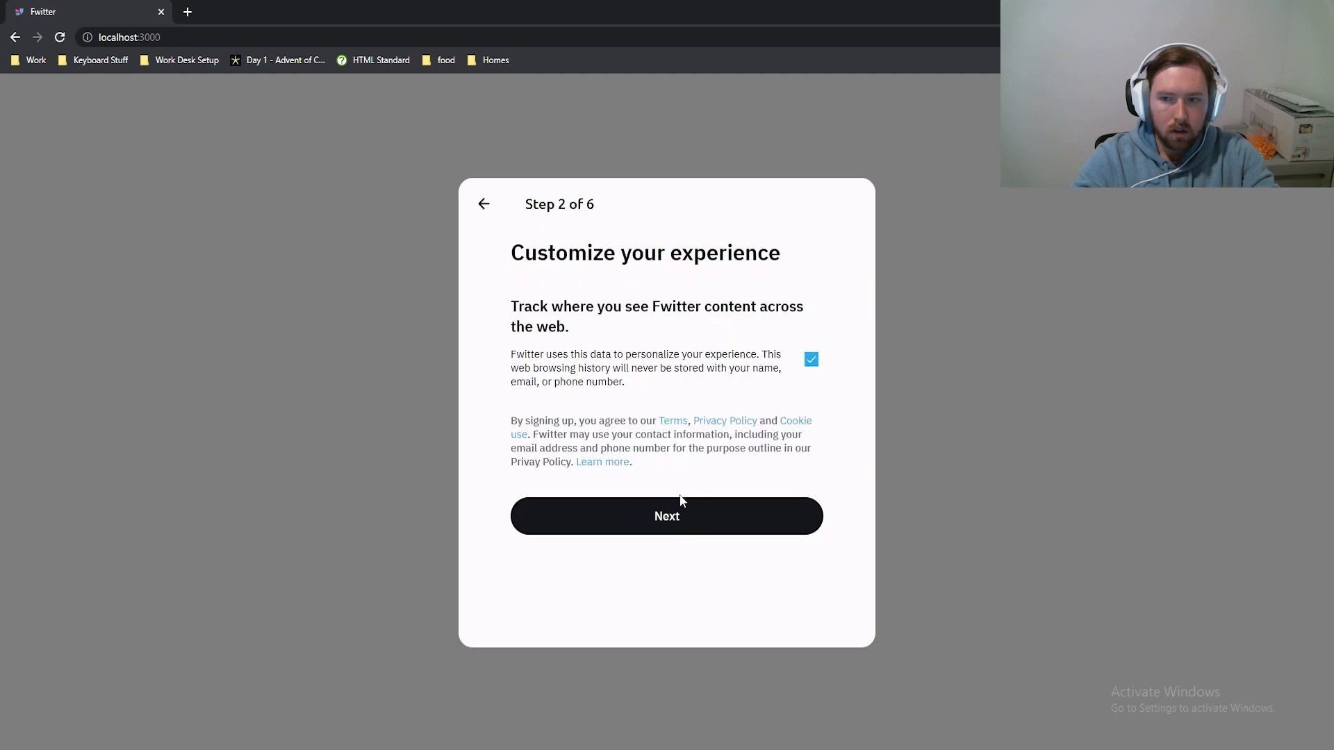
# Step: Advance to step three to see the email-in-use error, then go back to step one
pyautogui.click(666, 516)
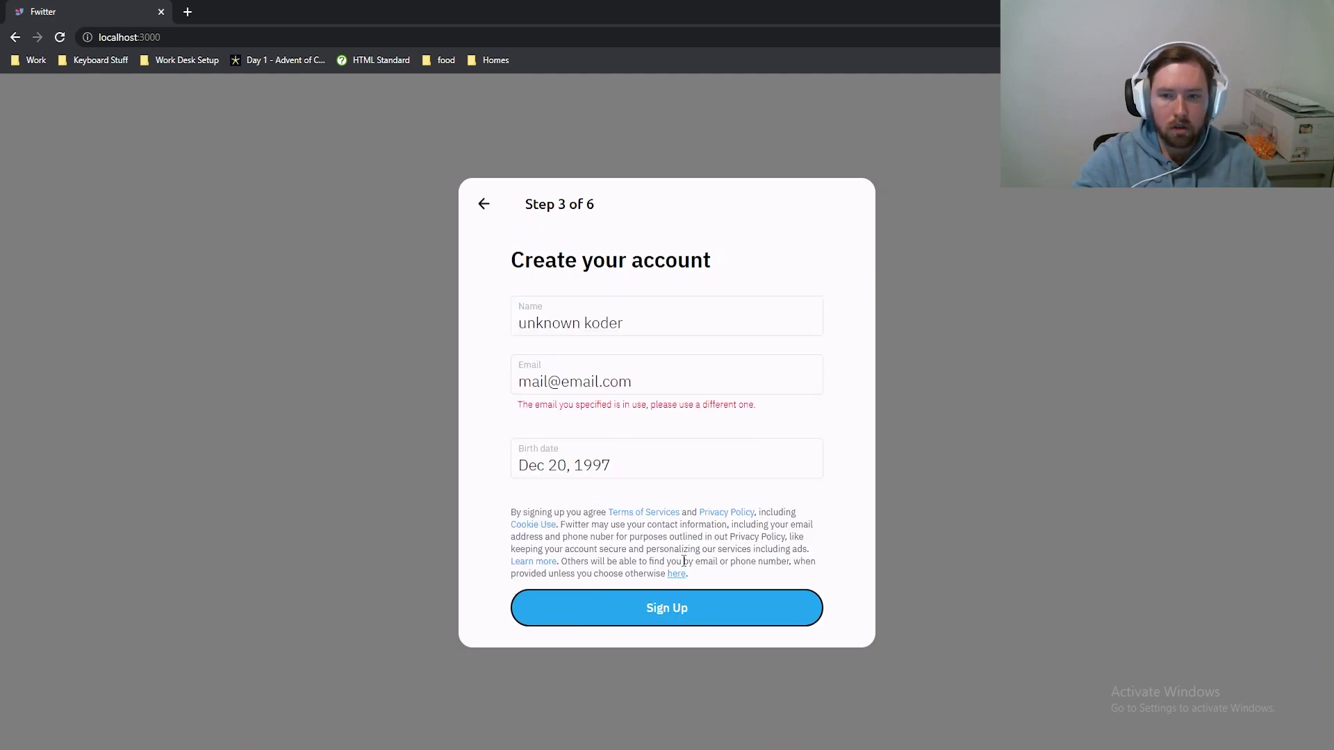
pyautogui.moveTo(813, 415)
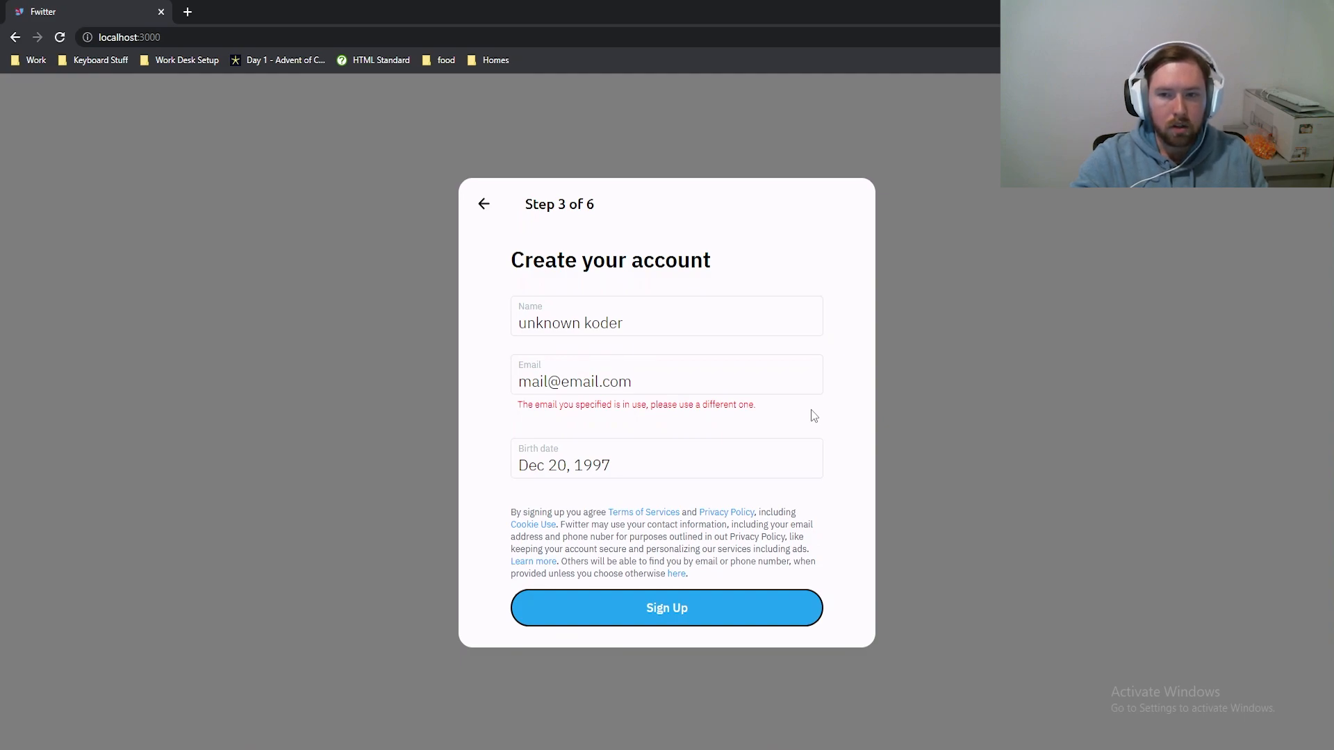
pyautogui.click(483, 204)
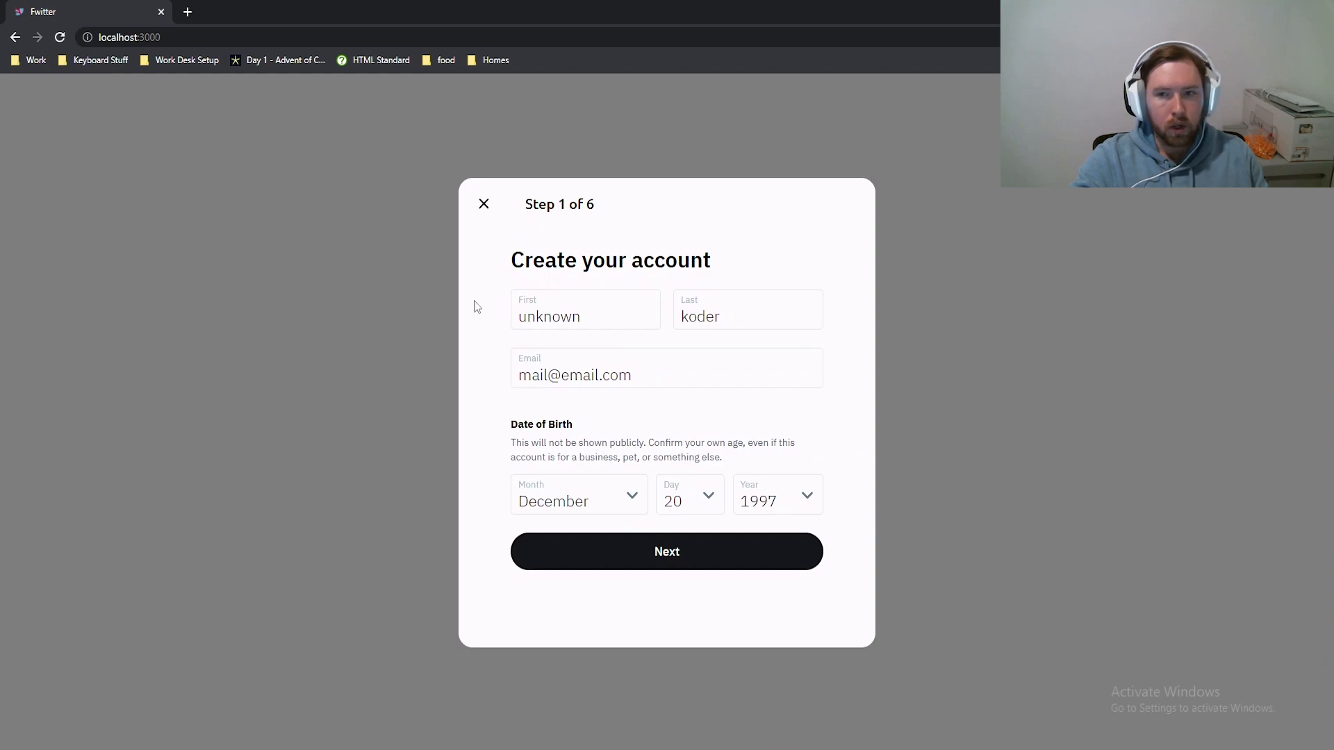
pyautogui.moveTo(157, 388)
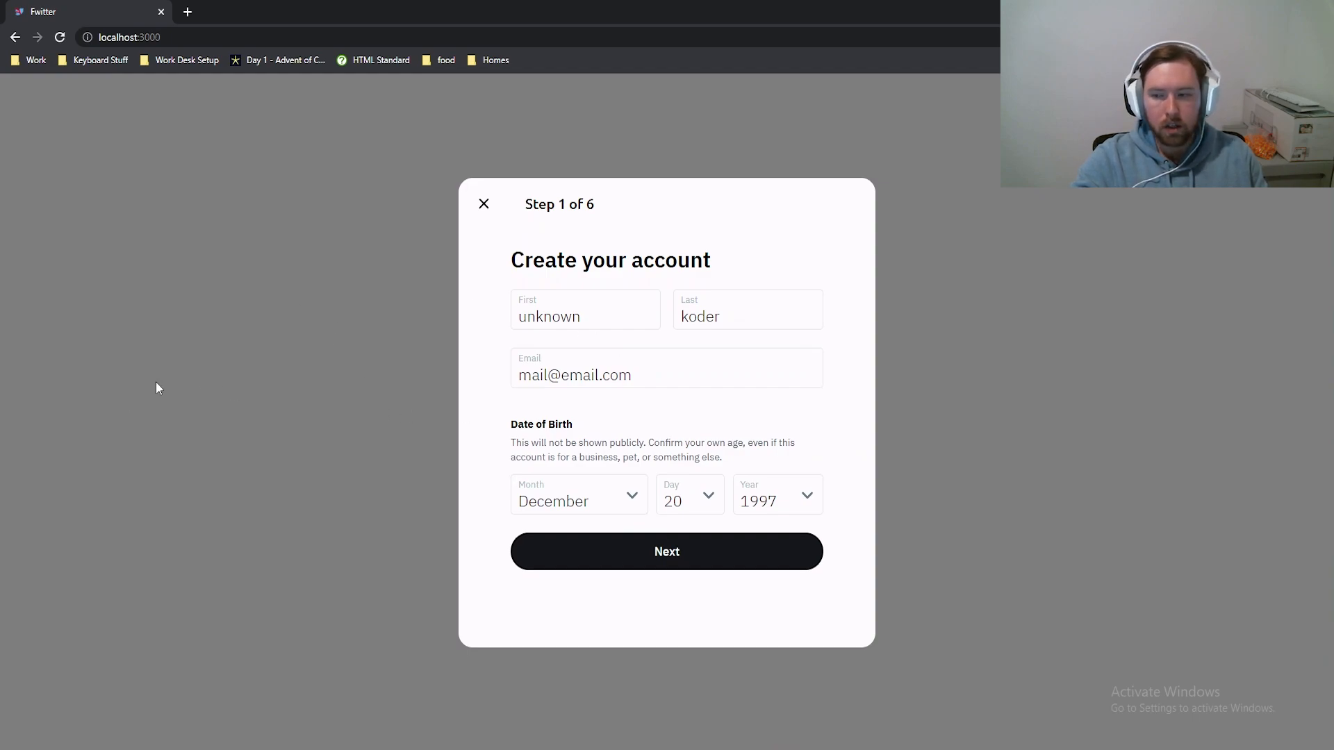
pyautogui.moveTo(332, 471)
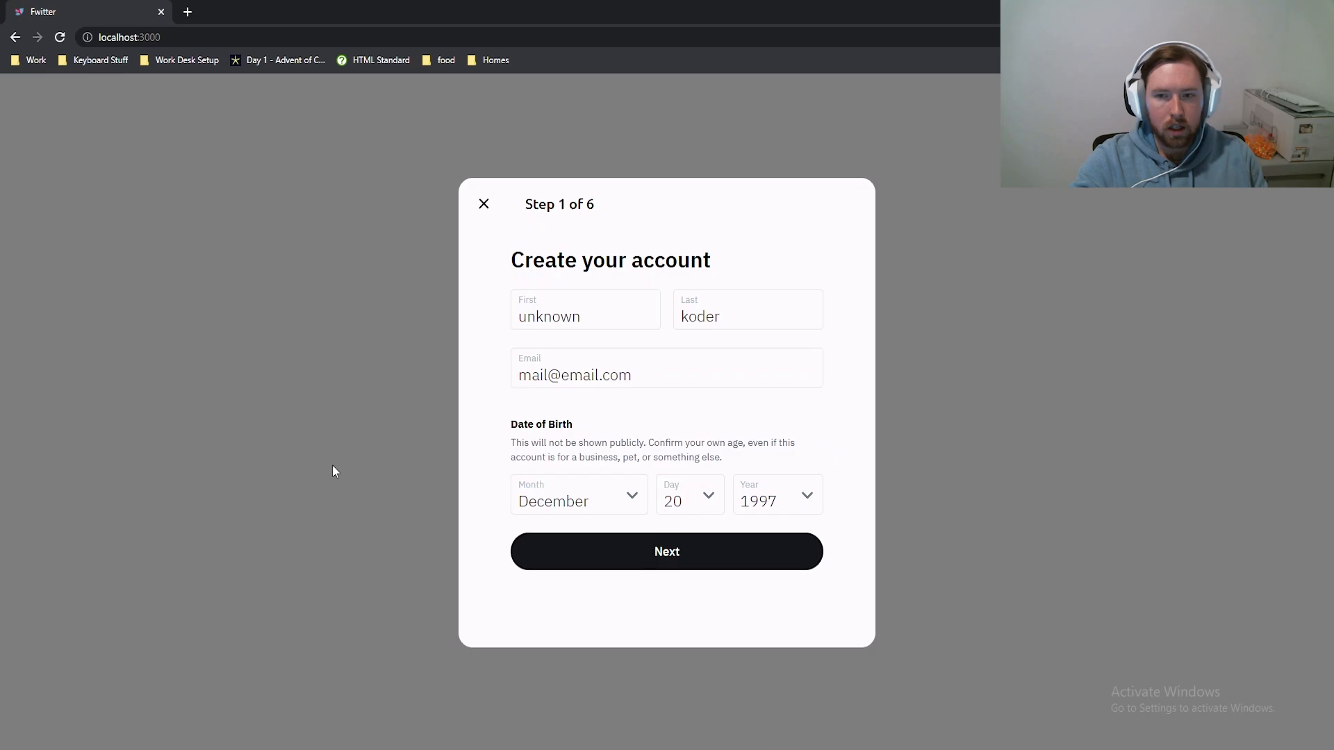